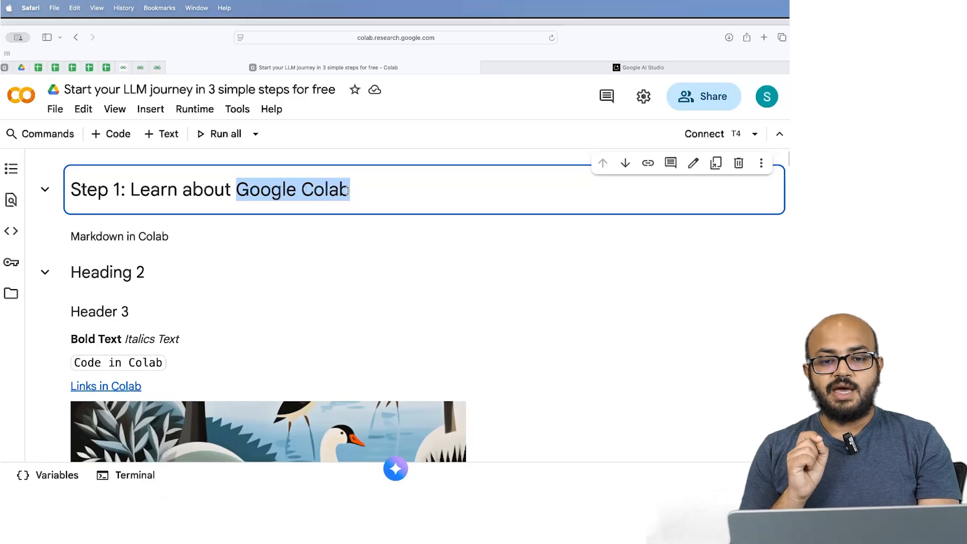
Search Google for 'google colab' in a new tab and open the Google Colab site.
click(355, 258)
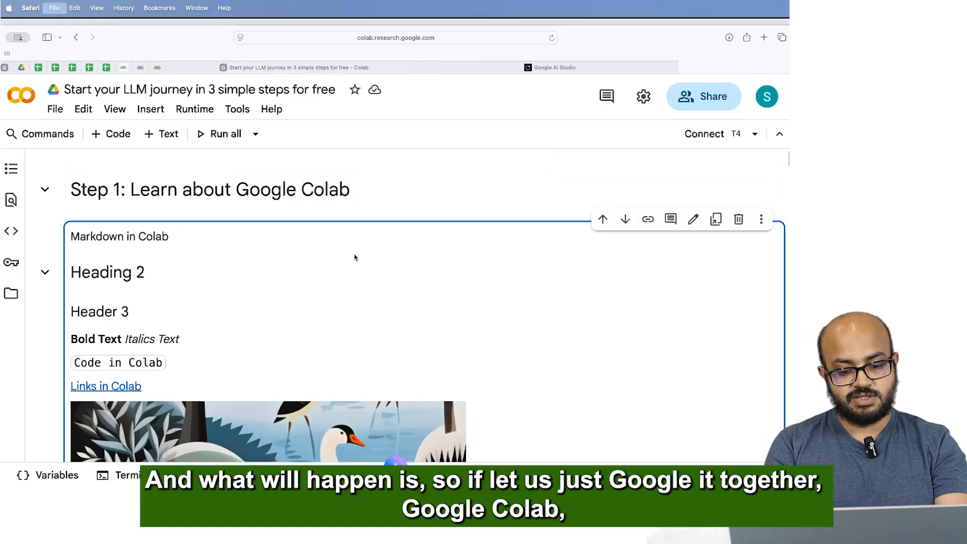
click(394, 37)
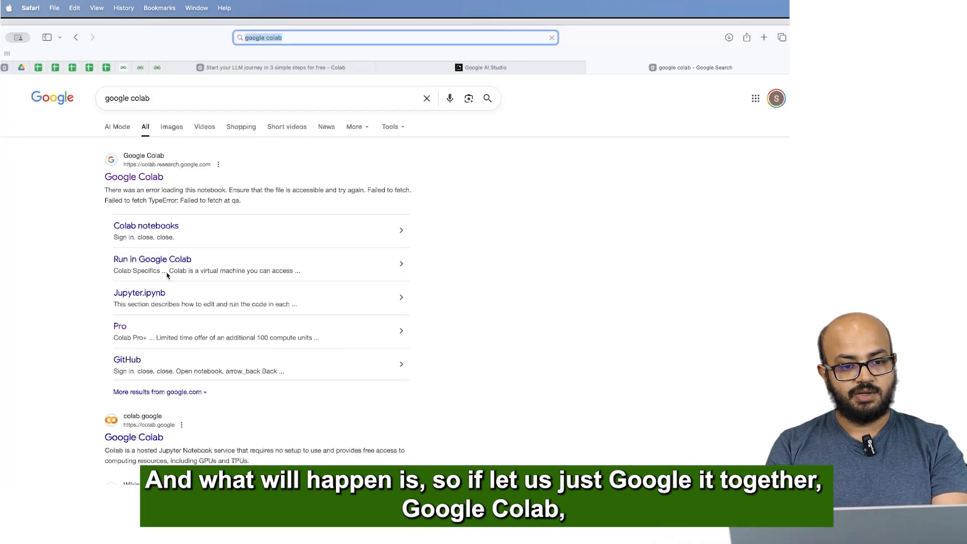
click(134, 176)
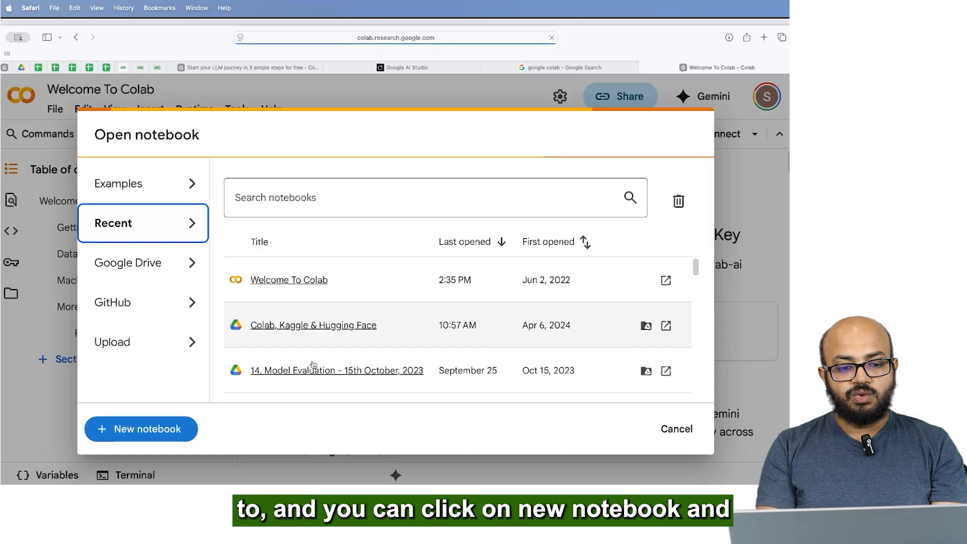
Create a new untitled notebook, then return to the 'Start your LLM journey' notebook tab.
click(140, 429)
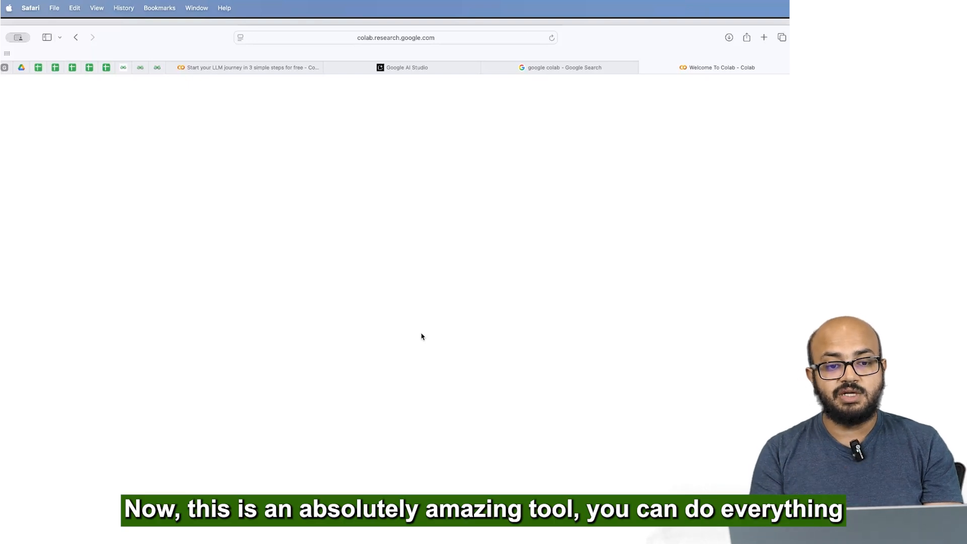
click(247, 67)
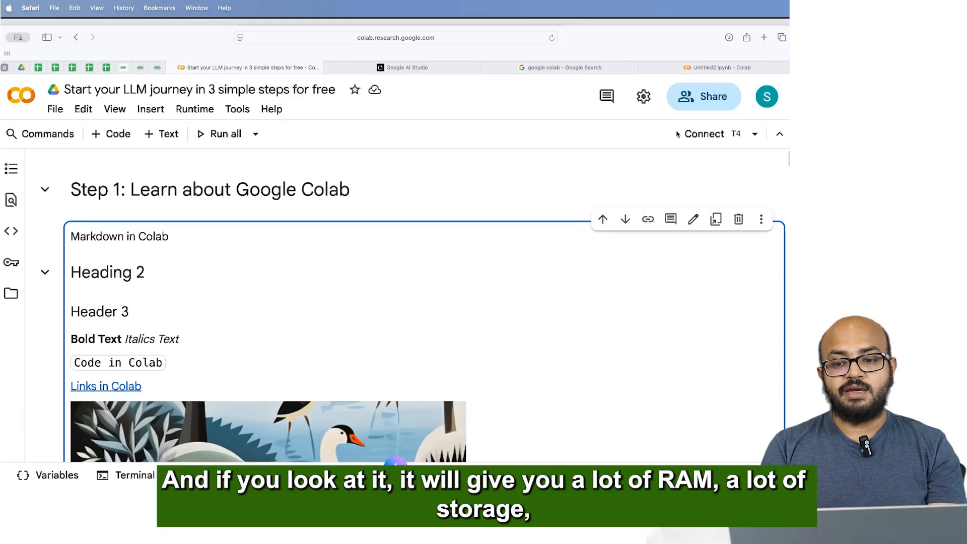
Connect the LLM journey notebook to the T4 GPU runtime.
click(704, 134)
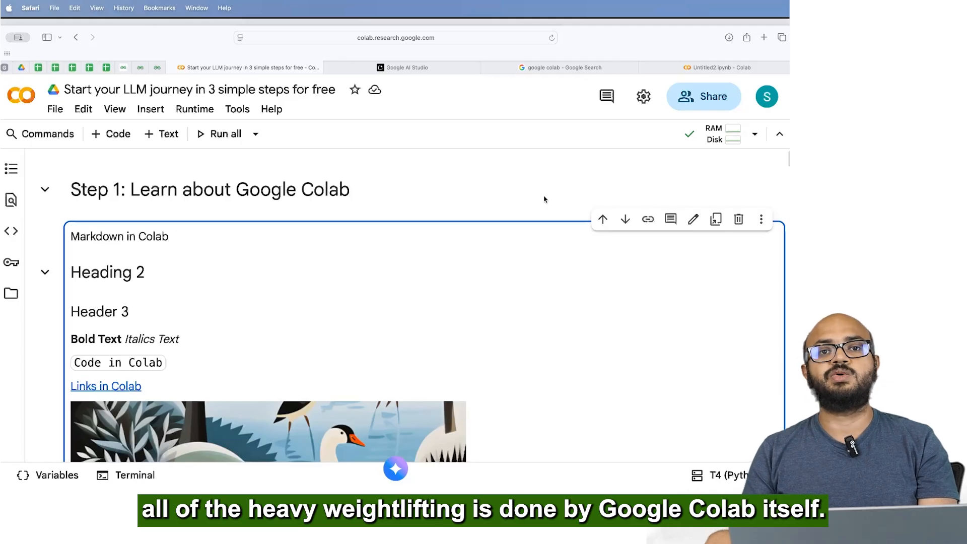
mouse_move(463, 269)
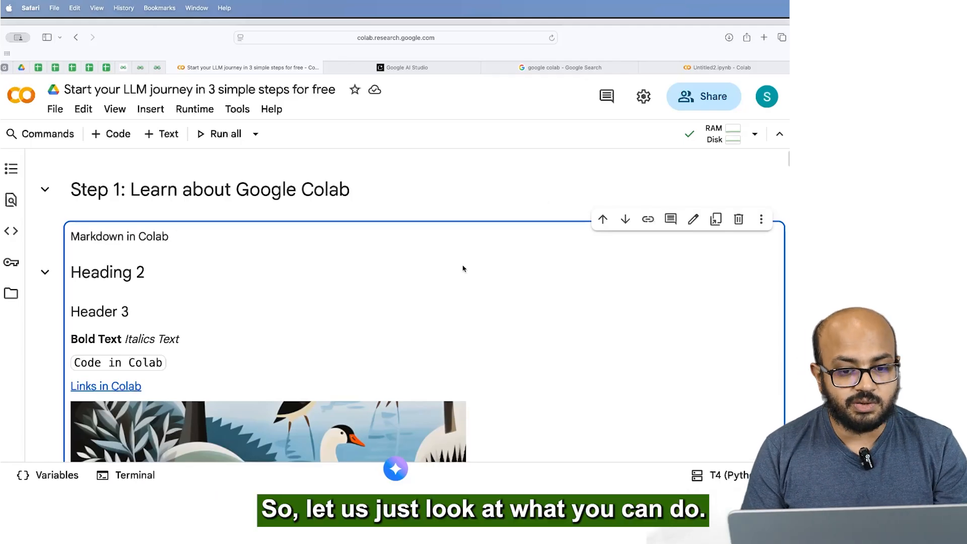
Scroll through the markdown cells to the empty code cell below the bullet list.
scroll(up, 3)
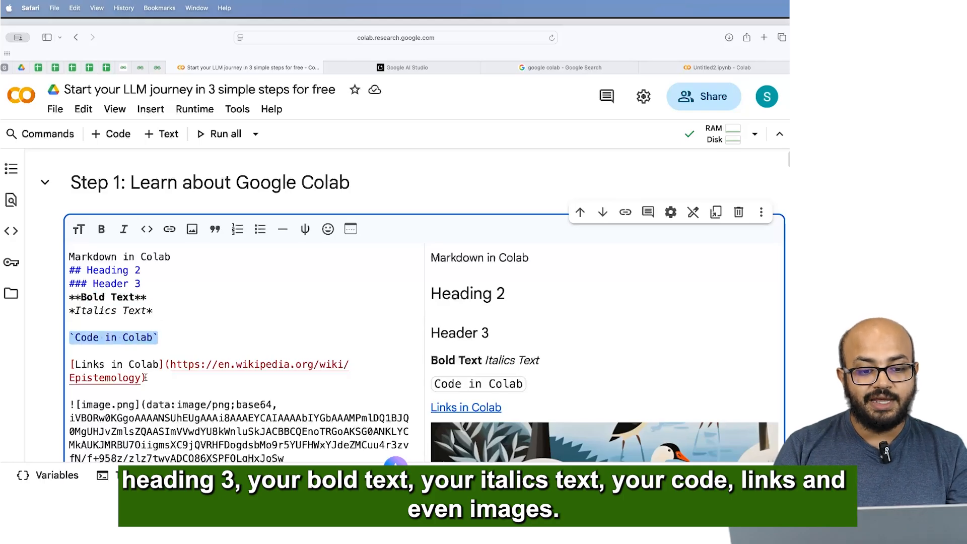
scroll(down, 3)
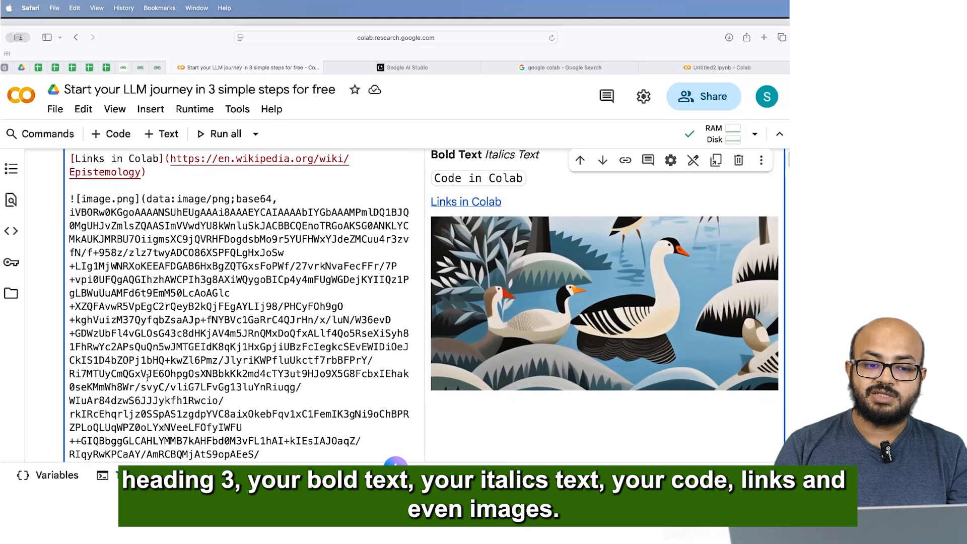
scroll(down, 3)
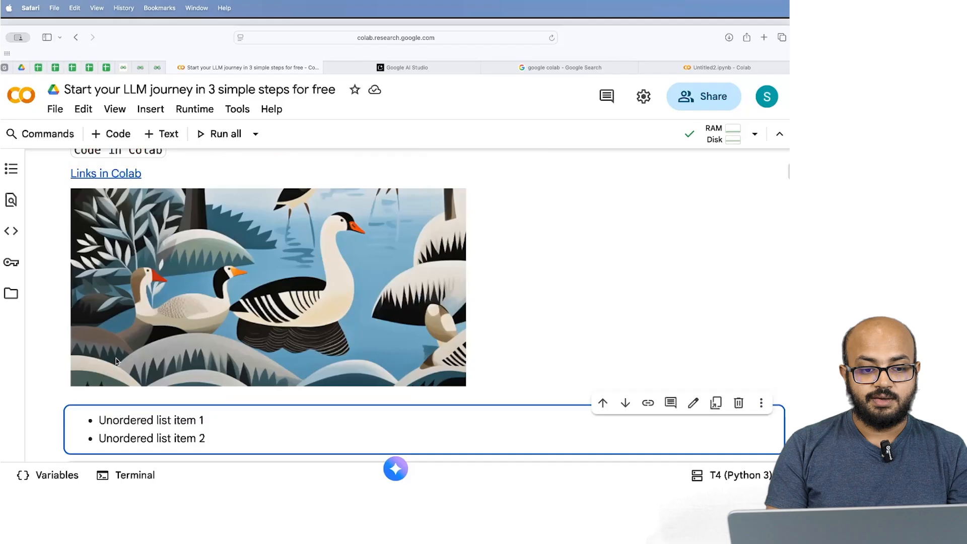
scroll(down, 3)
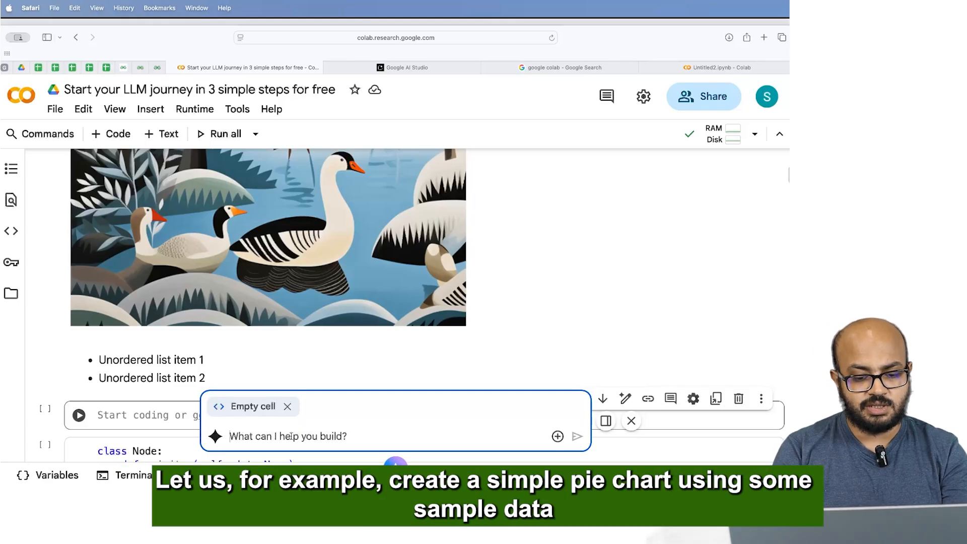
Ask Gemini to 'Create a simple pie chart using some sample data'.
text(Create a simple pie ch)
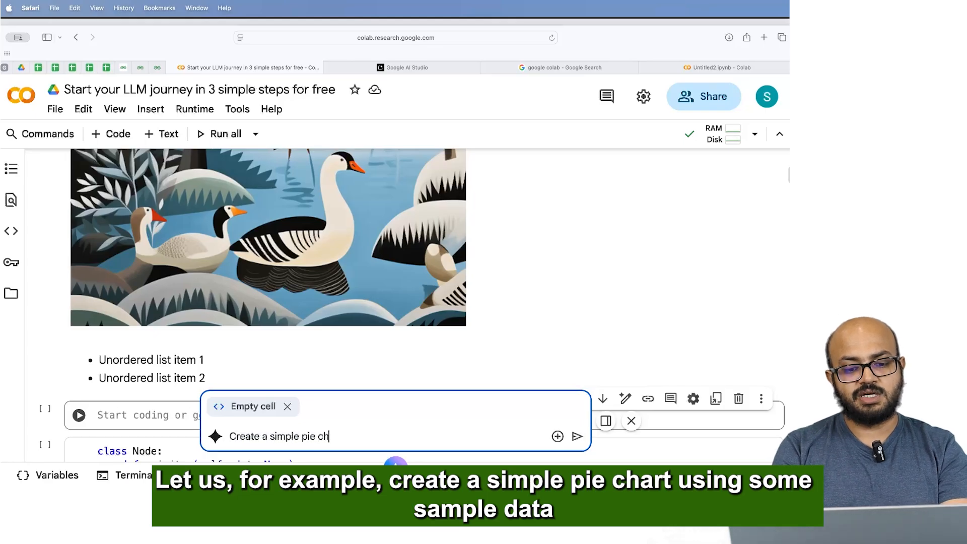
text(art using some)
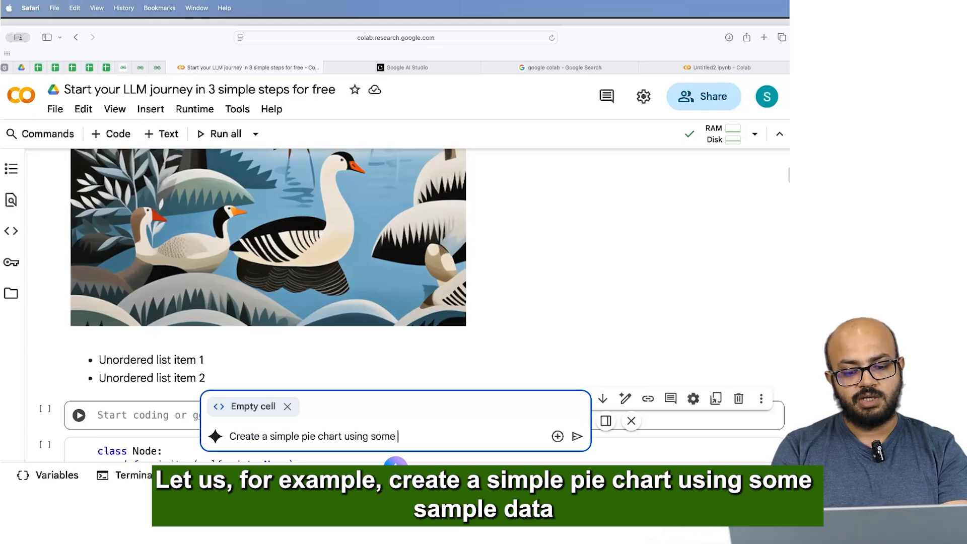
click(577, 436)
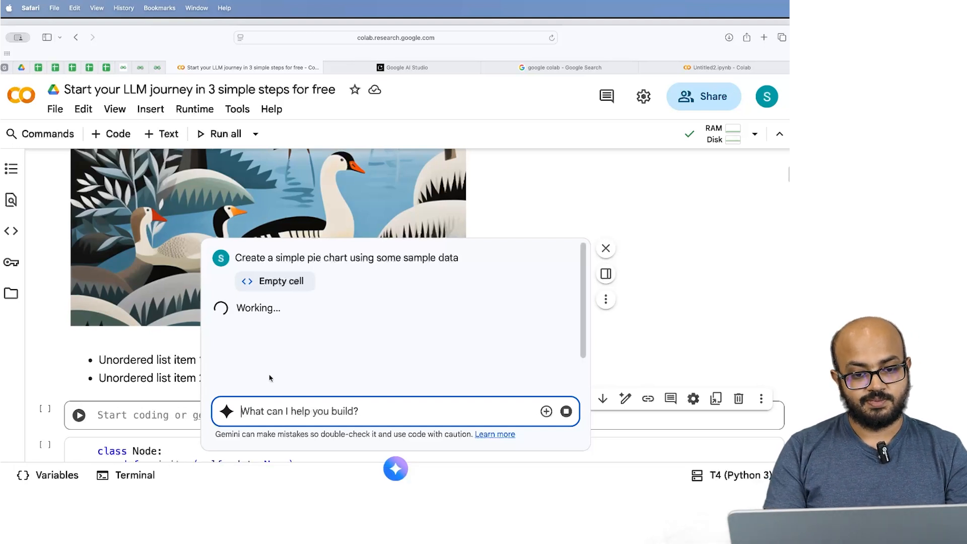
mouse_move(277, 362)
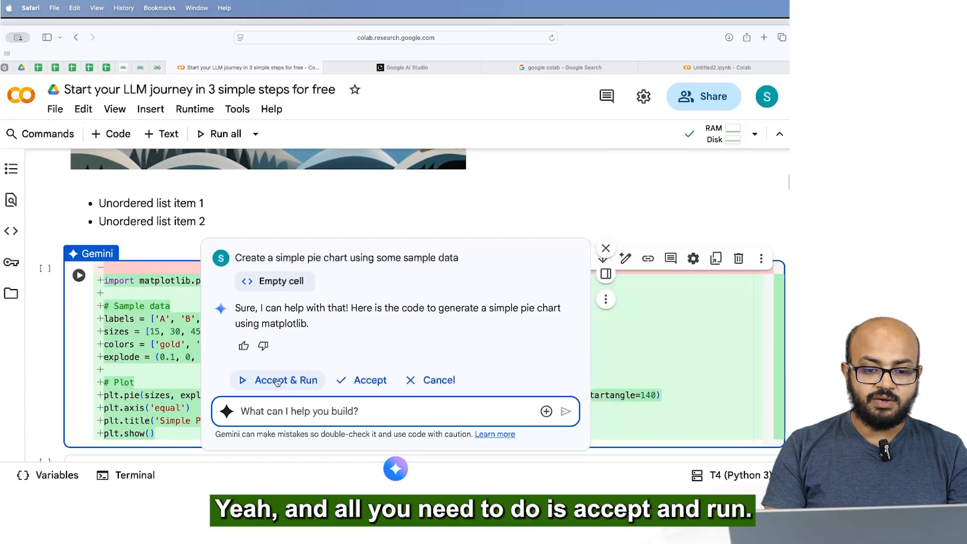
Accept and run Gemini's pie-chart code, view the A–D chart, and close the chat.
click(286, 379)
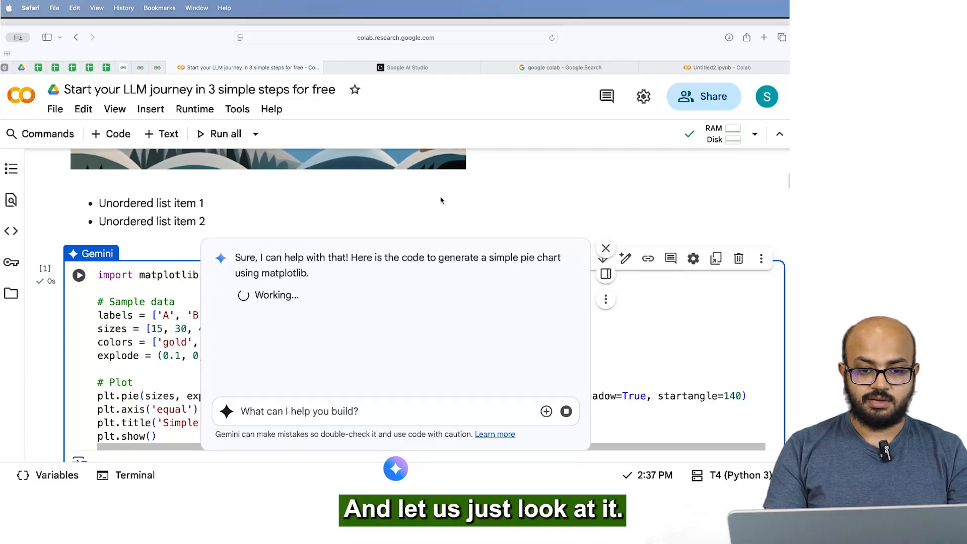
scroll(down, 3)
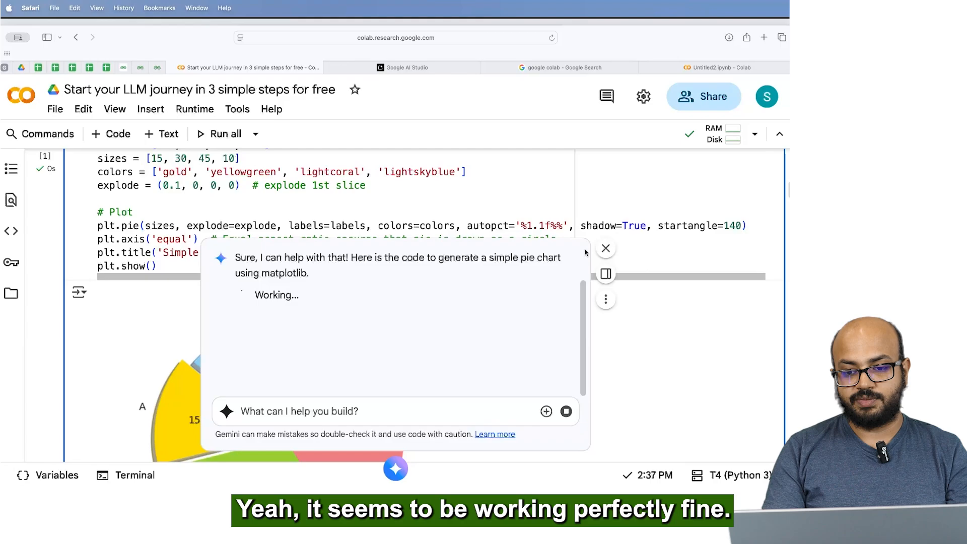
click(605, 247)
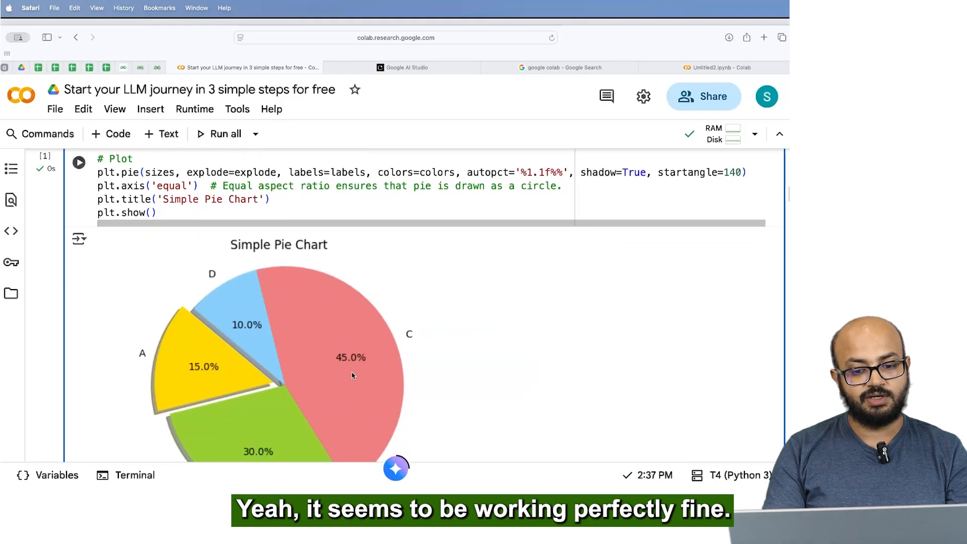
scroll(down, 3)
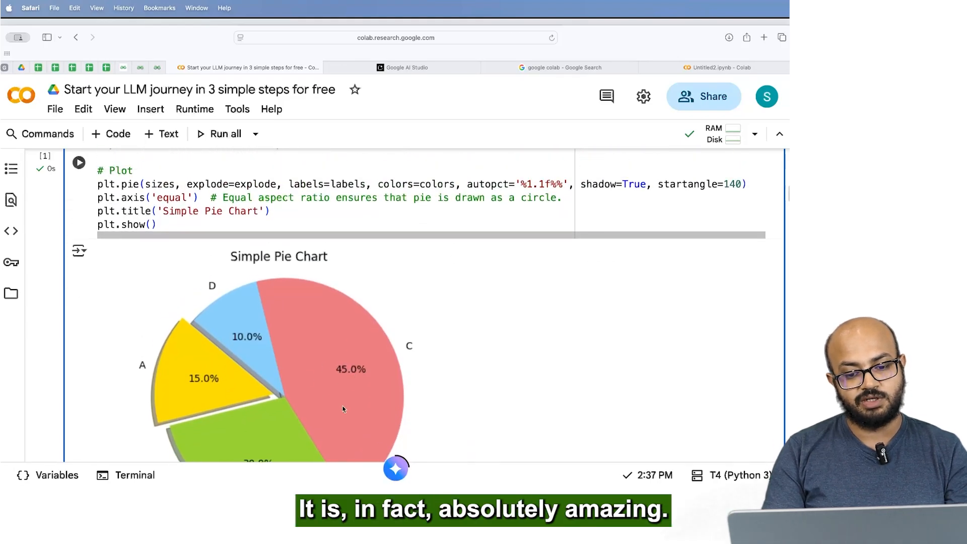
click(395, 467)
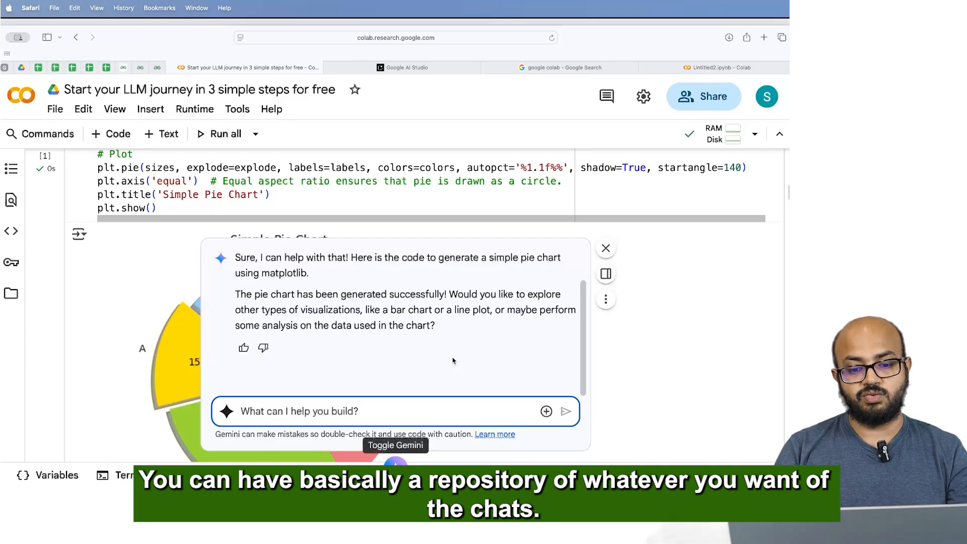
click(605, 247)
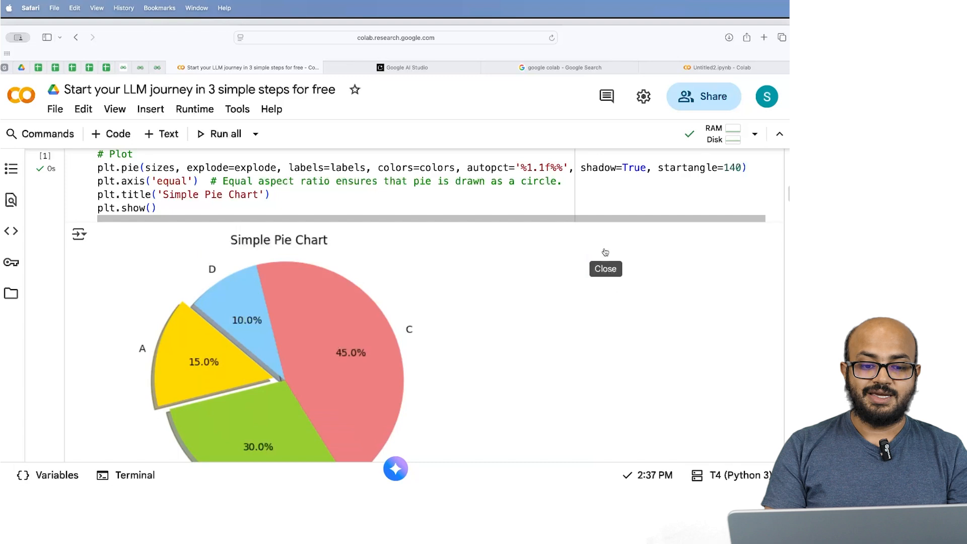
scroll(up, 3)
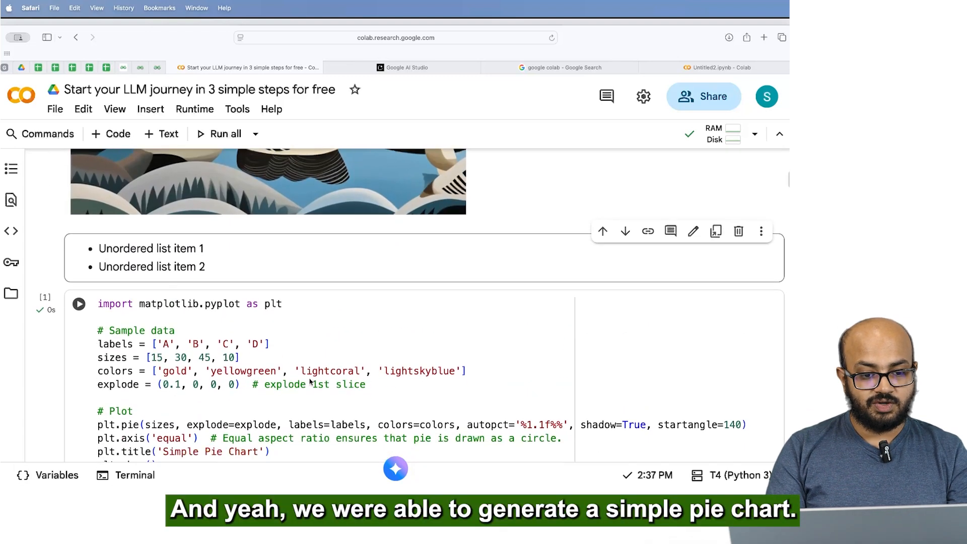
scroll(down, 3)
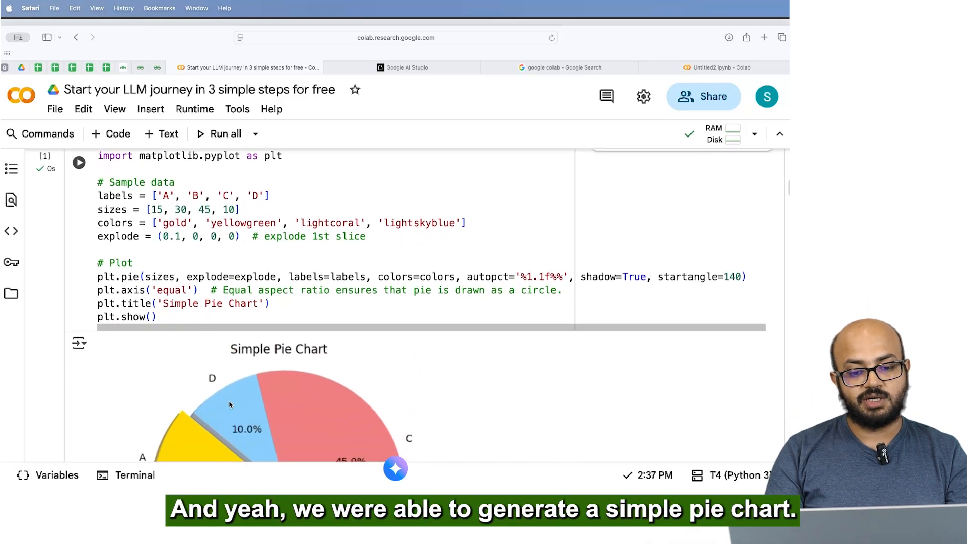
scroll(down, 3)
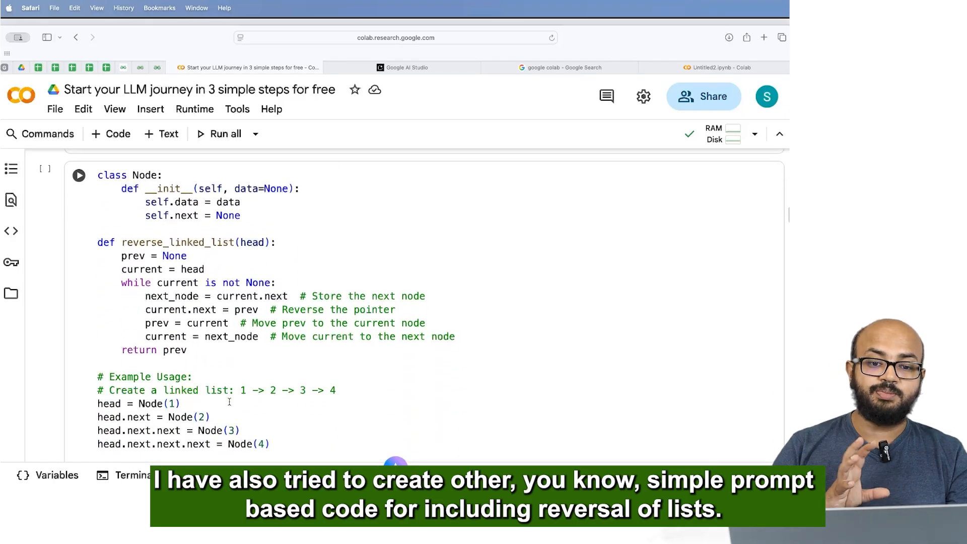
scroll(down, 3)
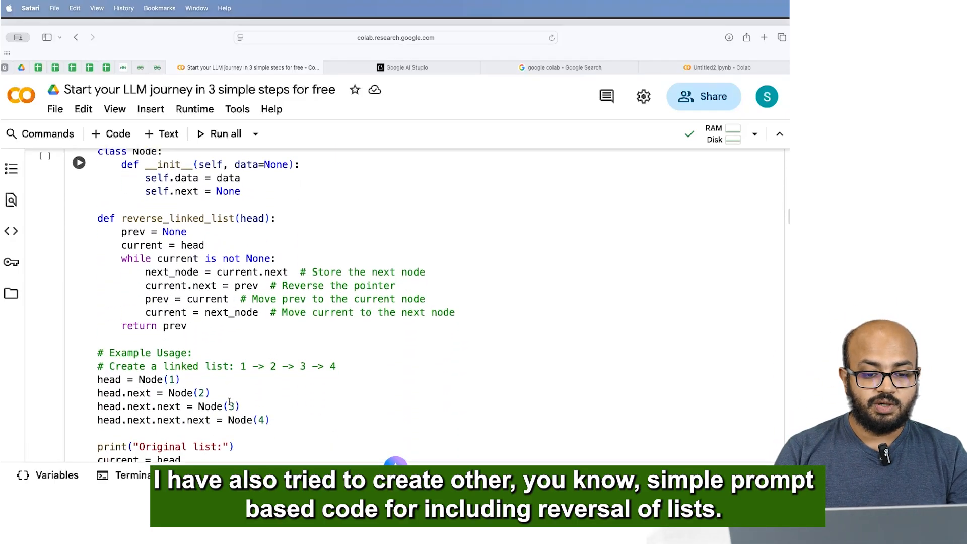
scroll(down, 3)
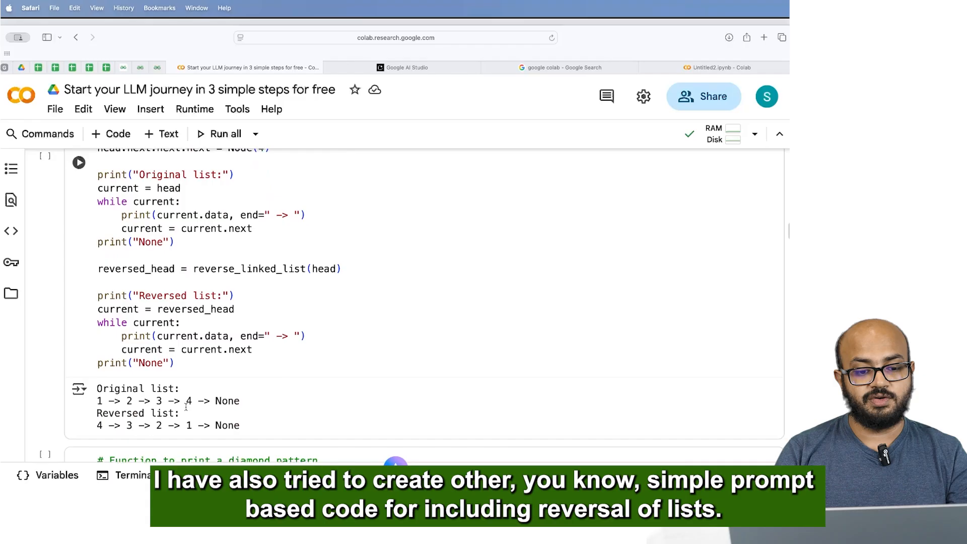
scroll(up, 3)
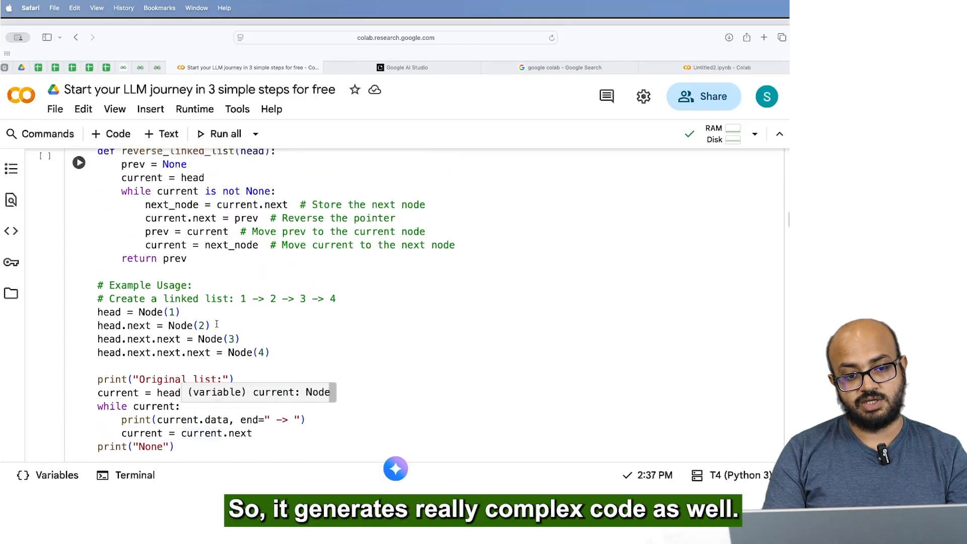
scroll(down, 3)
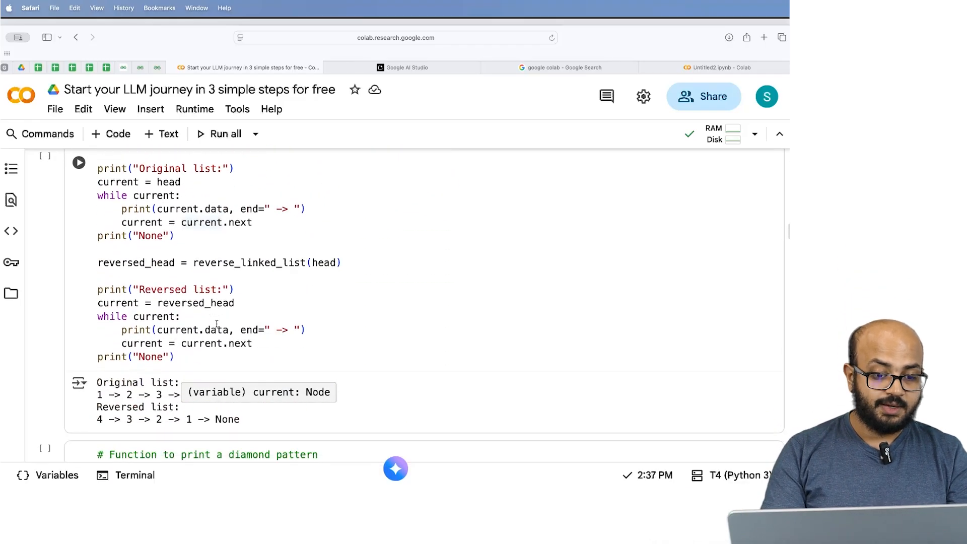
scroll(down, 3)
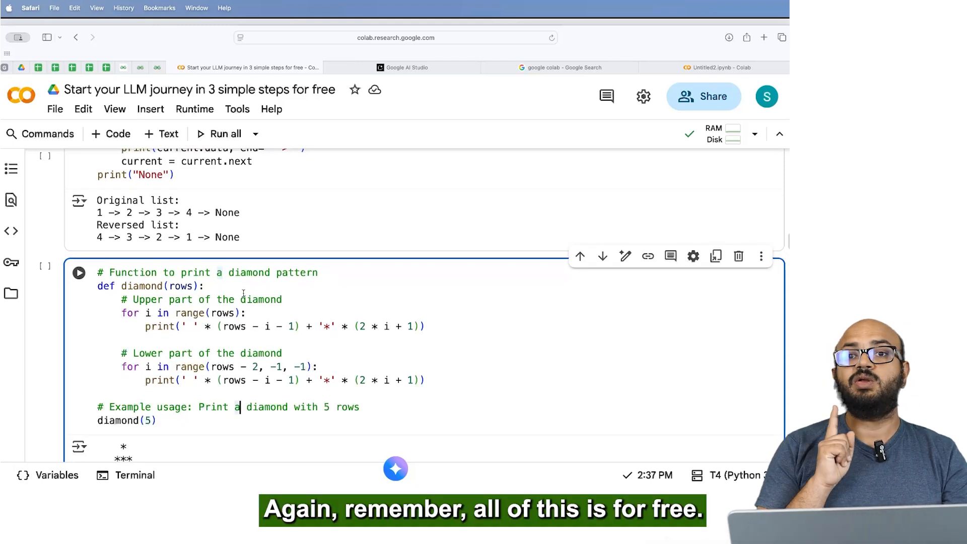
scroll(down, 3)
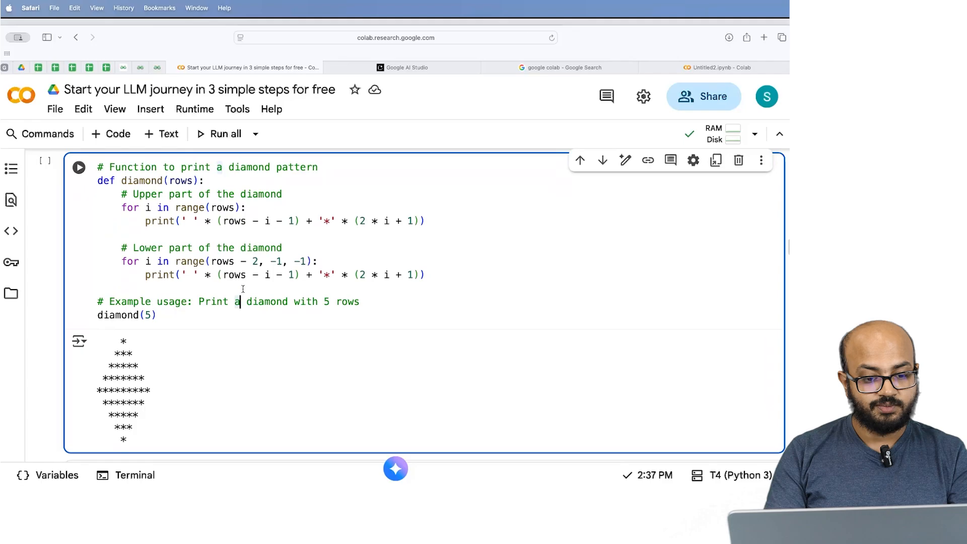
scroll(down, 3)
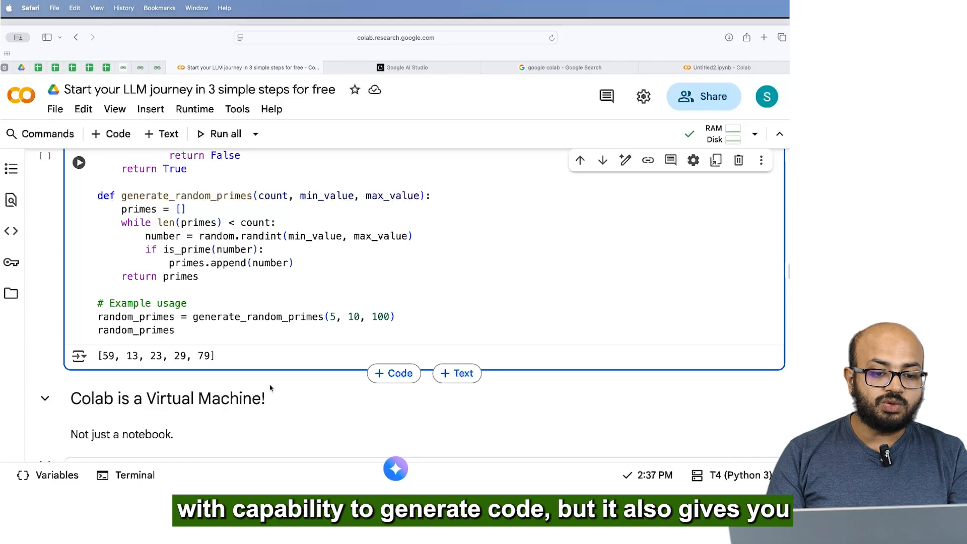
Select the 'Colab is a Virtual Machine!' section and scroll to the !cat /etc/os-release output.
click(167, 399)
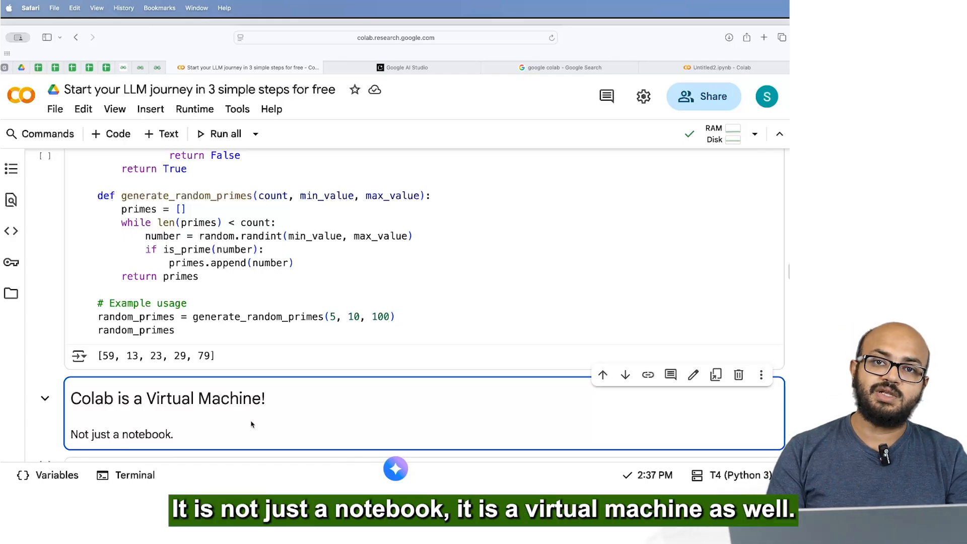
scroll(down, 3)
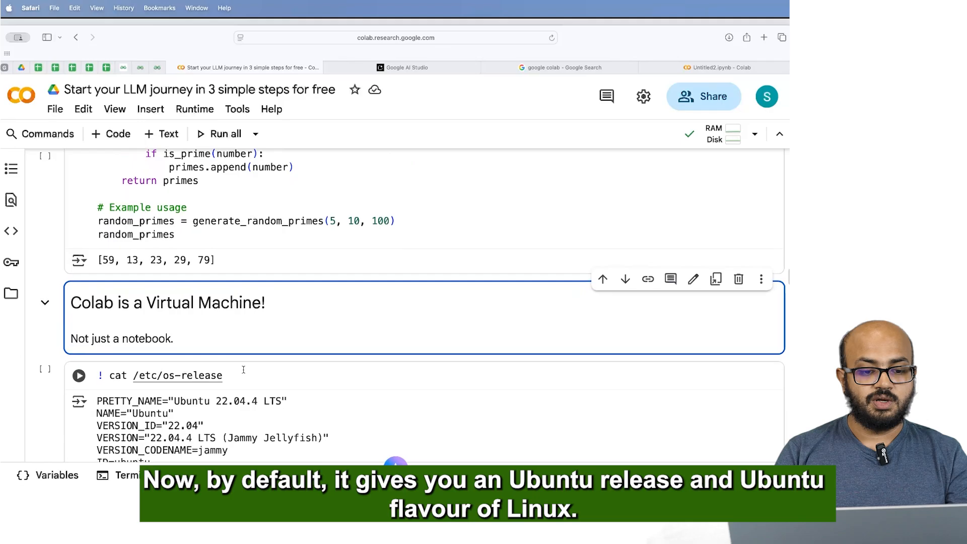
scroll(down, 3)
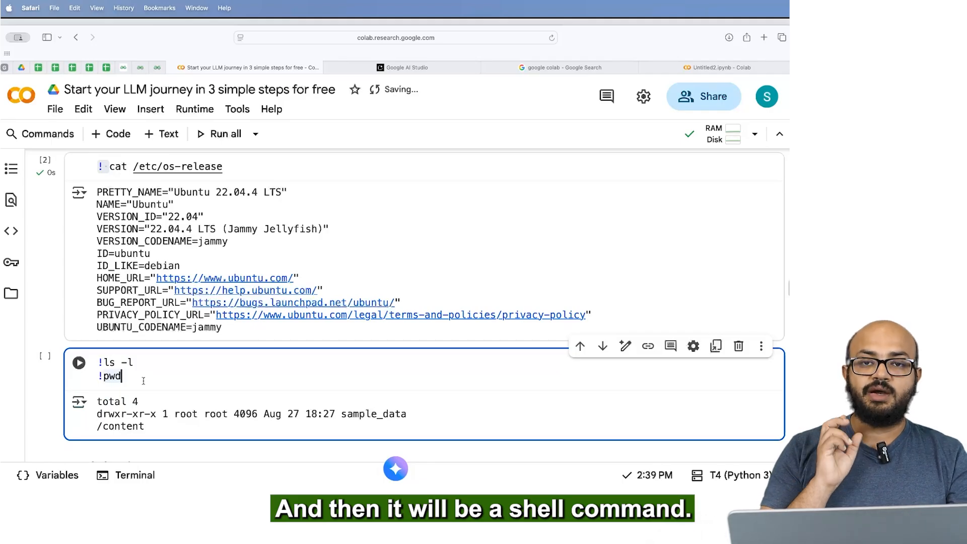
scroll(down, 3)
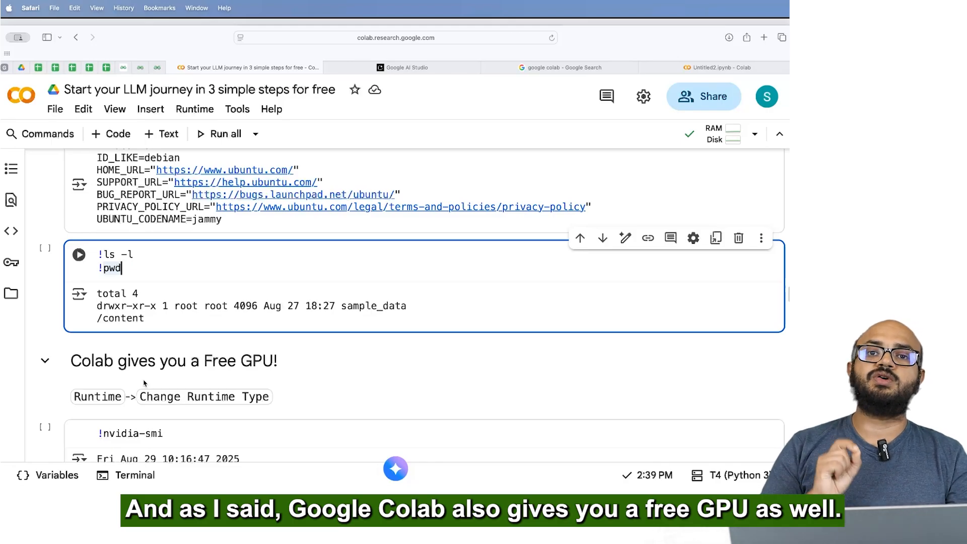
Highlight the Tesla T4's 15360MiB total memory in the nvidia-smi output.
scroll(down, 3)
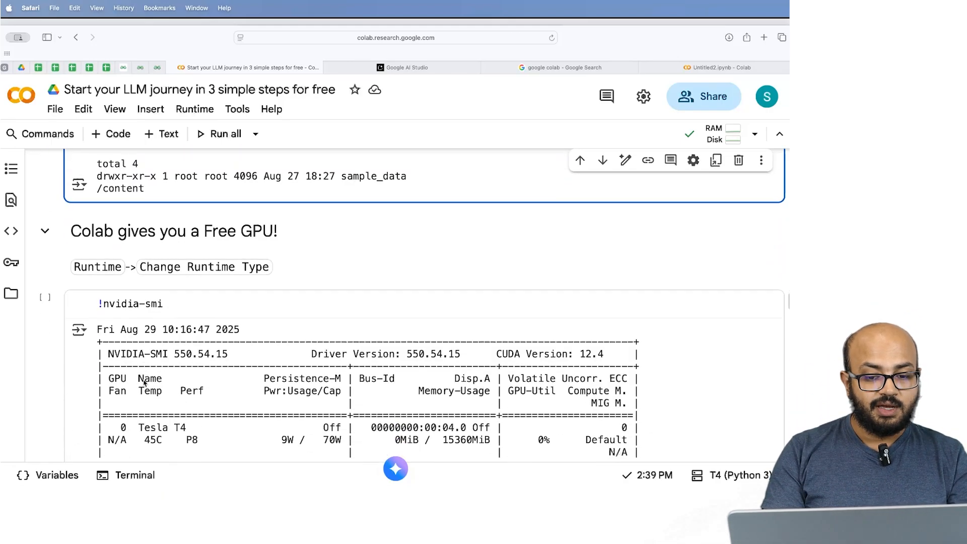
scroll(down, 3)
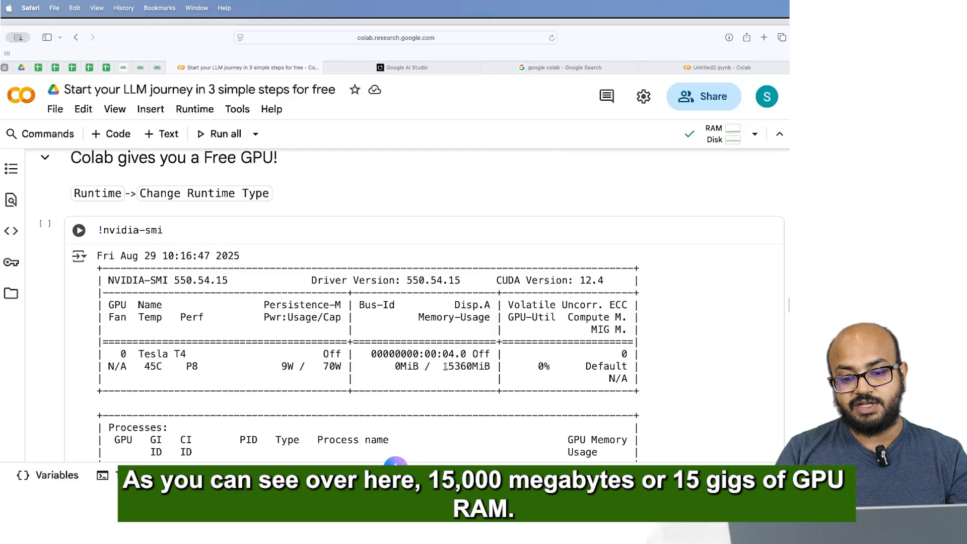
double_click(466, 366)
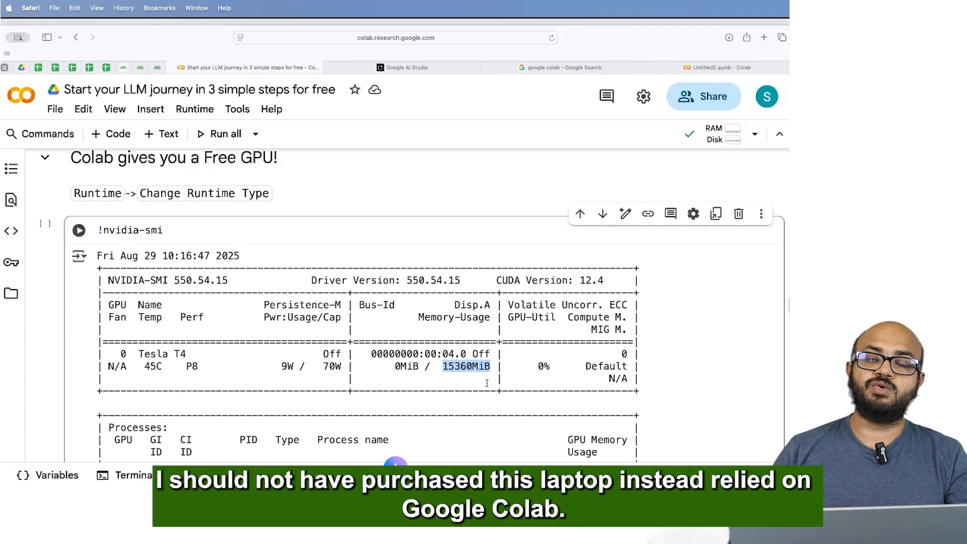
scroll(down, 3)
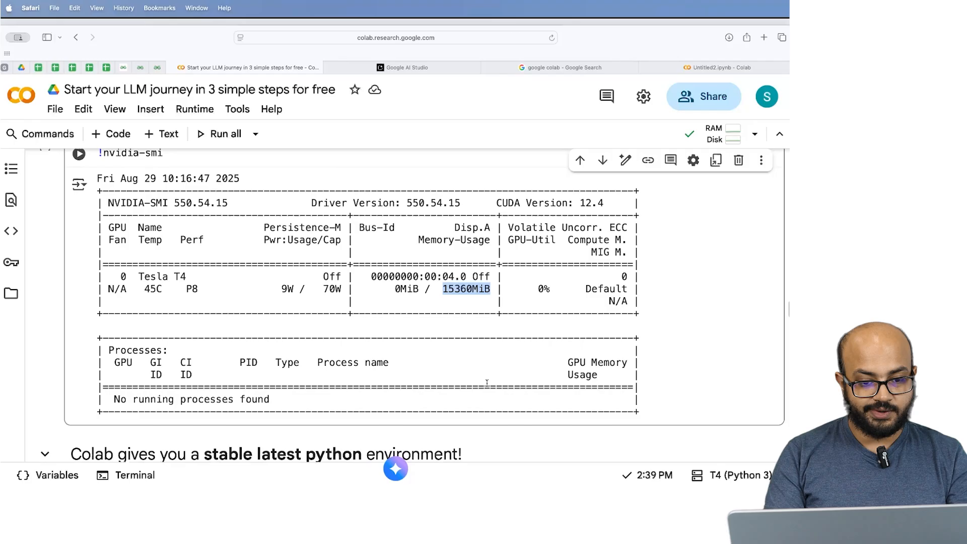
scroll(down, 3)
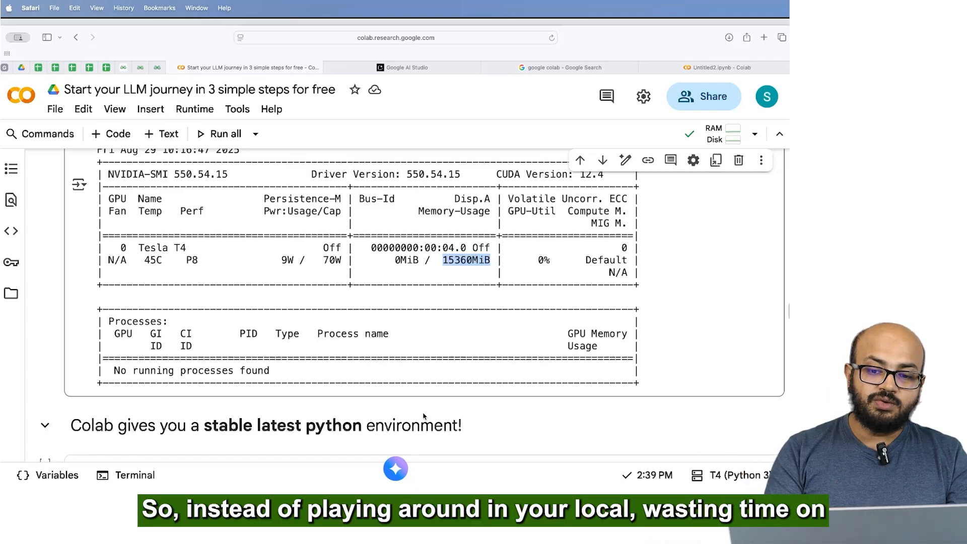
Highlight torchvision and langchain in the imports cell, then scroll to the iris read_csv cell.
scroll(down, 3)
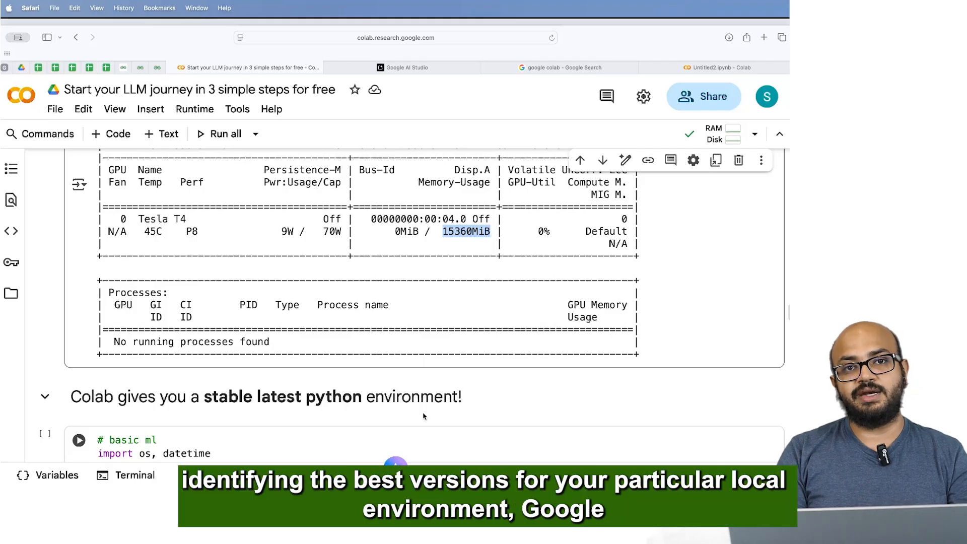
scroll(down, 3)
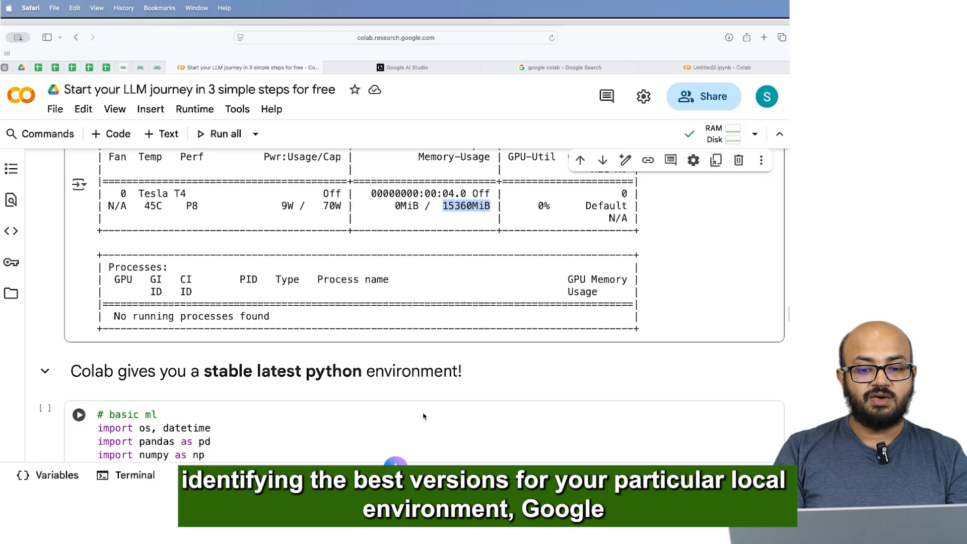
scroll(down, 3)
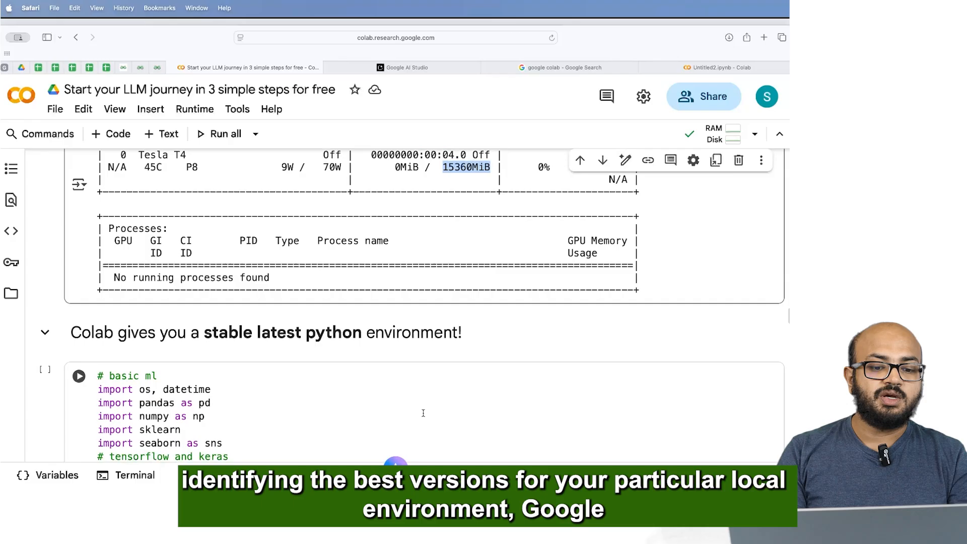
scroll(down, 3)
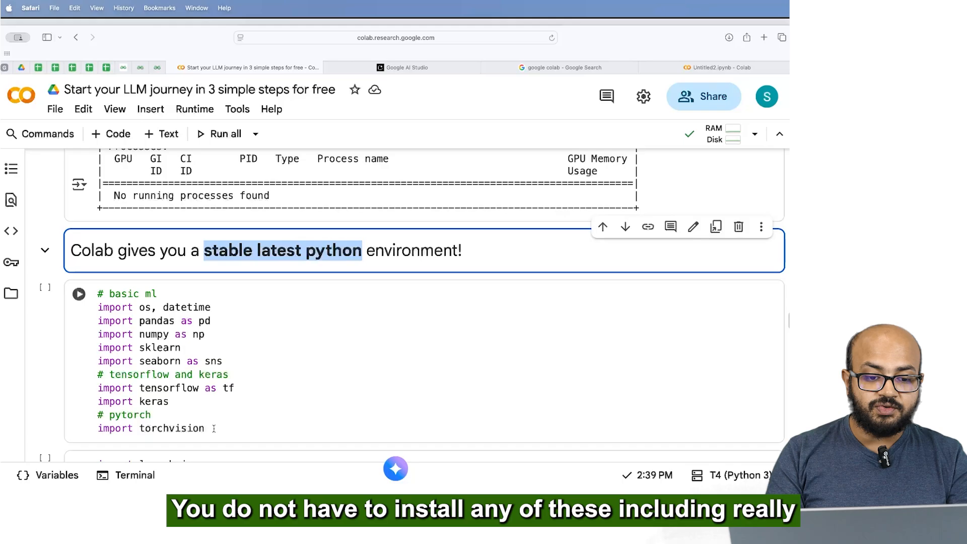
click(207, 333)
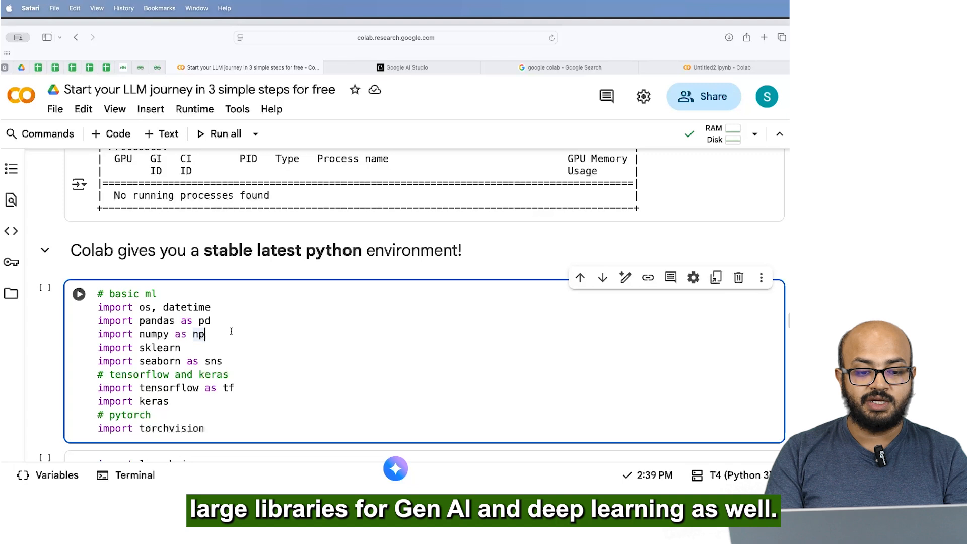
double_click(139, 347)
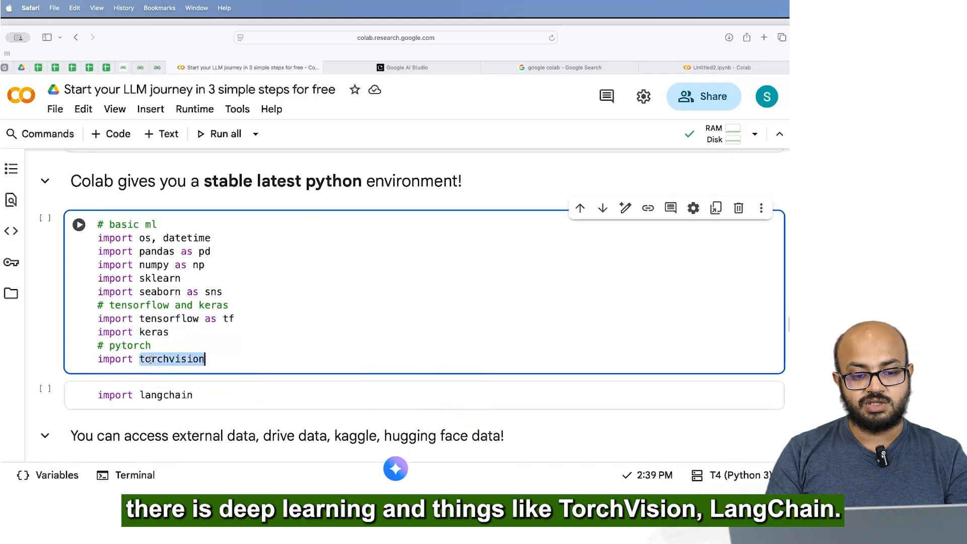
click(258, 399)
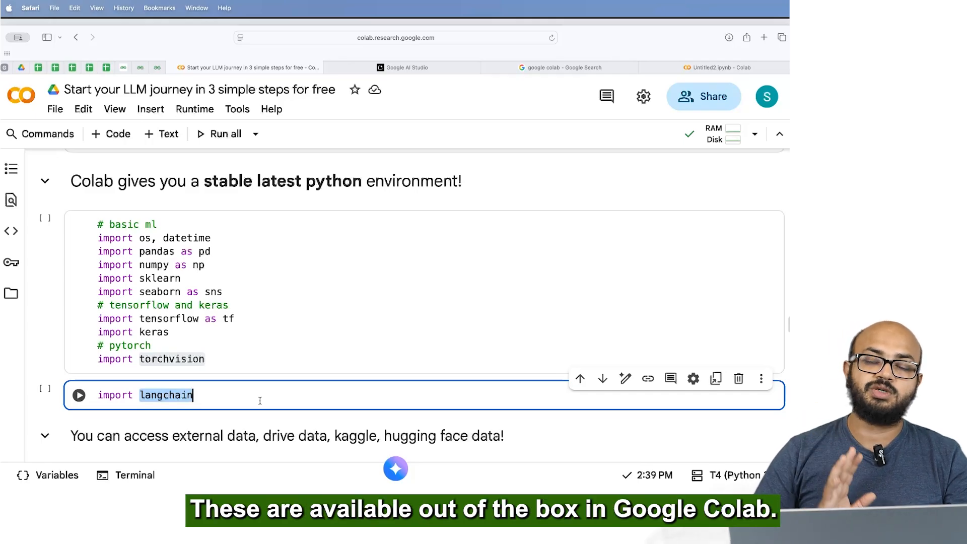
scroll(down, 3)
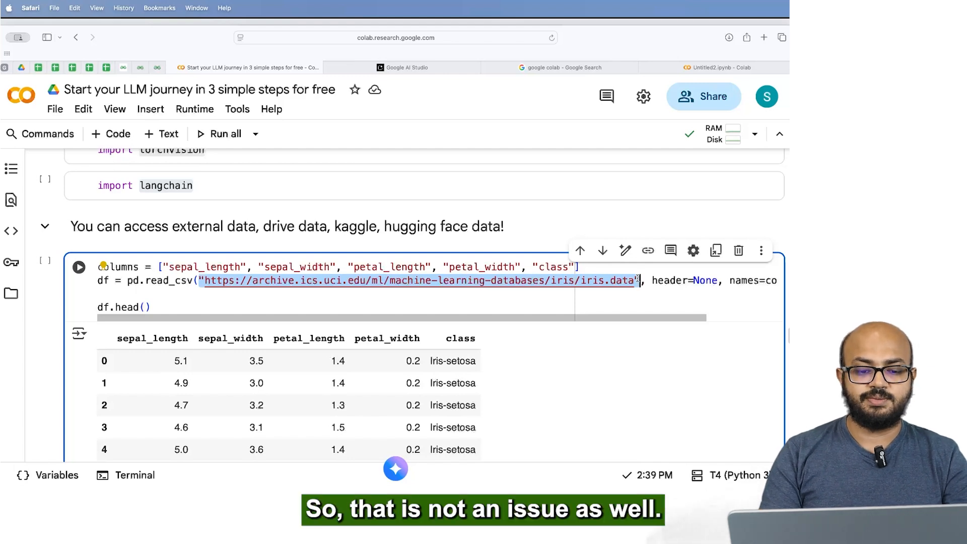
scroll(down, 3)
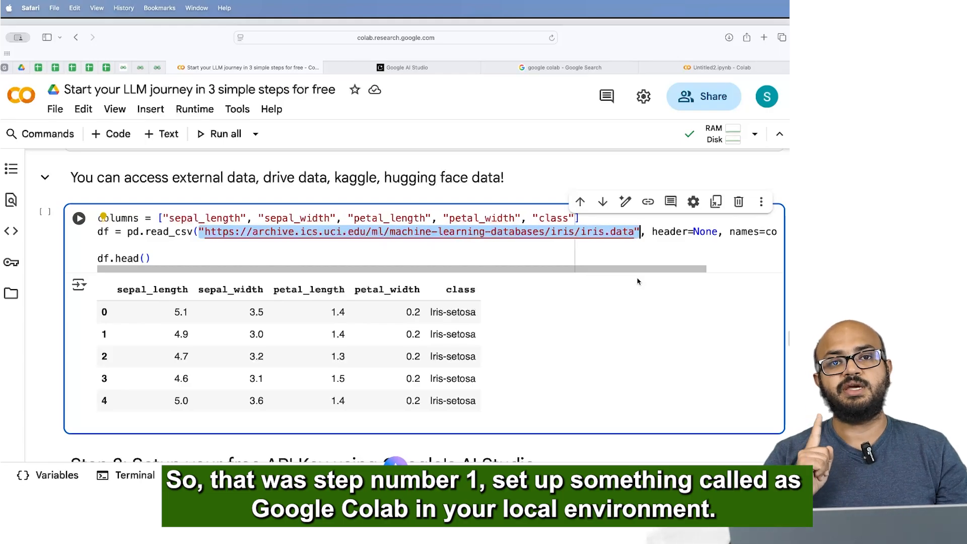
scroll(down, 3)
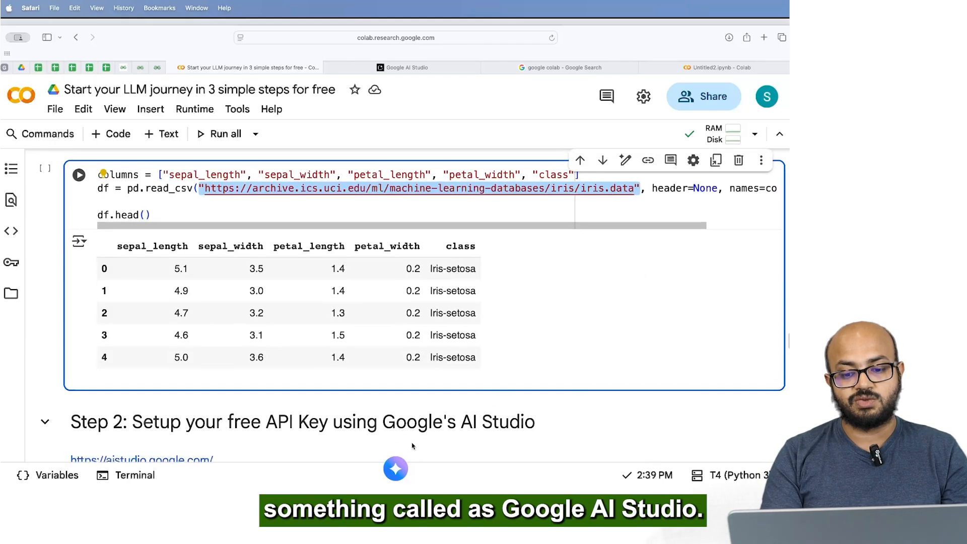
scroll(down, 3)
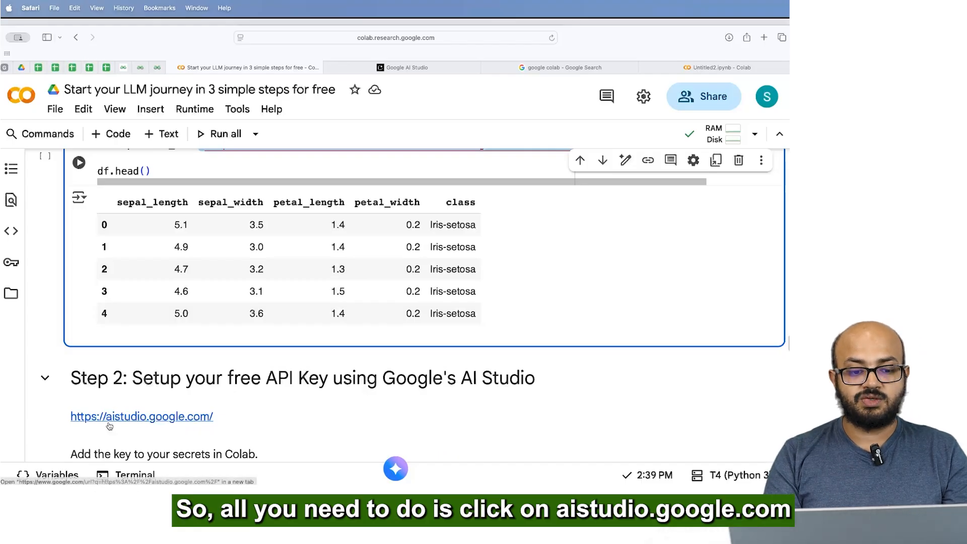
mouse_move(419, 93)
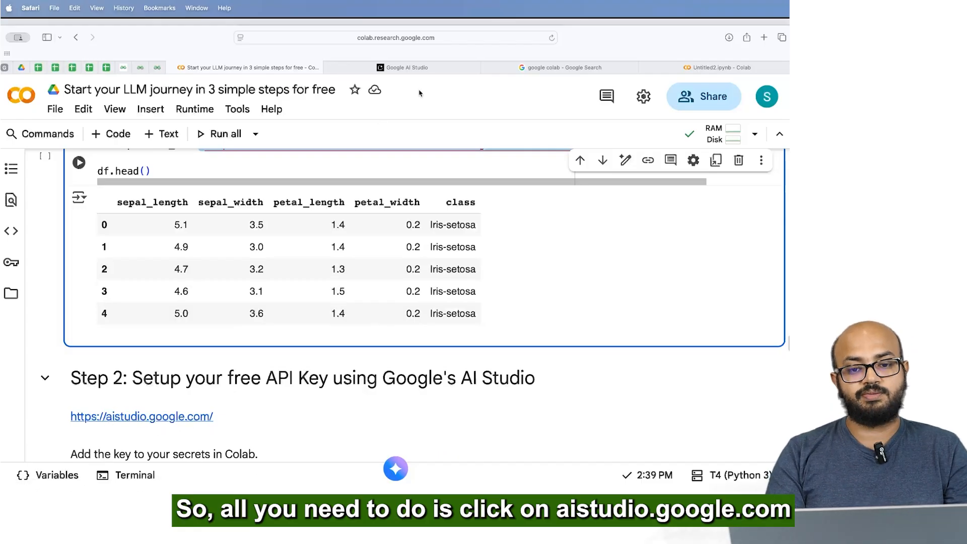
In Google AI Studio, create an API key in the existing Gemini API project and copy it.
click(404, 67)
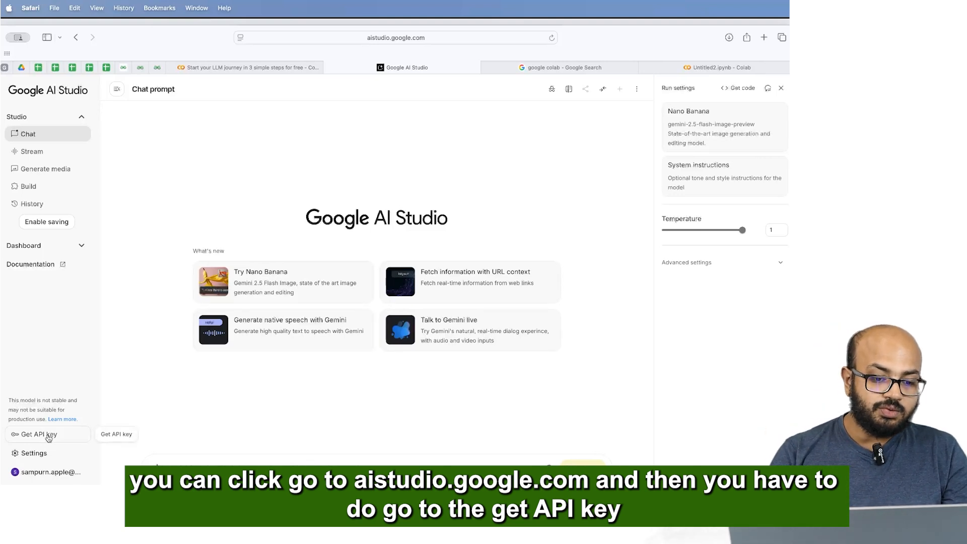
mouse_move(36, 437)
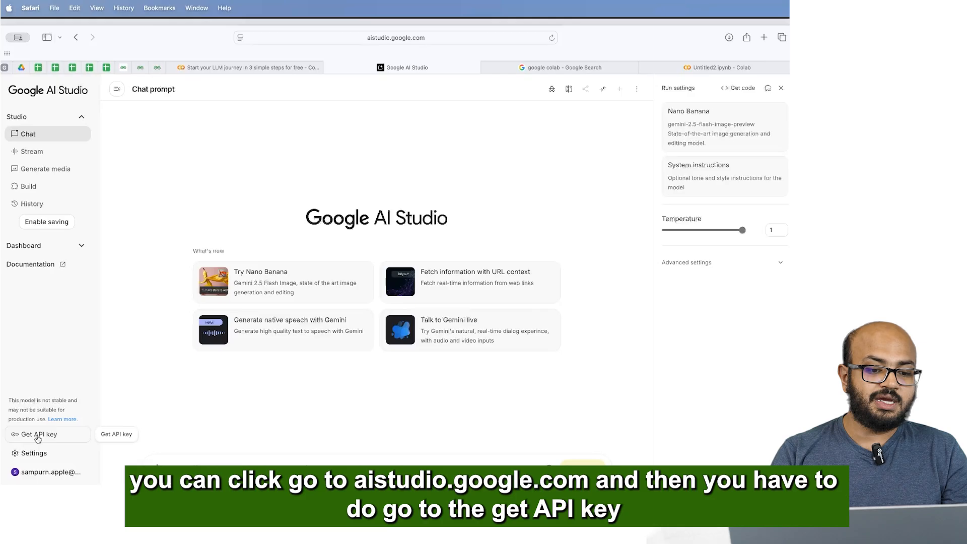
click(39, 434)
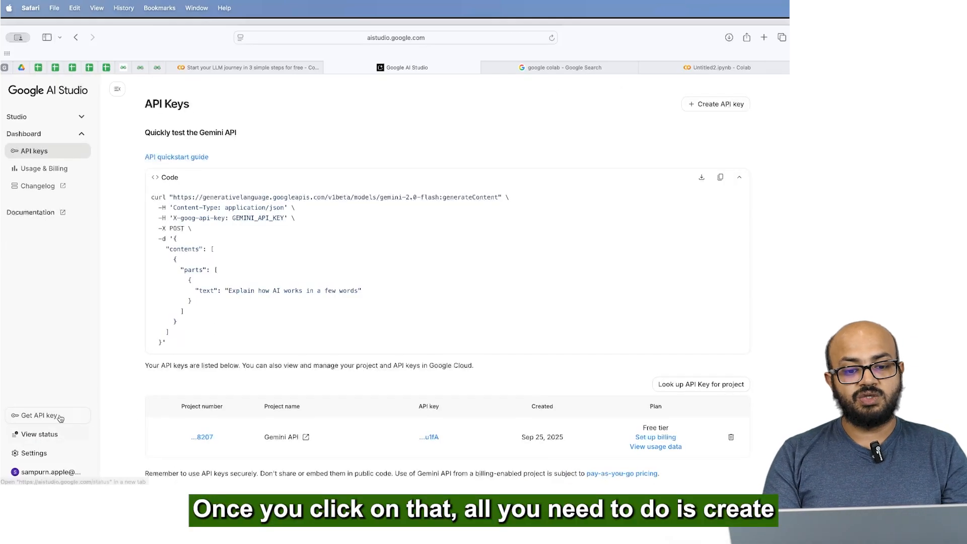
mouse_move(620, 155)
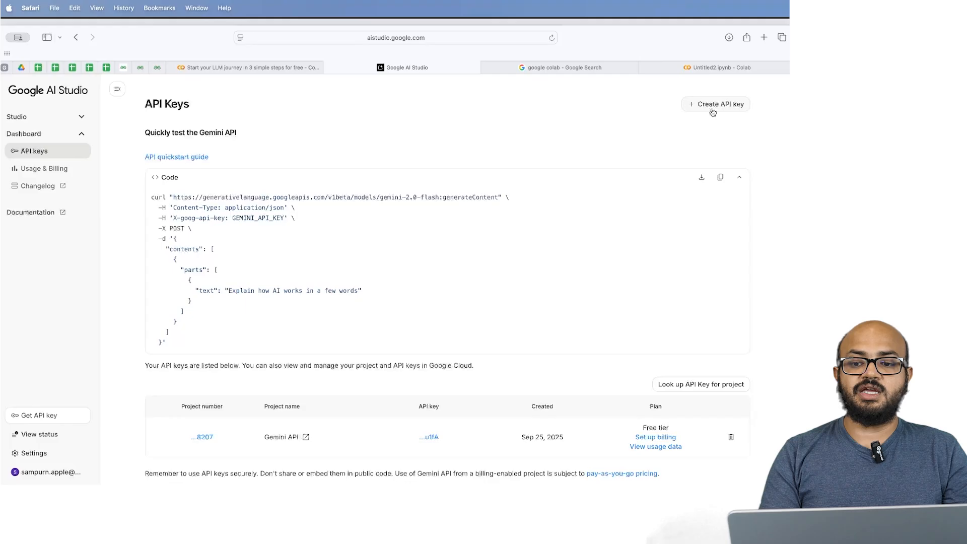
click(715, 103)
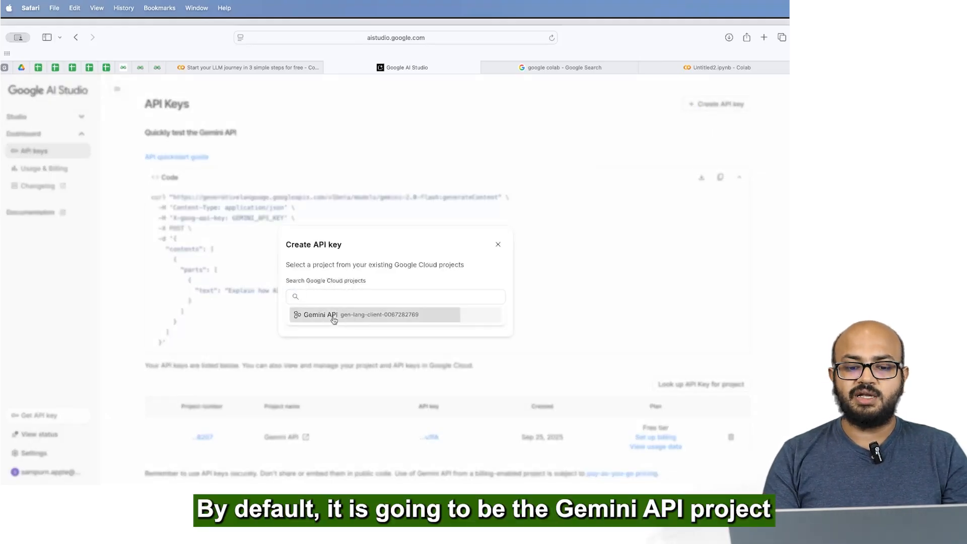
click(319, 314)
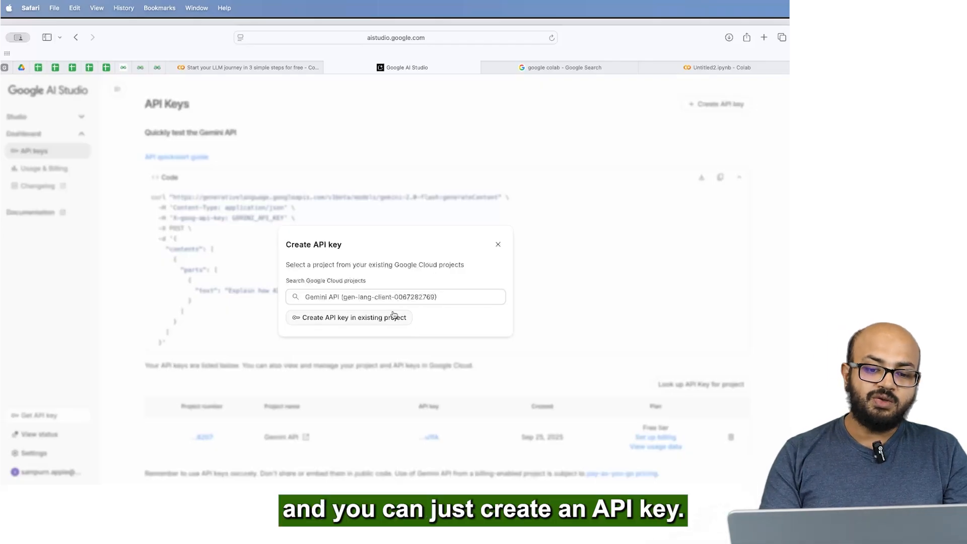
click(348, 317)
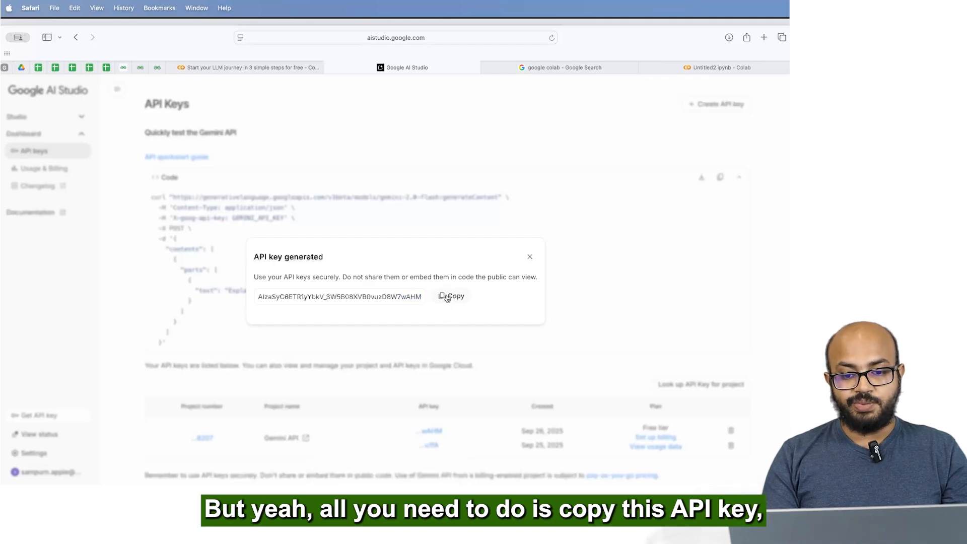
click(247, 67)
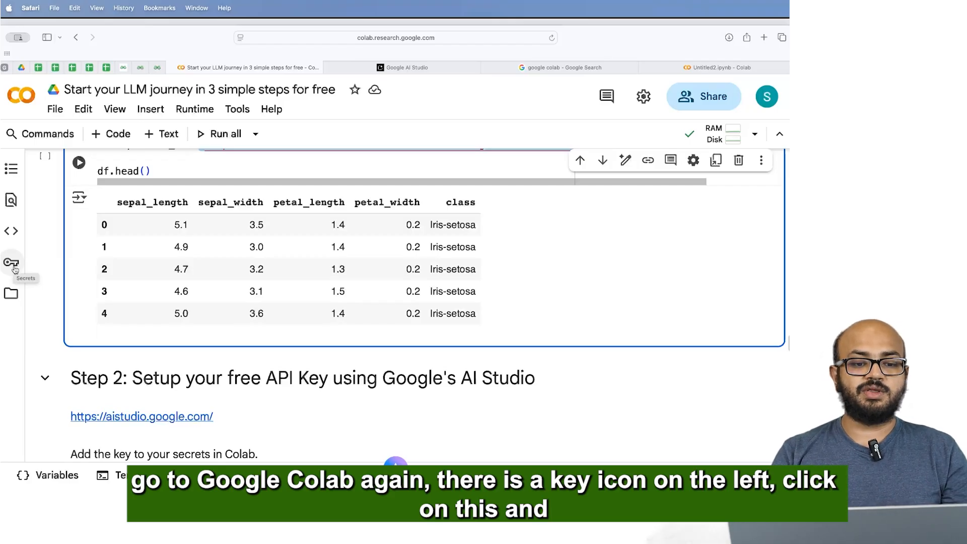
click(11, 262)
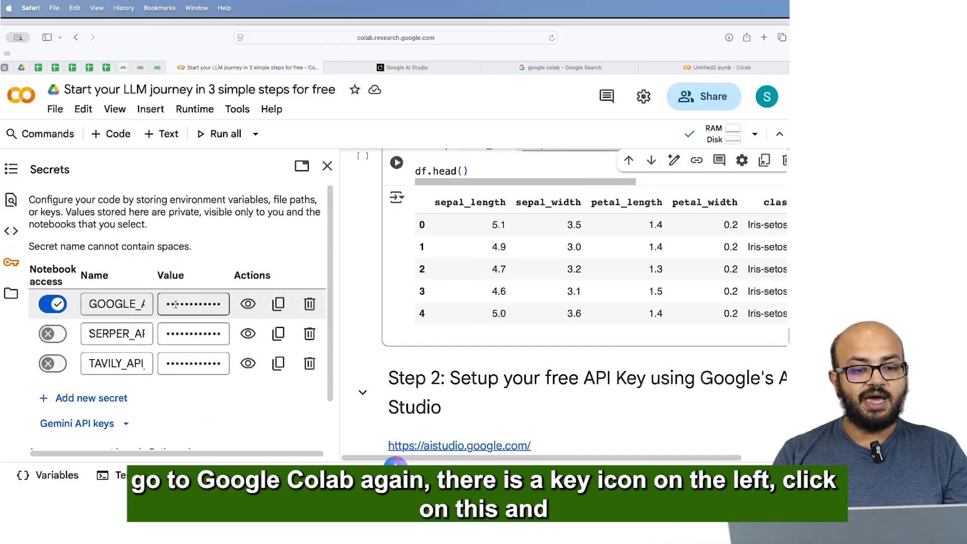
click(193, 301)
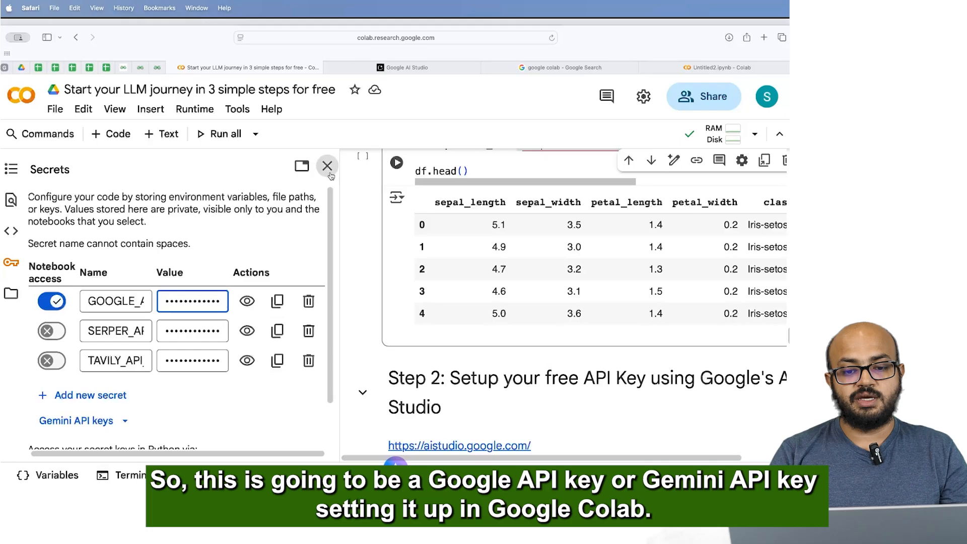
click(327, 166)
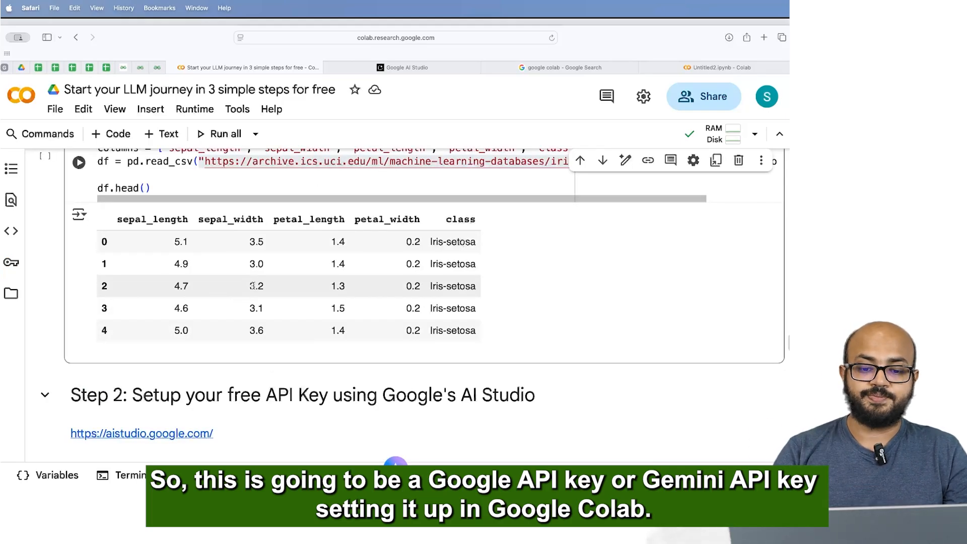
scroll(down, 3)
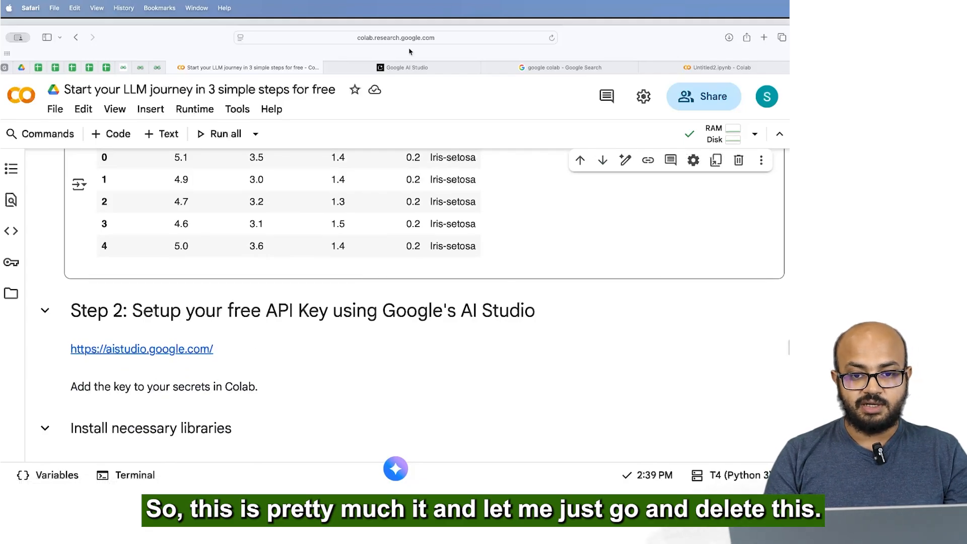
In AI Studio, dismiss the key notice, delete the new wAHM key, then return to Colab.
click(406, 67)
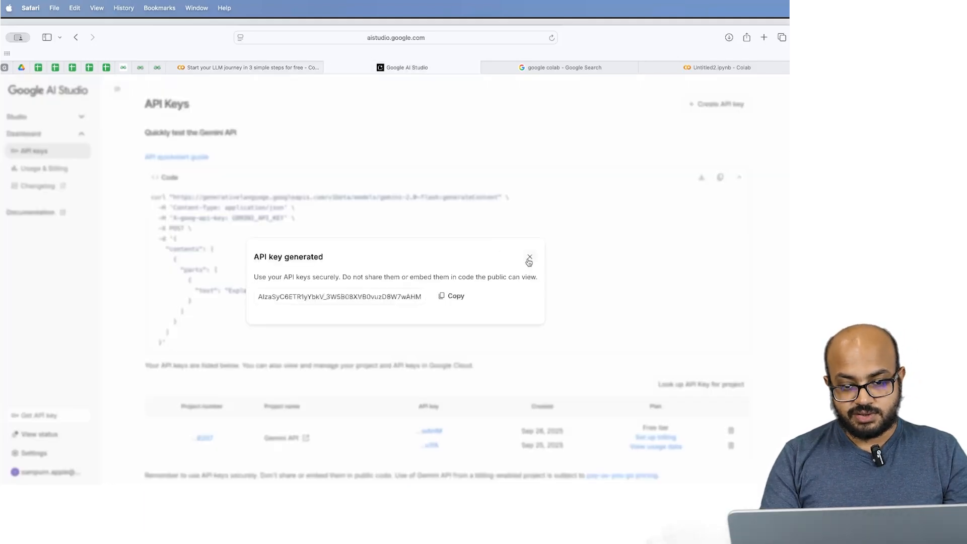
click(528, 258)
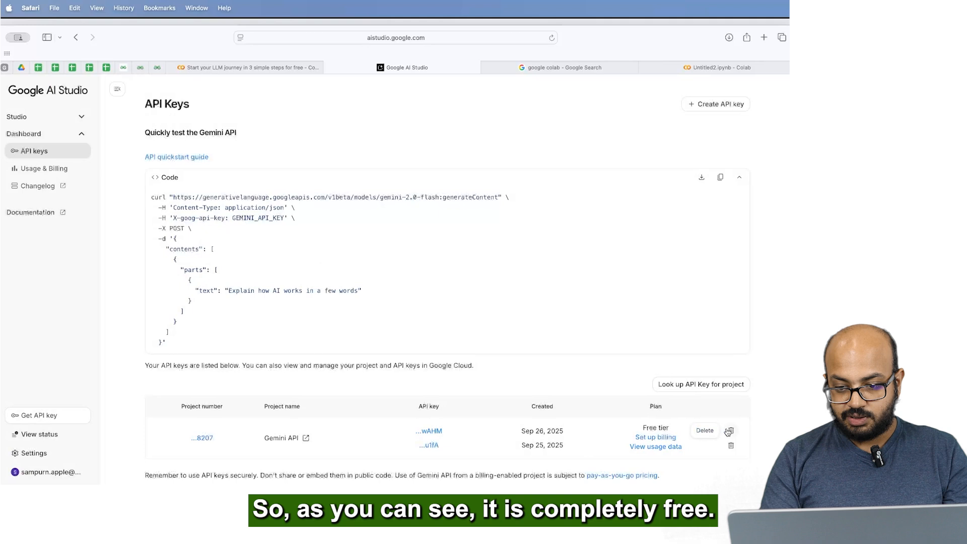
click(730, 431)
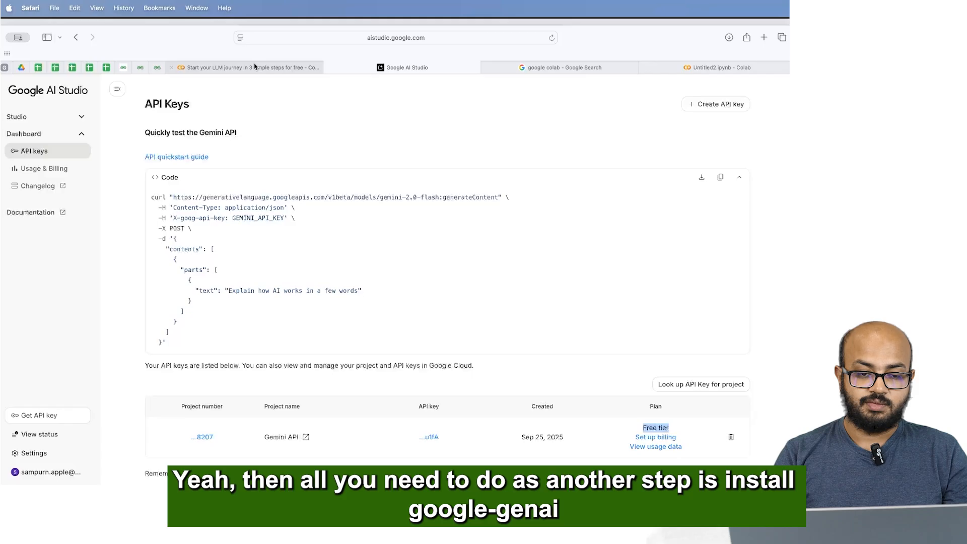
click(247, 67)
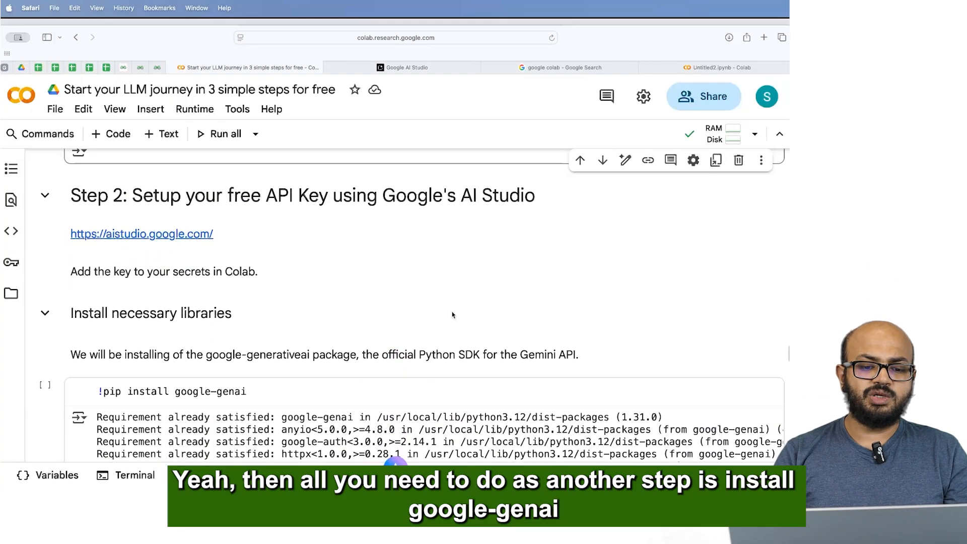
scroll(down, 3)
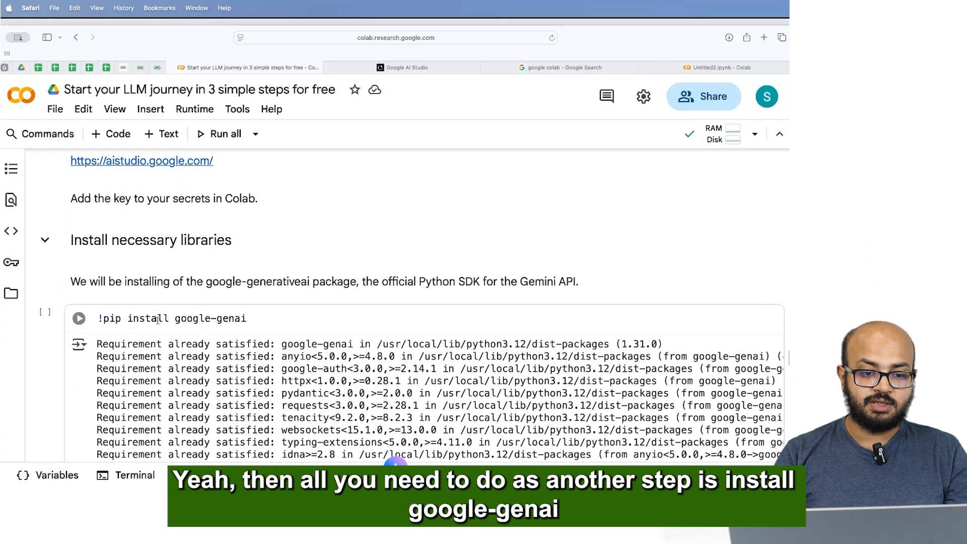
click(173, 319)
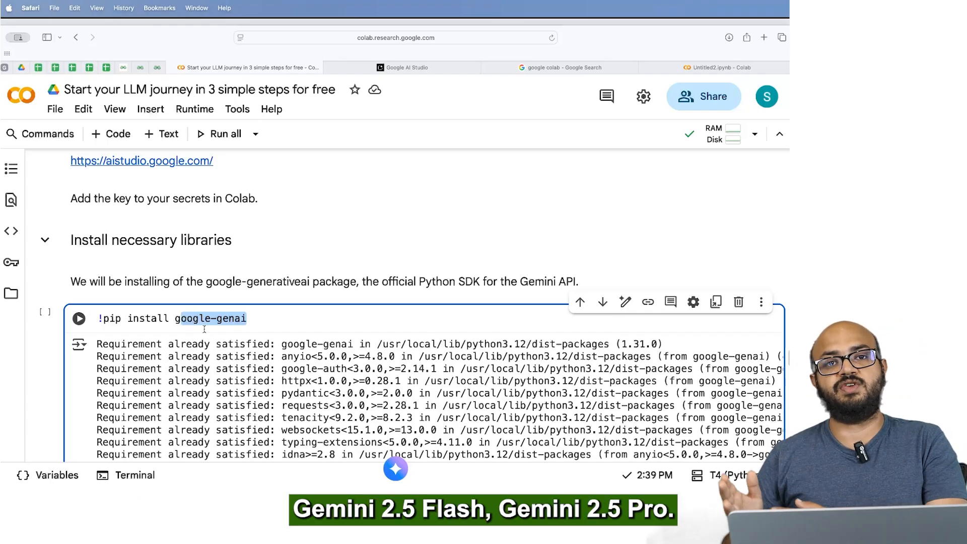
scroll(down, 3)
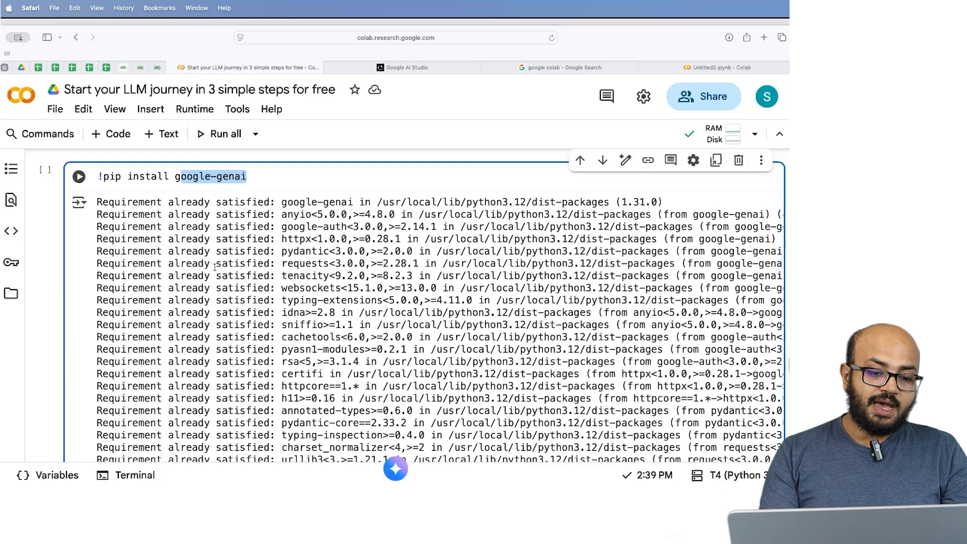
scroll(down, 3)
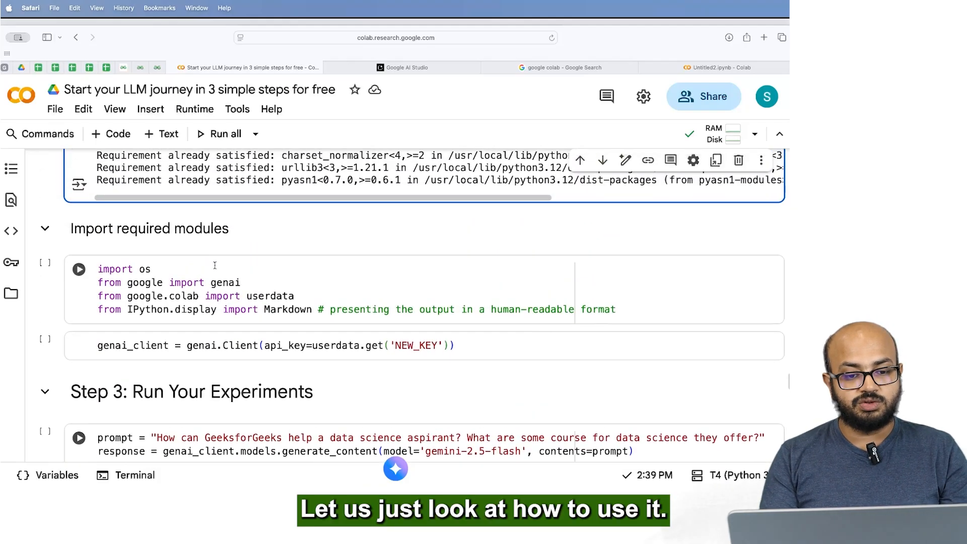
Switch the genai.Client cell from NEW_KEY to the GOOGLE_API_KEY secret and run the import and client cells.
click(157, 269)
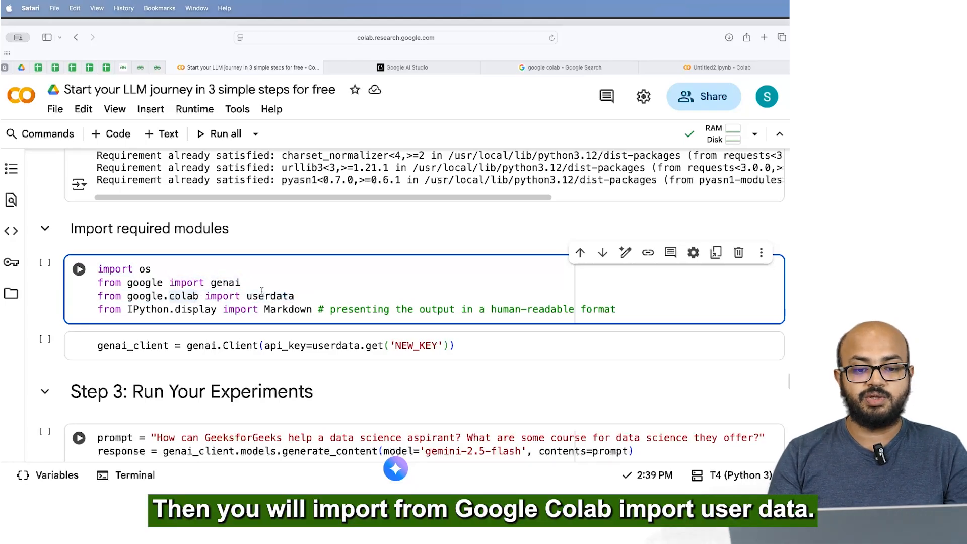
double_click(270, 295)
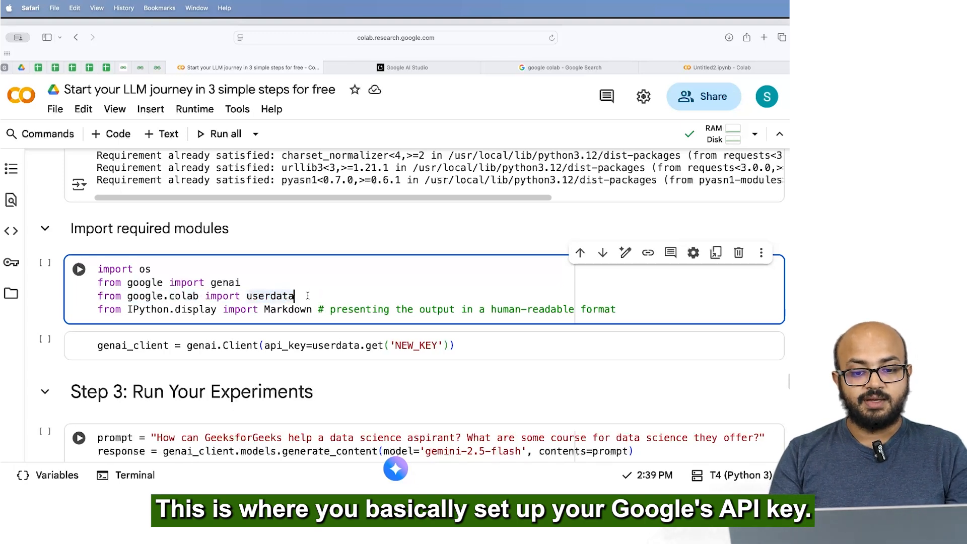
click(11, 261)
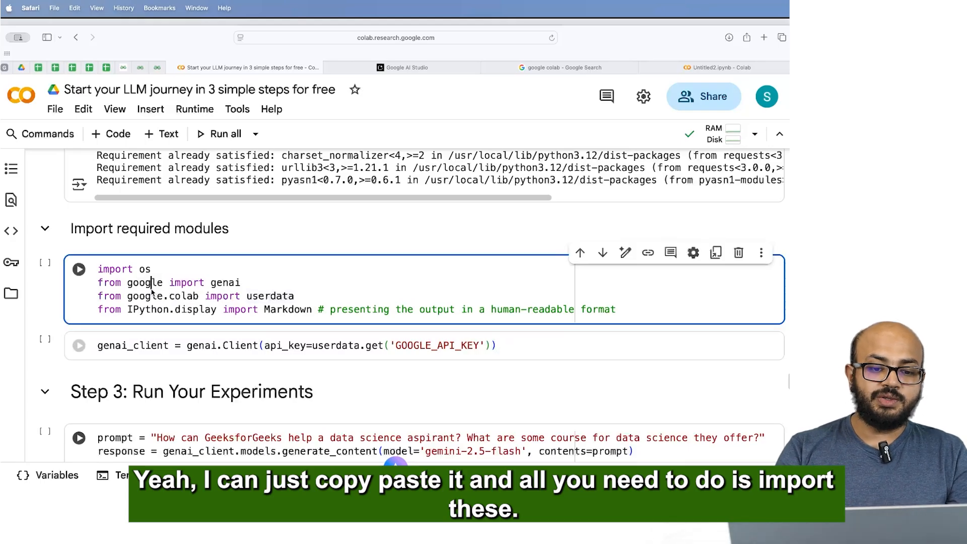
click(79, 269)
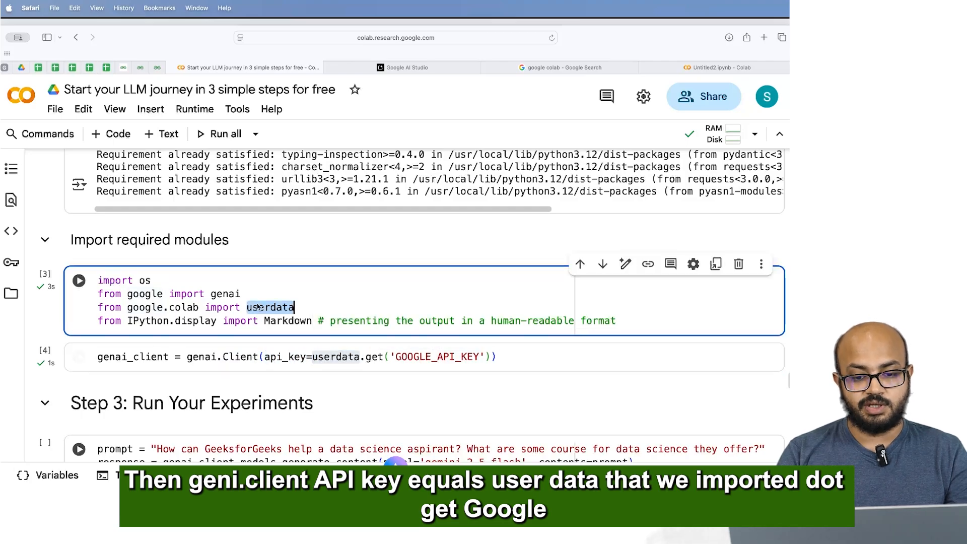
click(370, 356)
text(s)
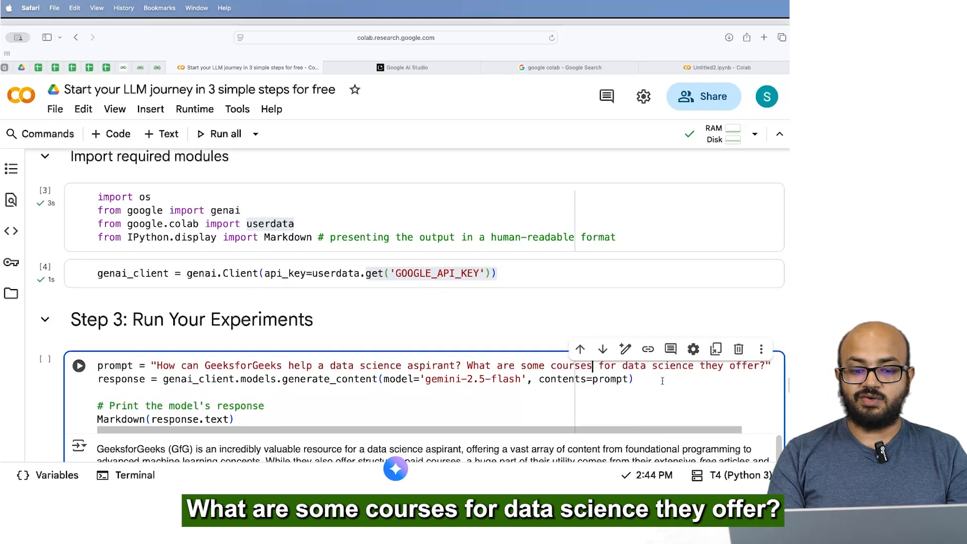
Fix 'course' to 'courses' in the Step 3 prompt, highlighting the gemini-2.5-flash model and contents arguments.
double_click(115, 365)
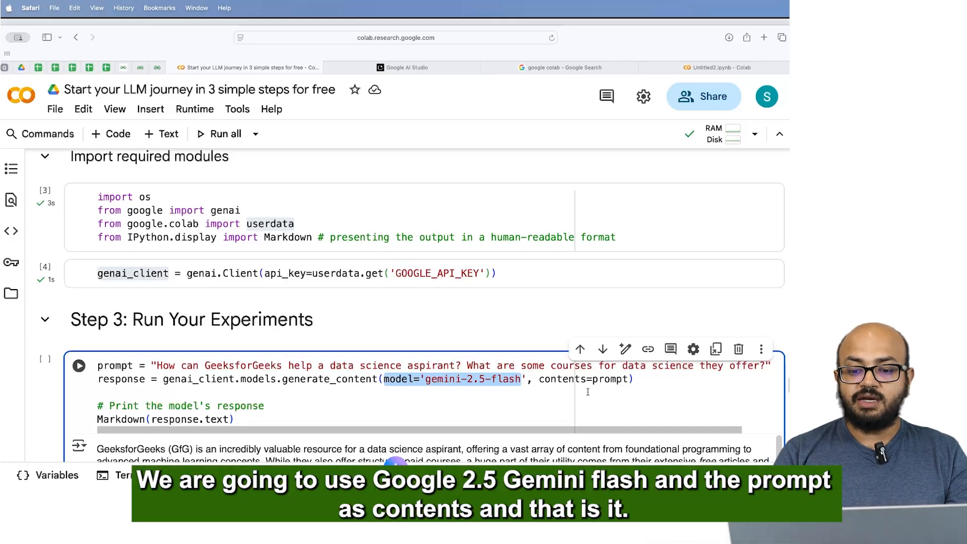
double_click(561, 378)
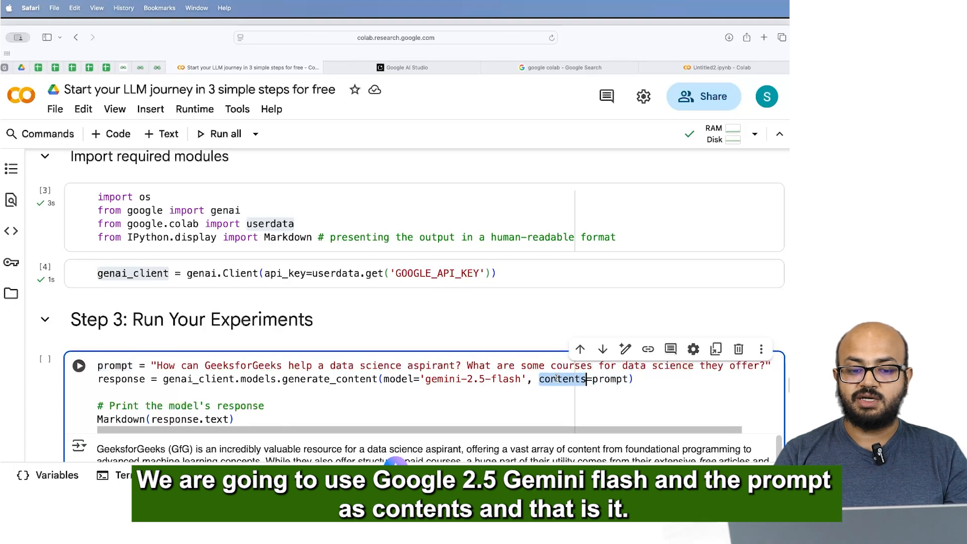
click(79, 365)
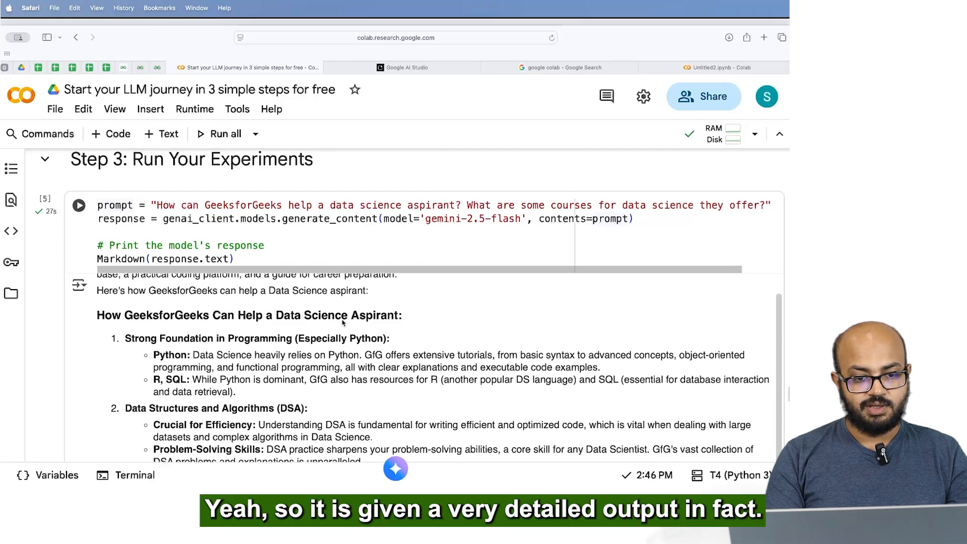
Run the Step 3 cell and scroll Gemini's GeeksforGeeks guide down to the Bonus Step section.
scroll(up, 3)
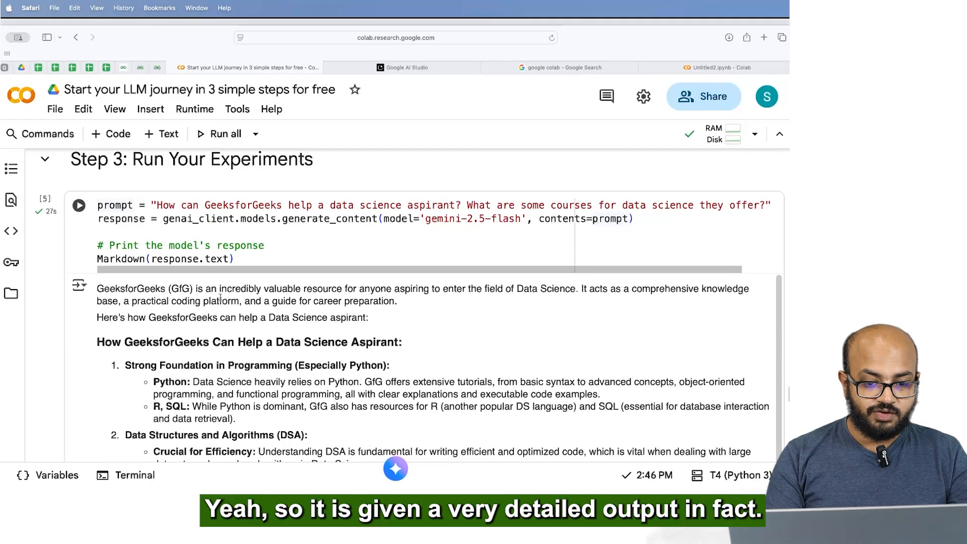
scroll(down, 3)
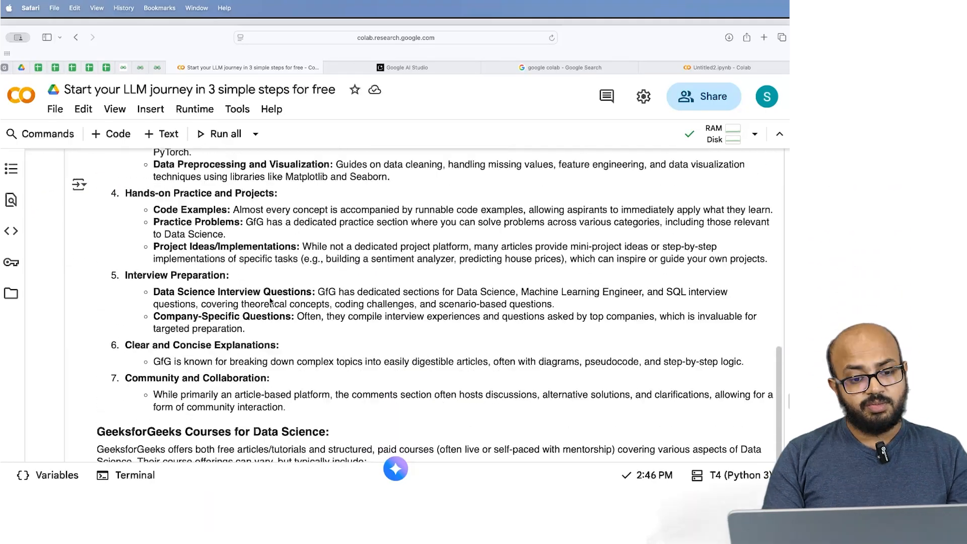
scroll(down, 3)
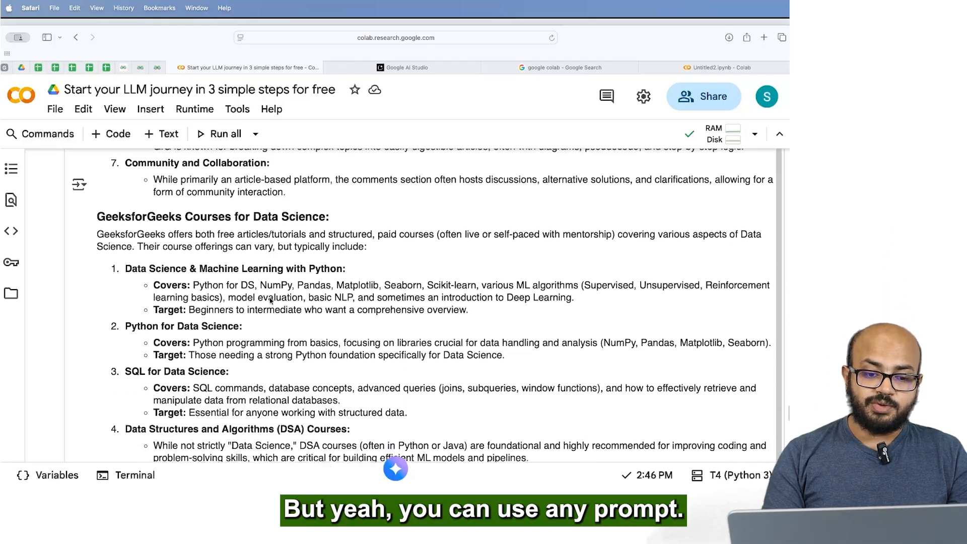
scroll(down, 3)
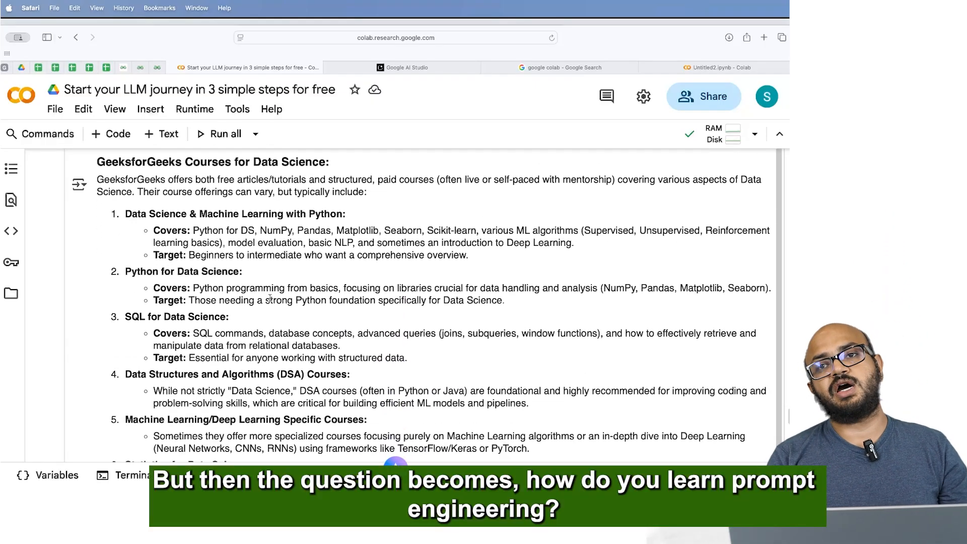
scroll(down, 3)
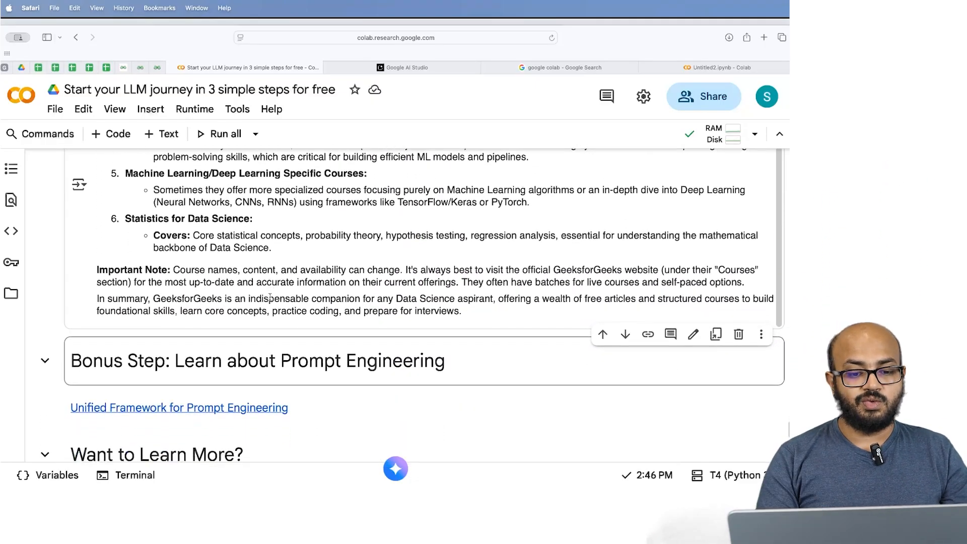
Open the GeeksforGeeks Unified Framework for Prompt Engineering article and locate its prompt-generator block.
click(178, 406)
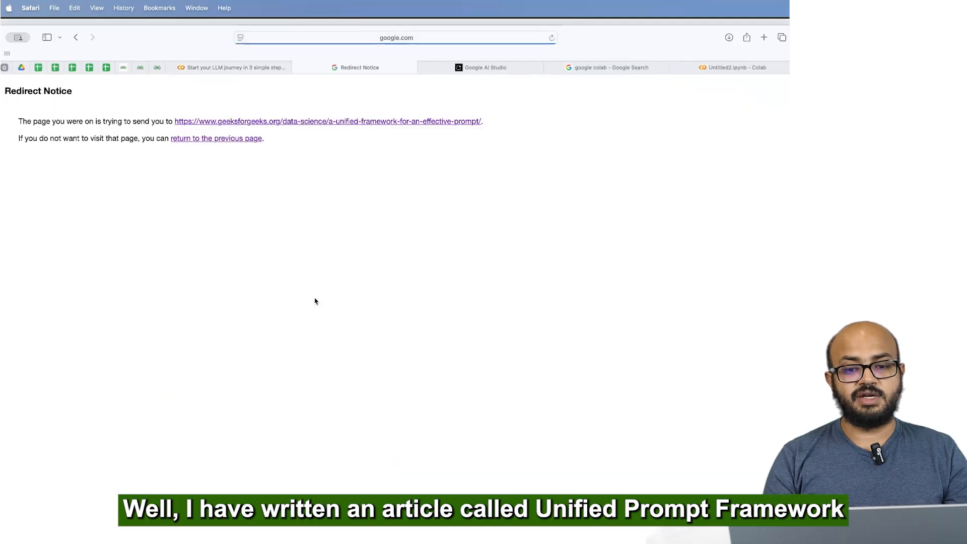
click(327, 121)
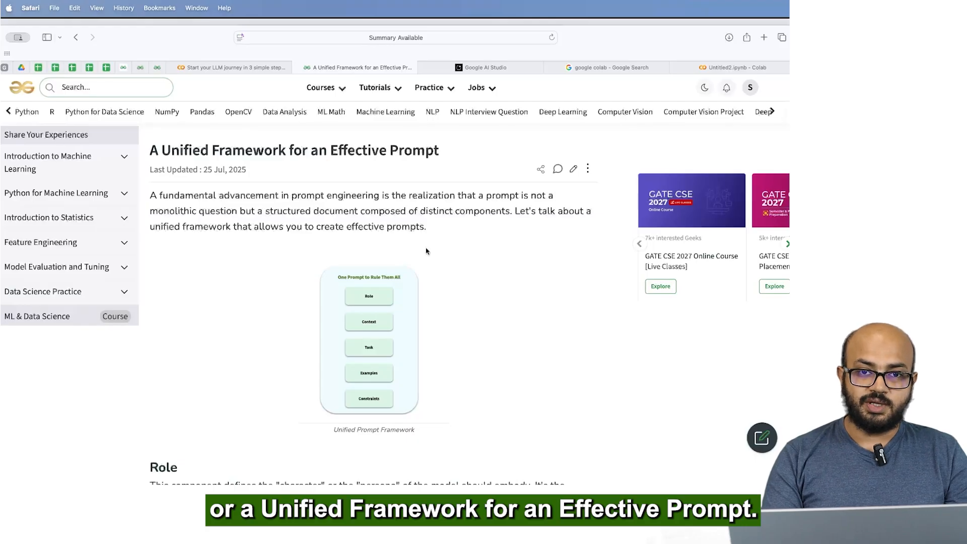
scroll(down, 3)
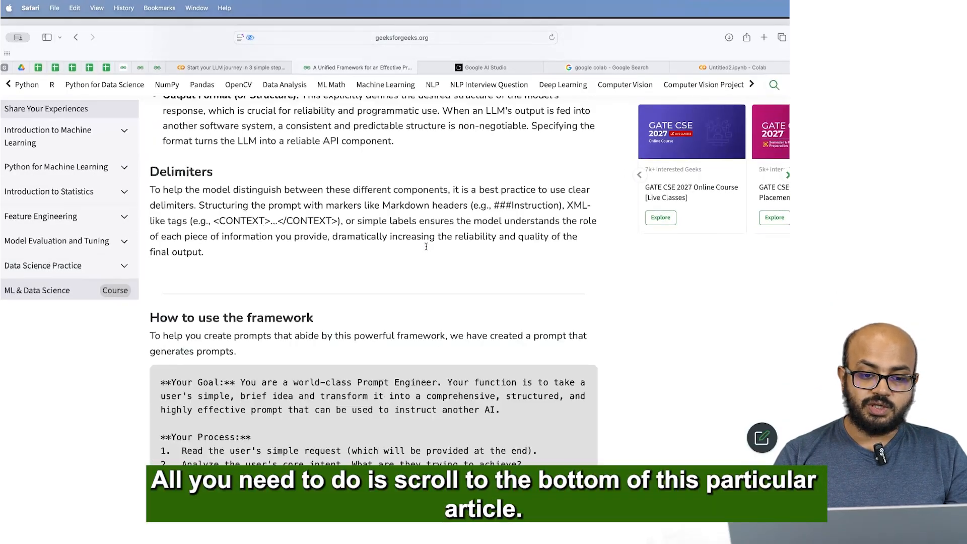
scroll(down, 3)
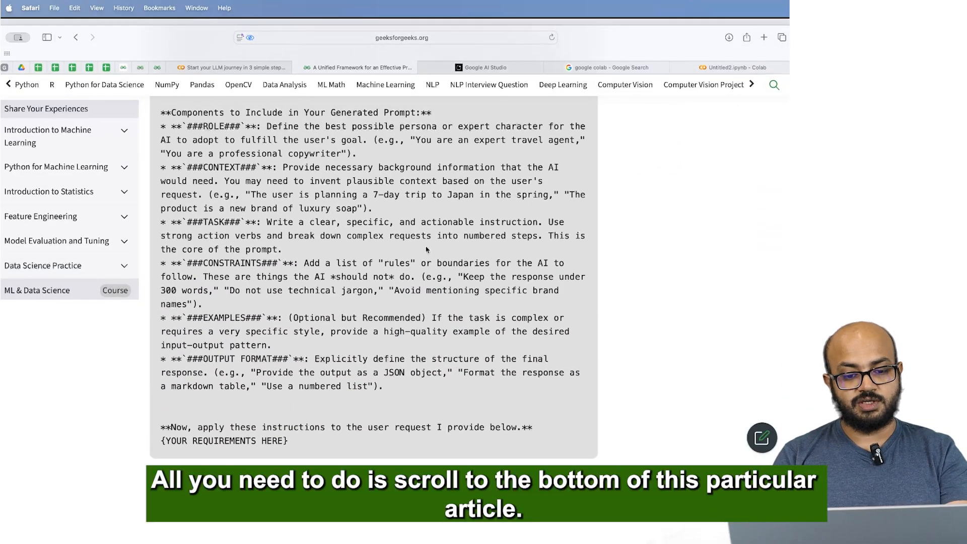
scroll(up, 3)
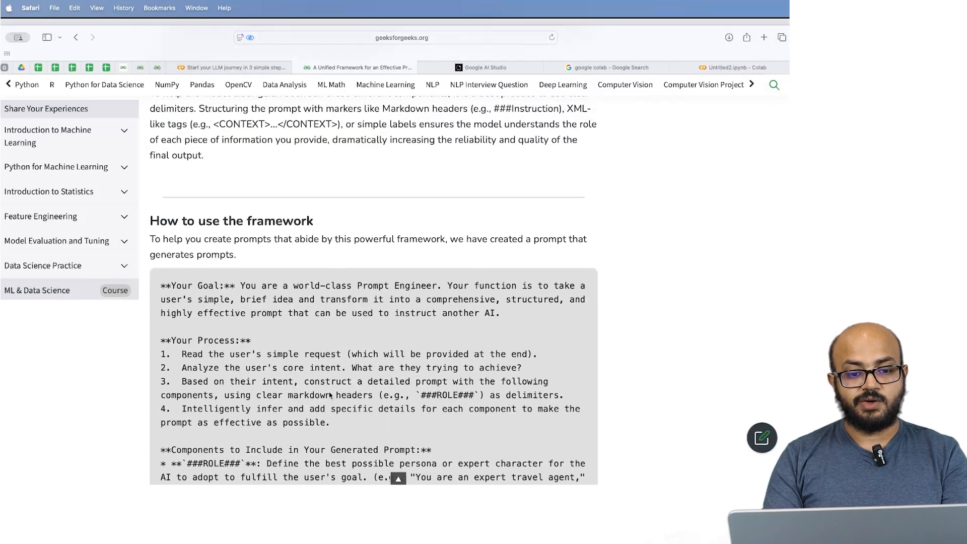
scroll(down, 3)
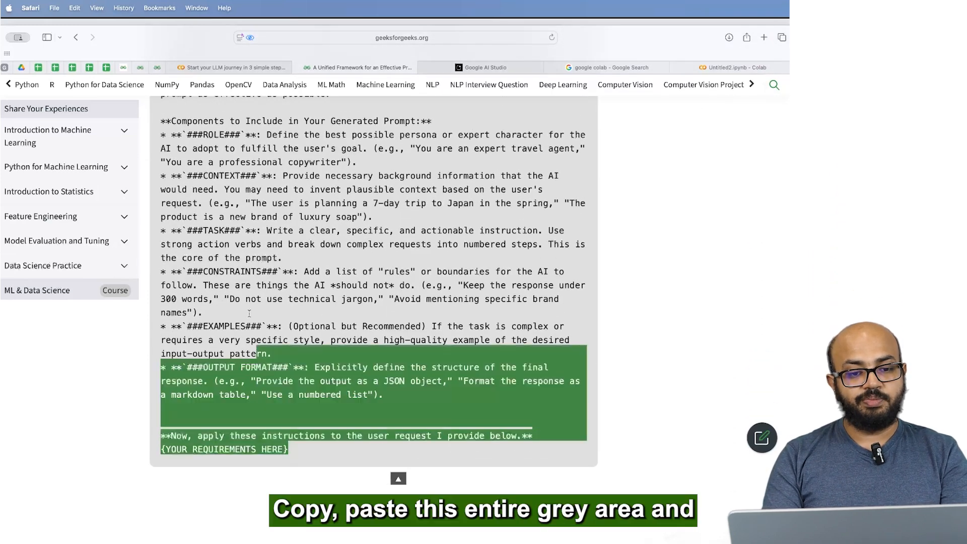
scroll(up, 3)
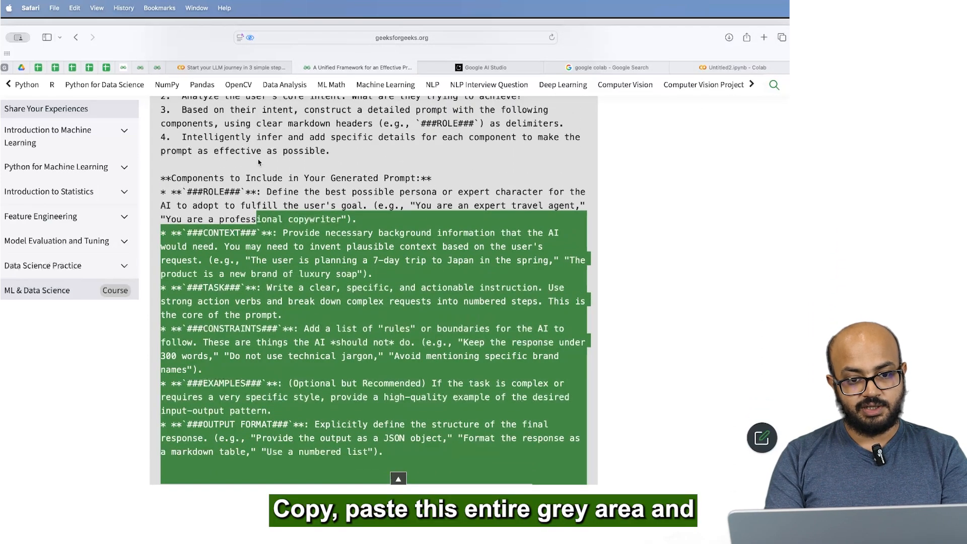
scroll(up, 3)
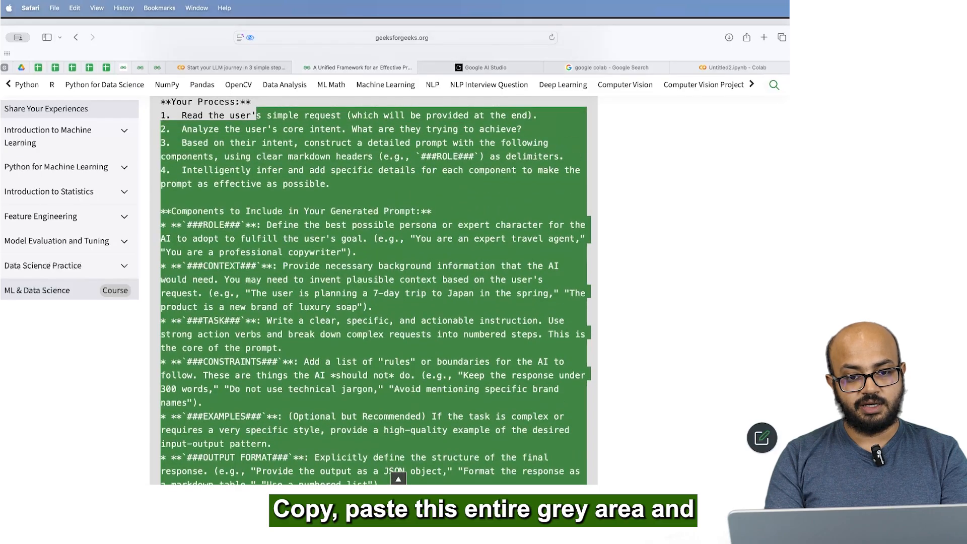
scroll(up, 3)
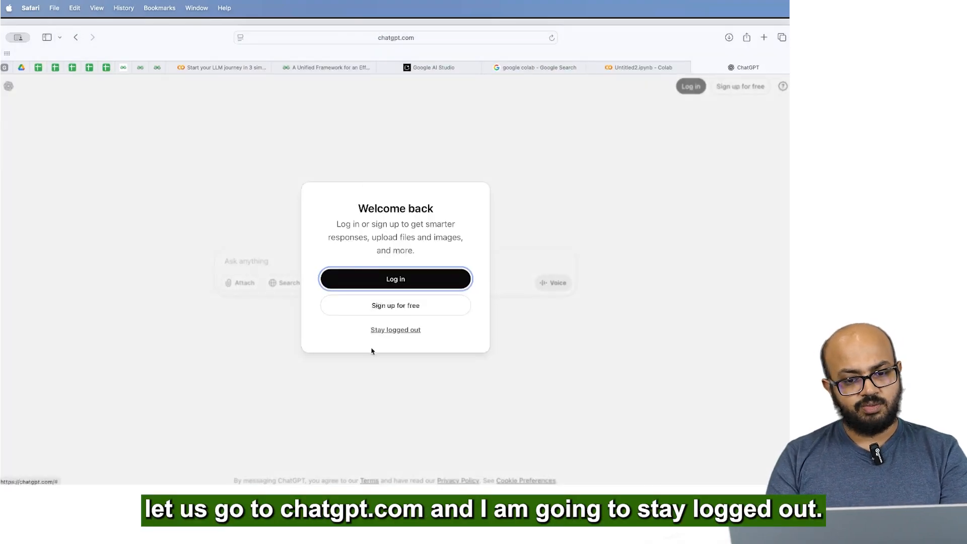
Stay logged out of ChatGPT and select the pasted prompt's {YOUR REQUIREMENTS HERE} placeholder.
click(395, 329)
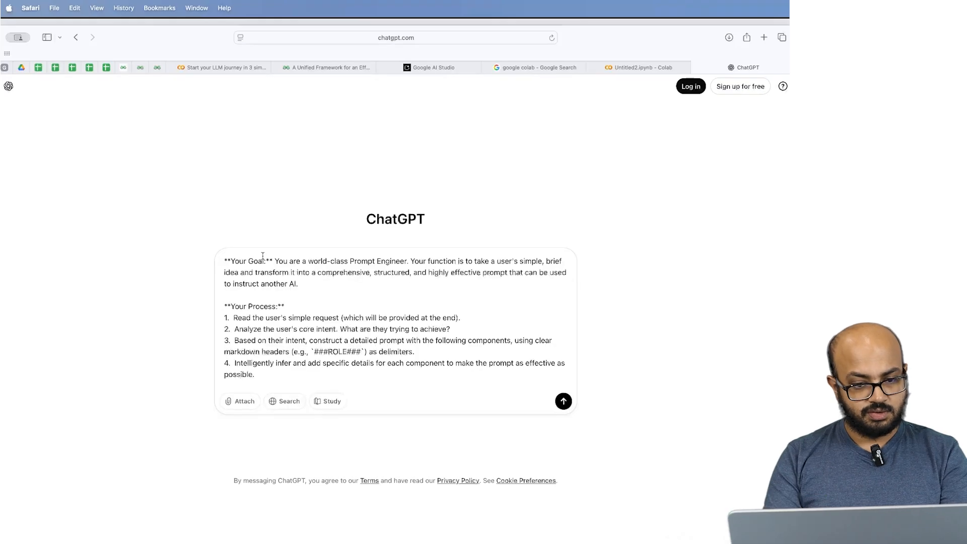
scroll(down, 3)
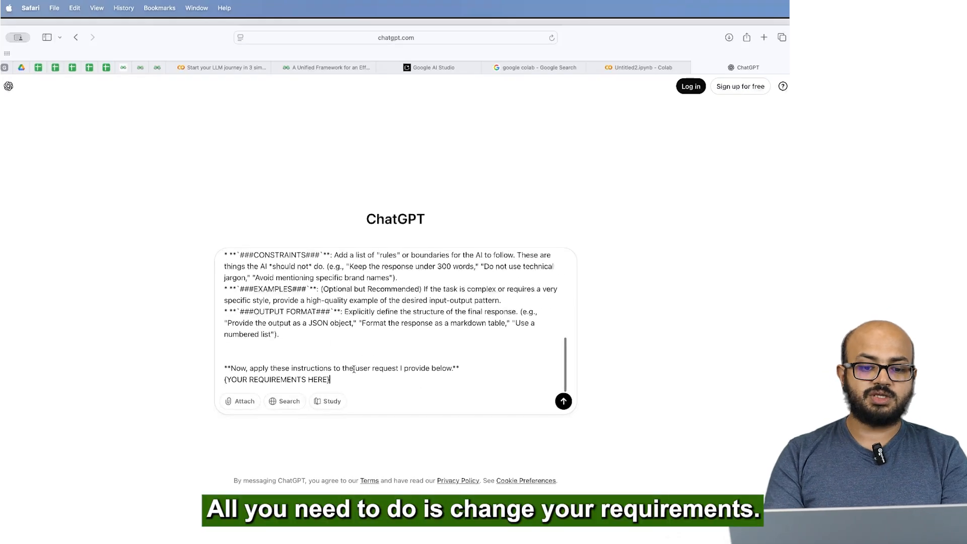
double_click(276, 379)
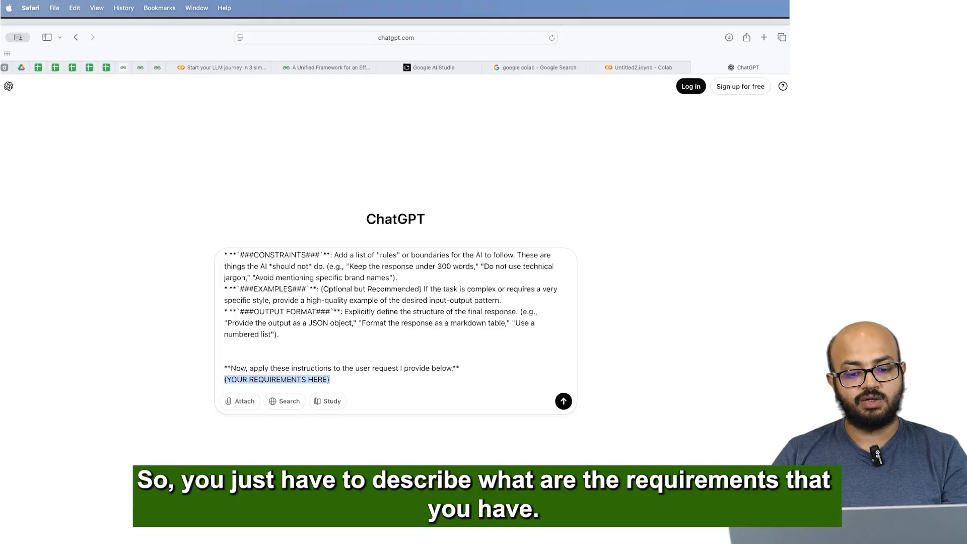
Replace the placeholder with 'I want to learn data science. Provide a roadmap.' and send.
text(W)
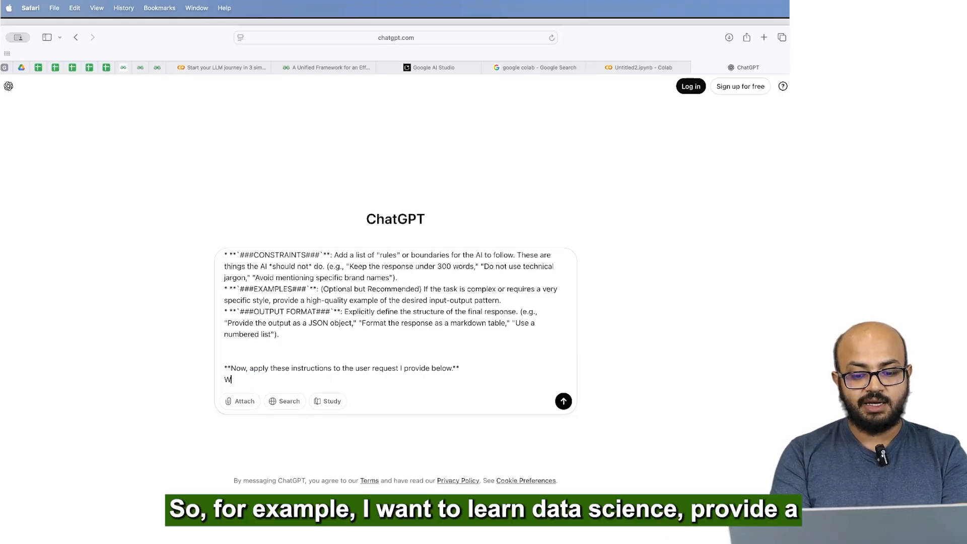
text(I want to learn data sc)
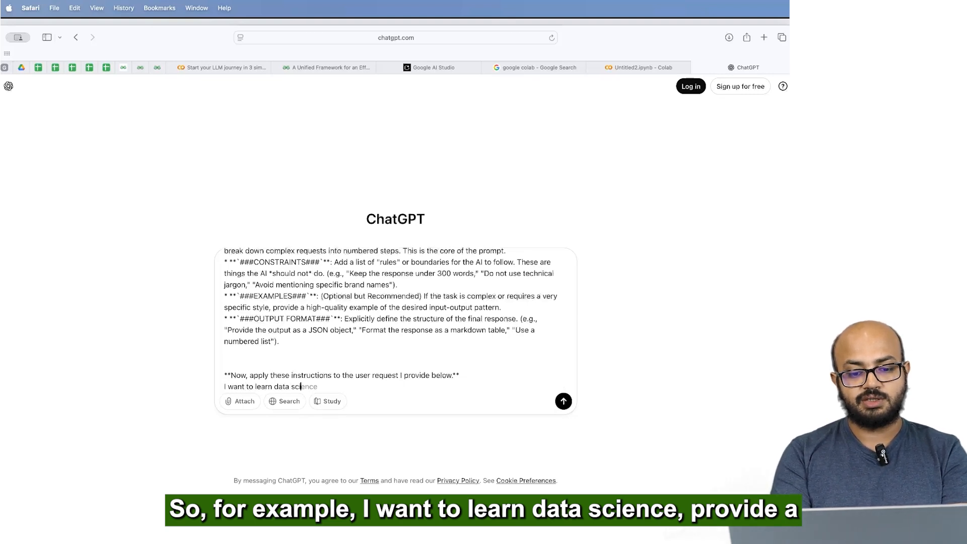
text(. Prov)
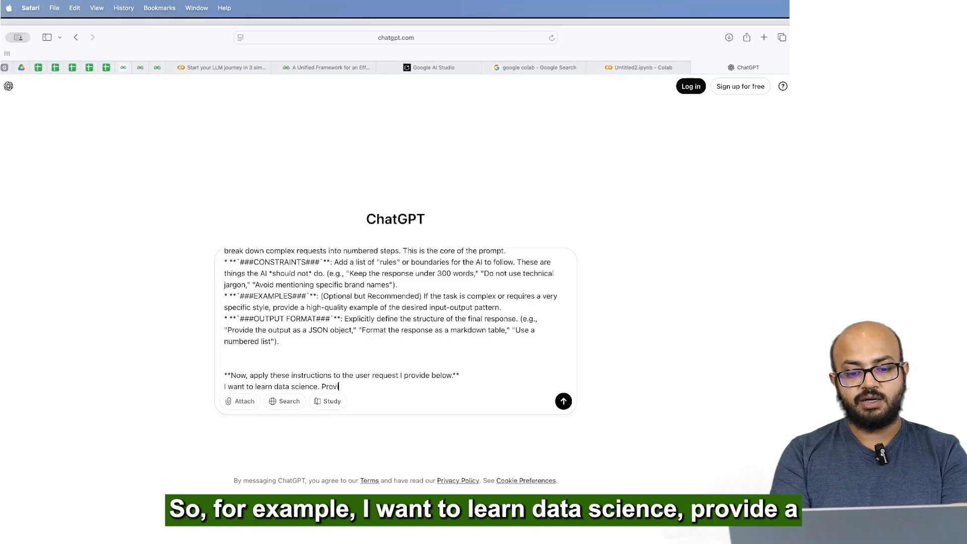
text(ide a roadma)
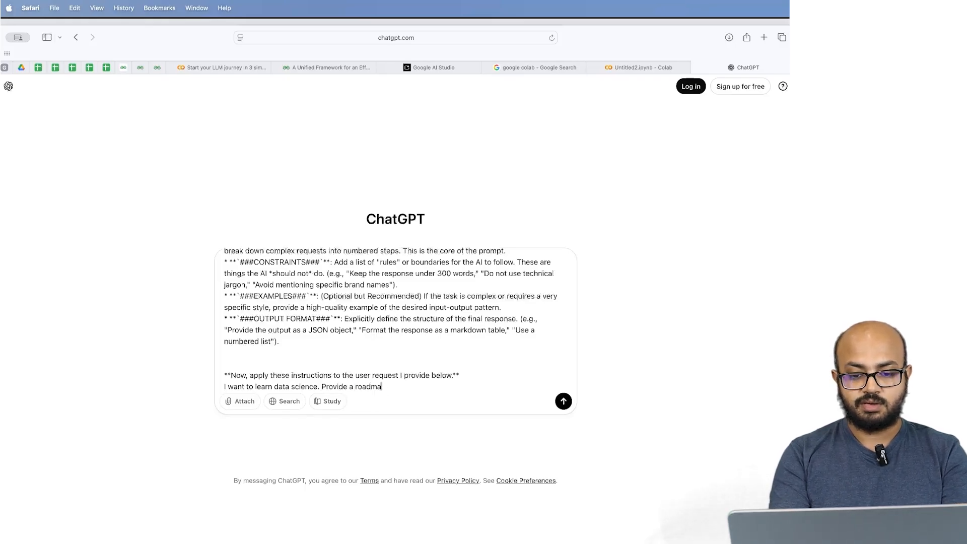
text(p.)
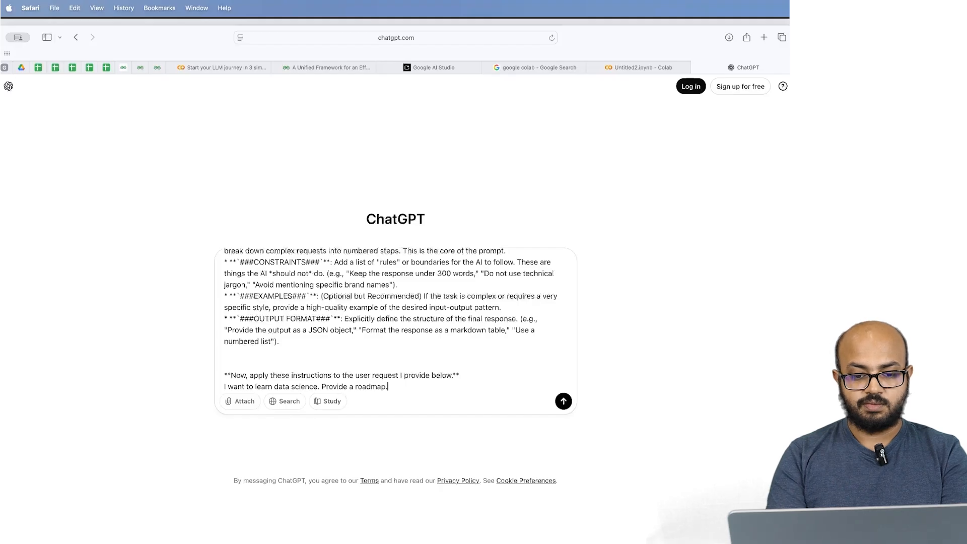
click(562, 400)
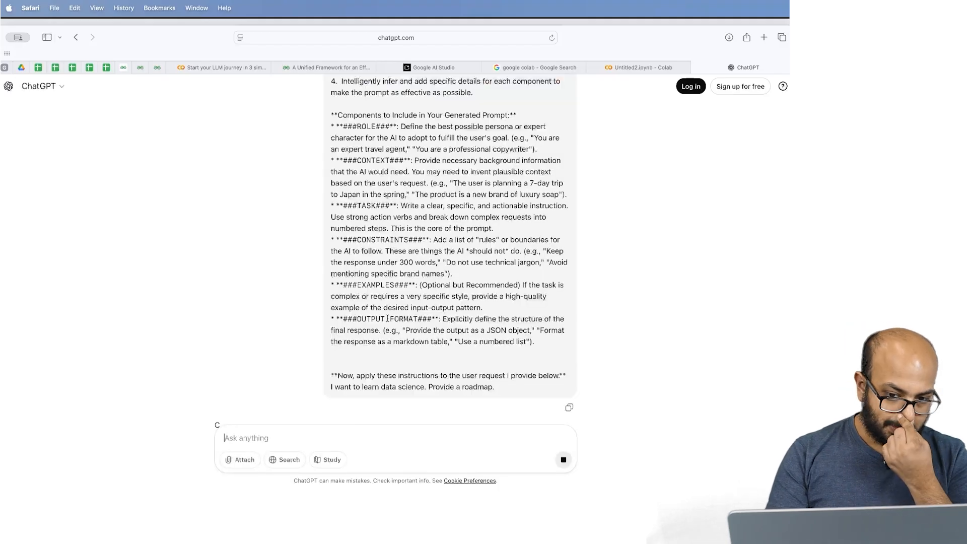
Review the optimized prompt's role, context, task, constraints, examples and output format, then dismiss the basic model banner.
scroll(down, 3)
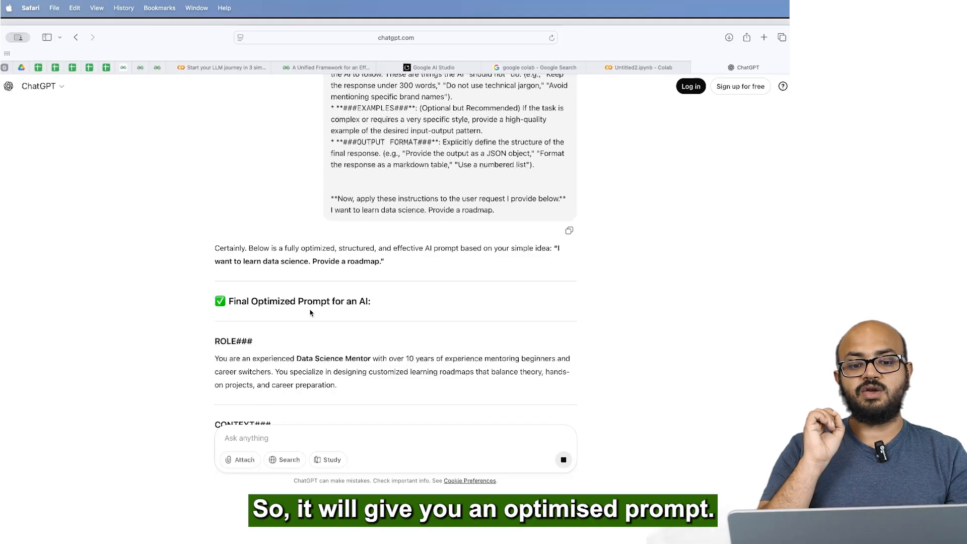
scroll(up, 3)
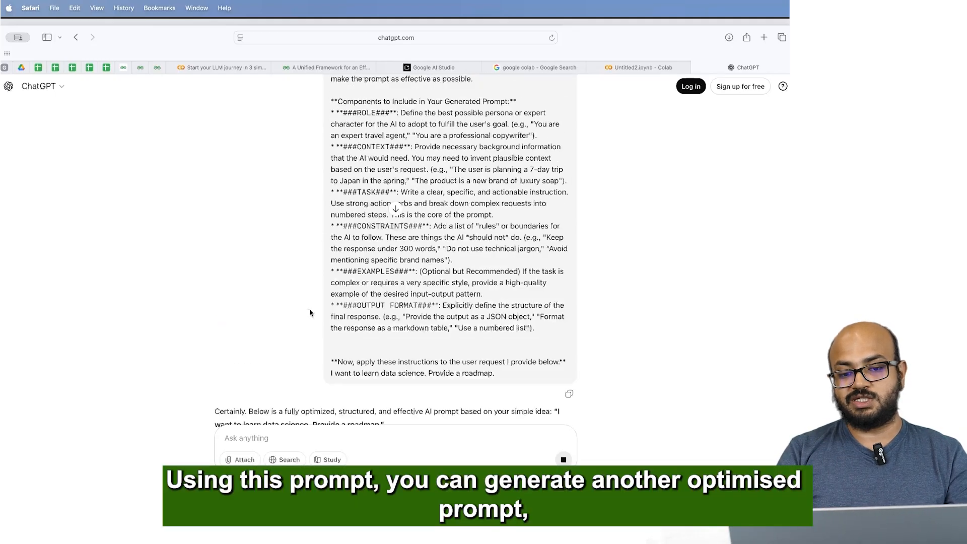
scroll(down, 3)
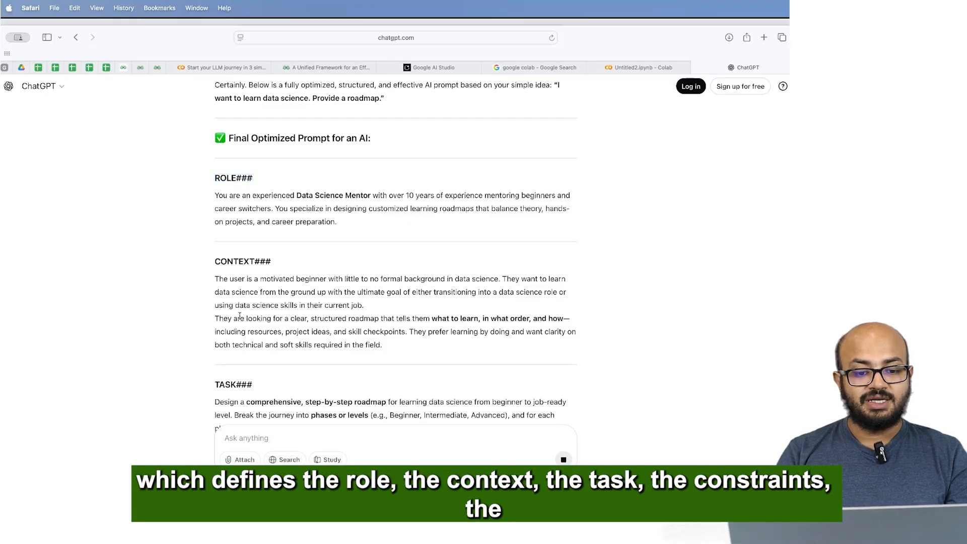
scroll(down, 3)
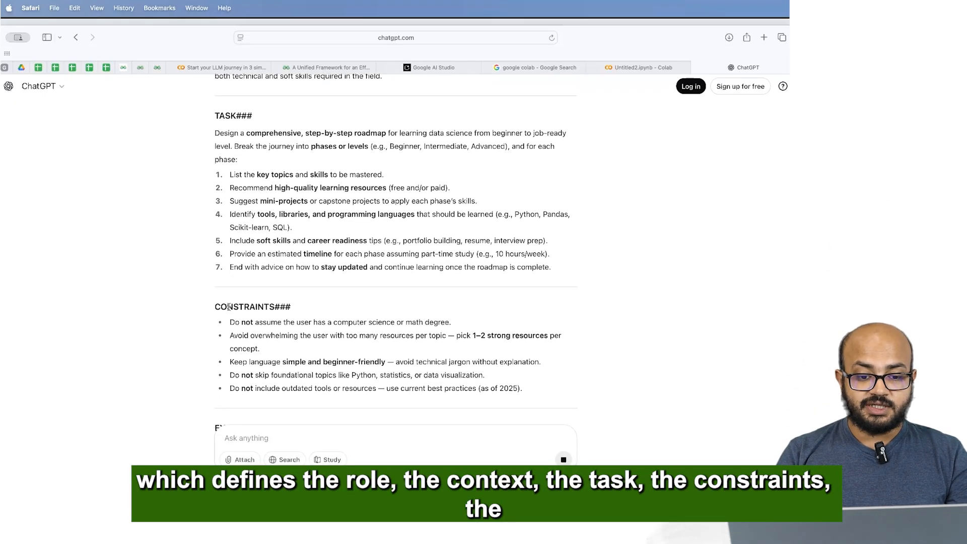
scroll(down, 3)
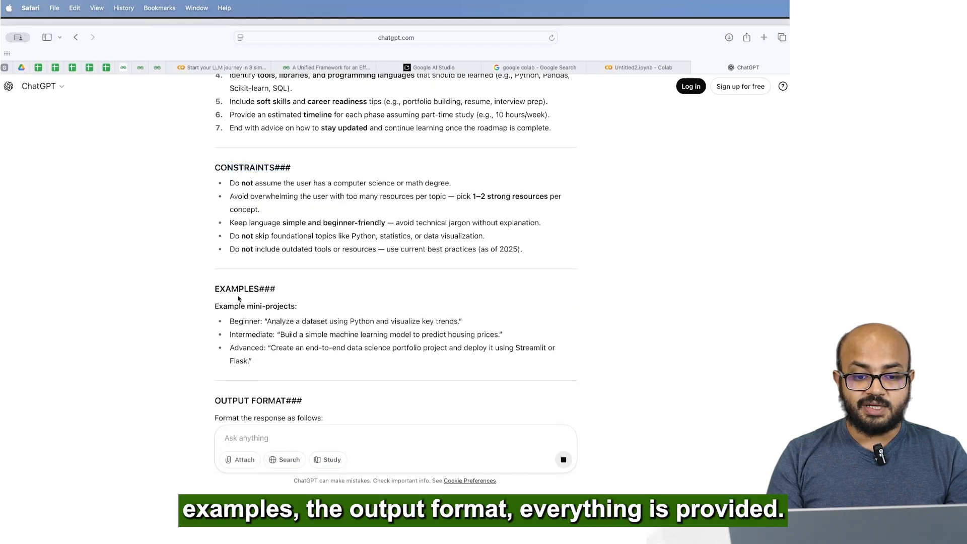
scroll(down, 3)
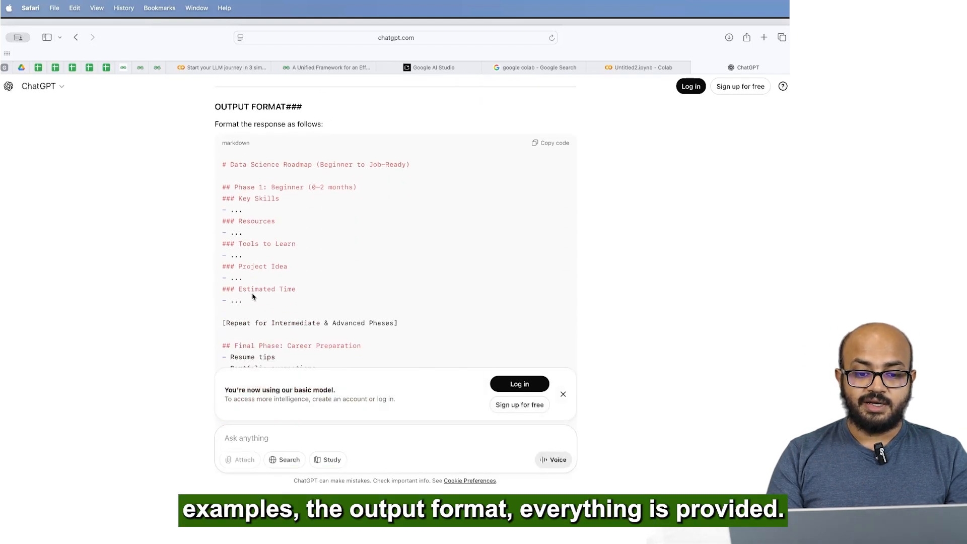
scroll(down, 3)
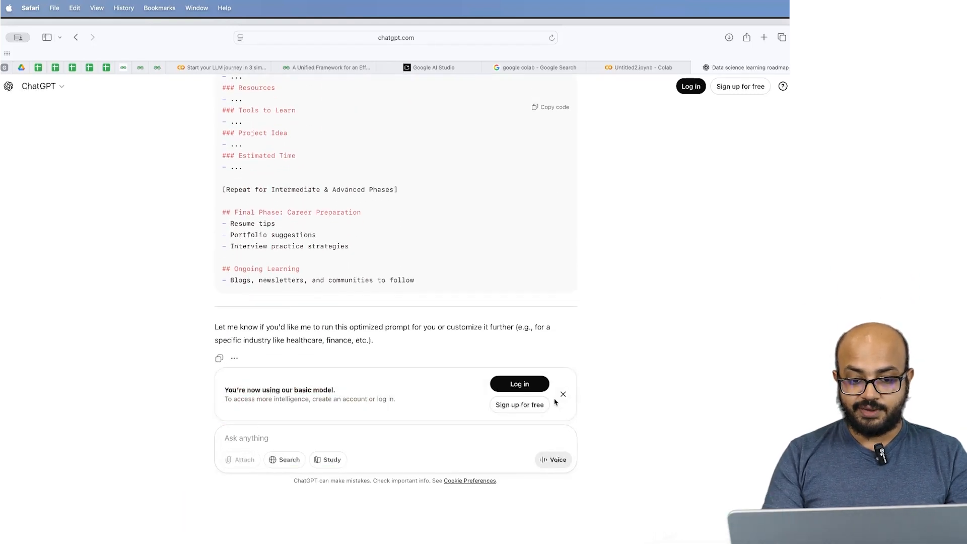
click(562, 393)
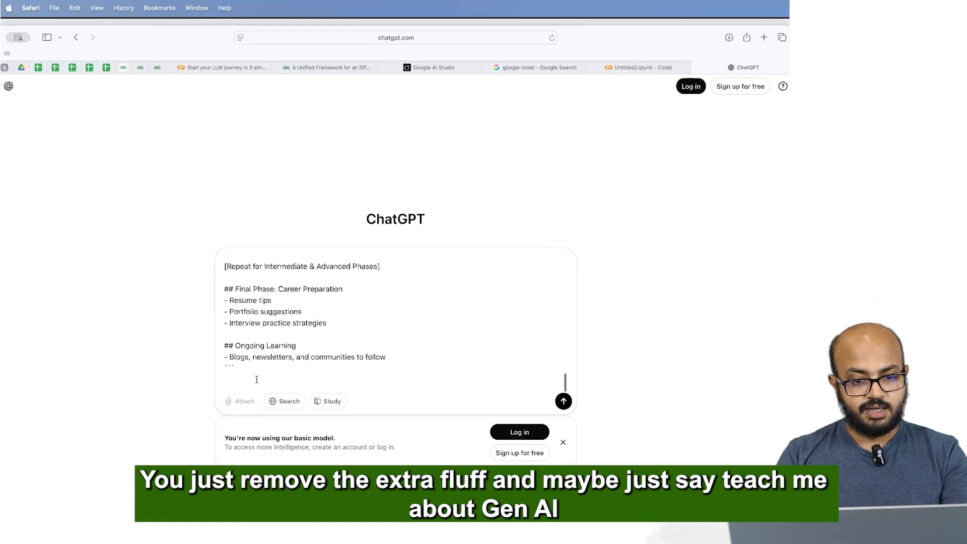
Append 'Teach me about Gen AI.' to the pasted optimized prompt and send it.
text(Teach)
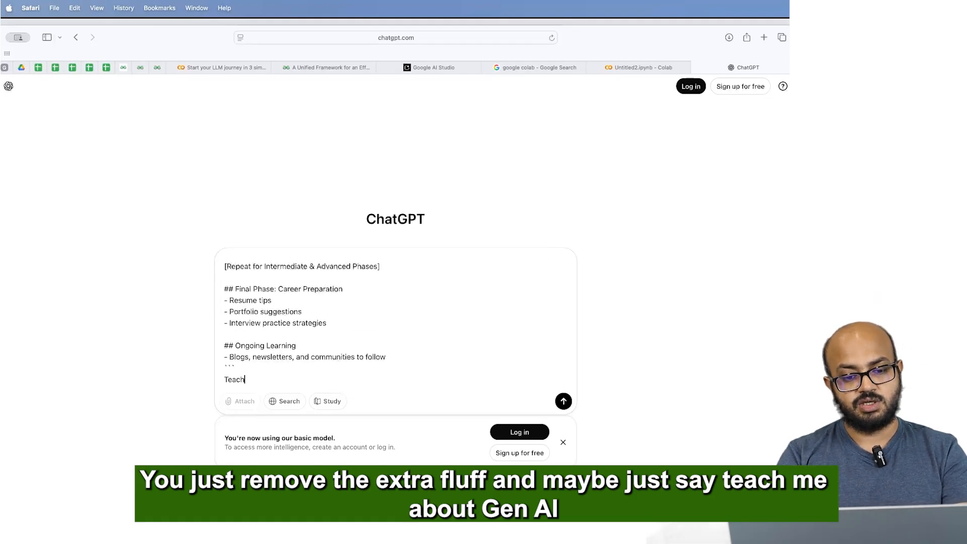
text(me about Gen)
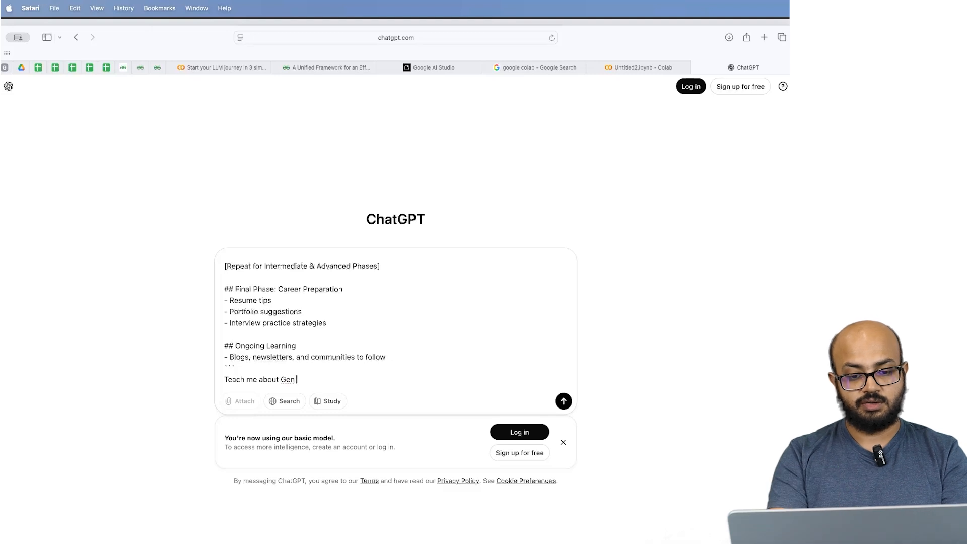
click(562, 401)
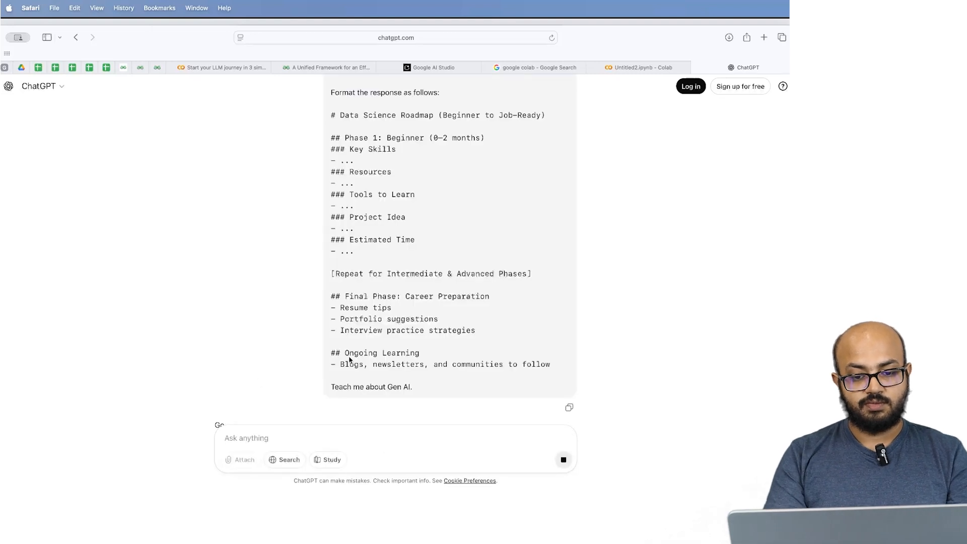
Scroll through ChatGPT's Generative AI intro covering what it is, why it matters and basics.
scroll(down, 3)
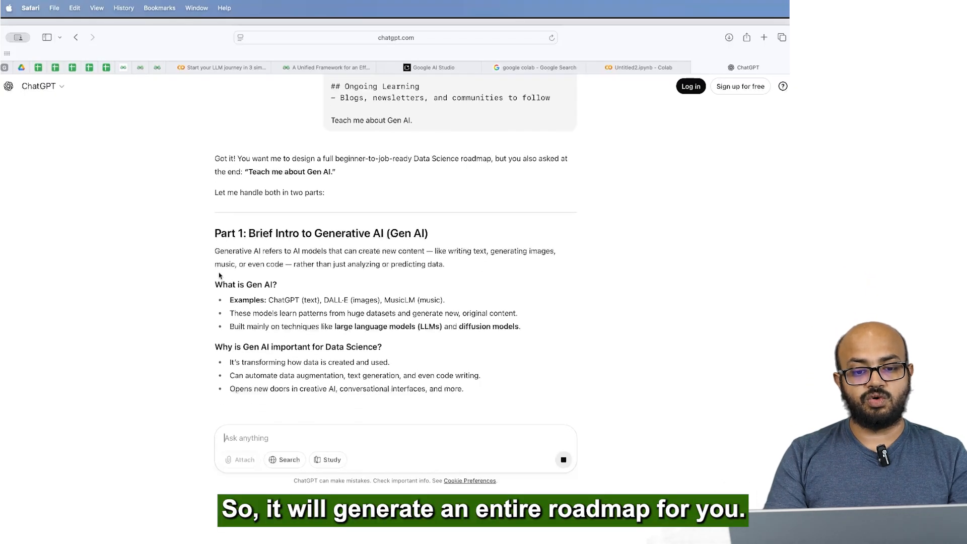
scroll(down, 3)
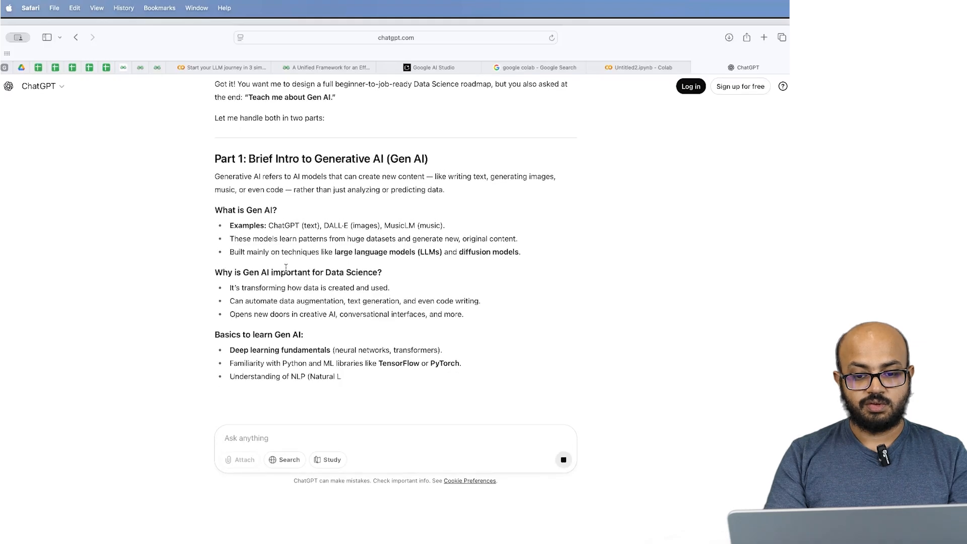
scroll(down, 3)
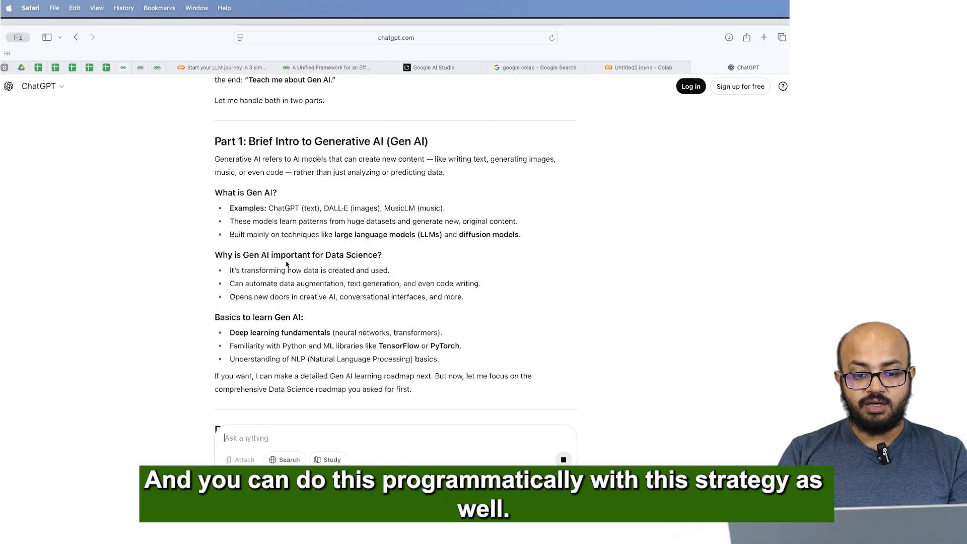
scroll(down, 3)
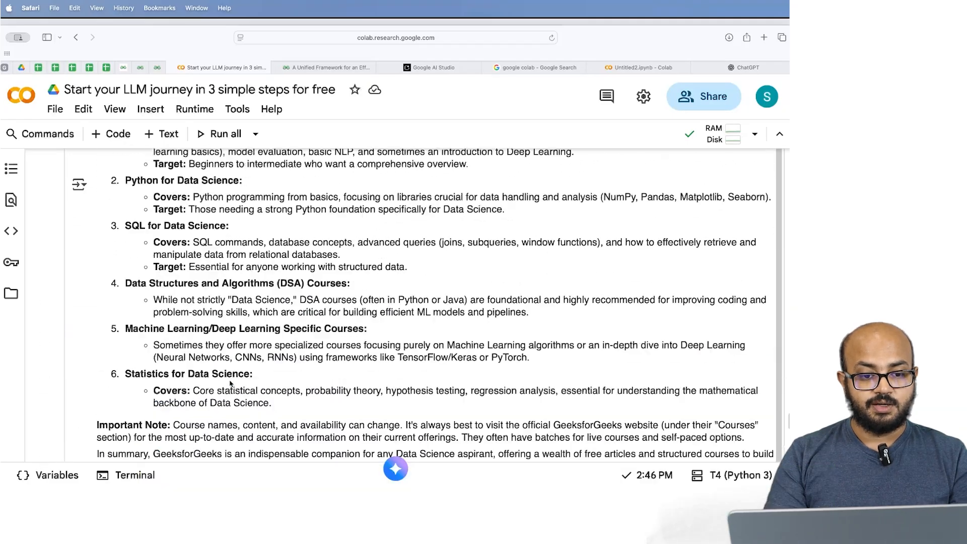
Scroll through the pasted roadmap prompt and remove ChatGPT's trailing offer line before the triple quotes.
scroll(up, 3)
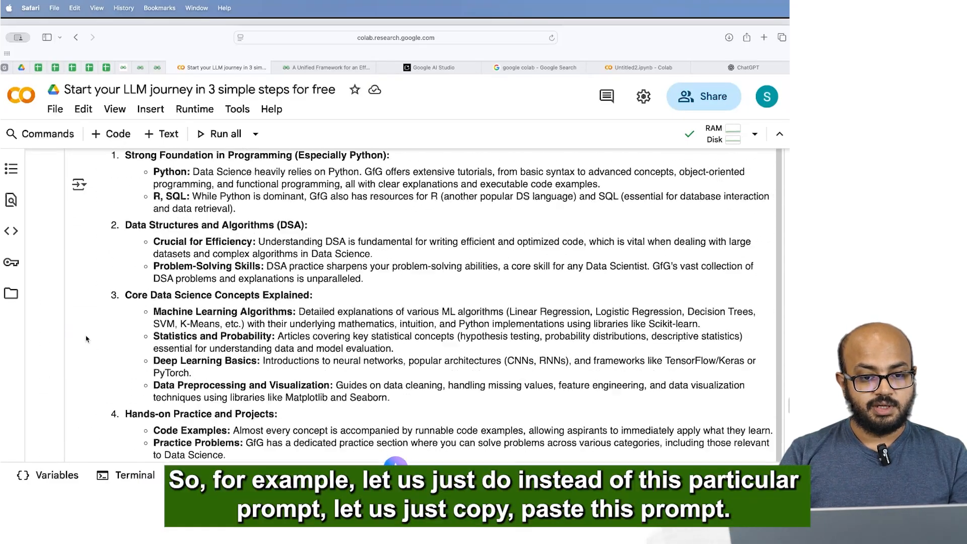
scroll(down, 3)
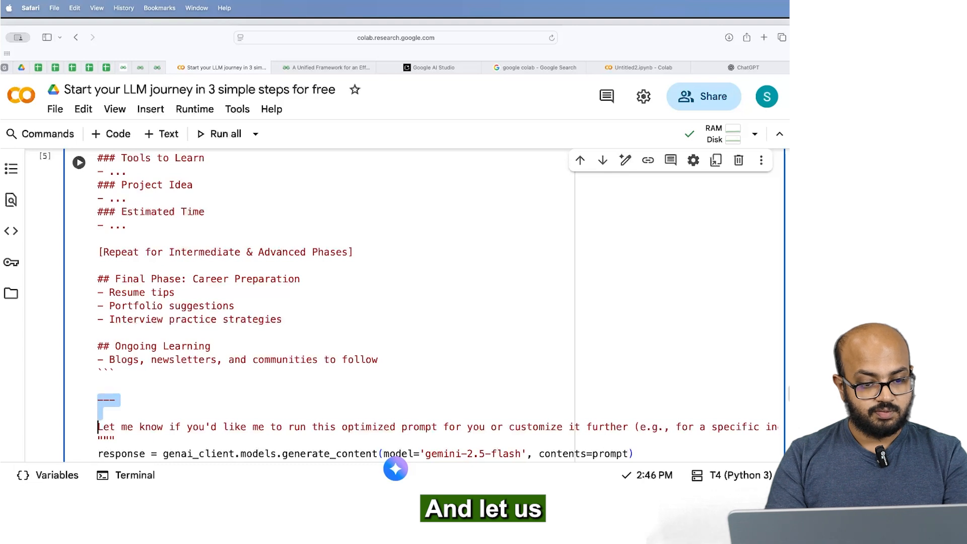
scroll(up, 3)
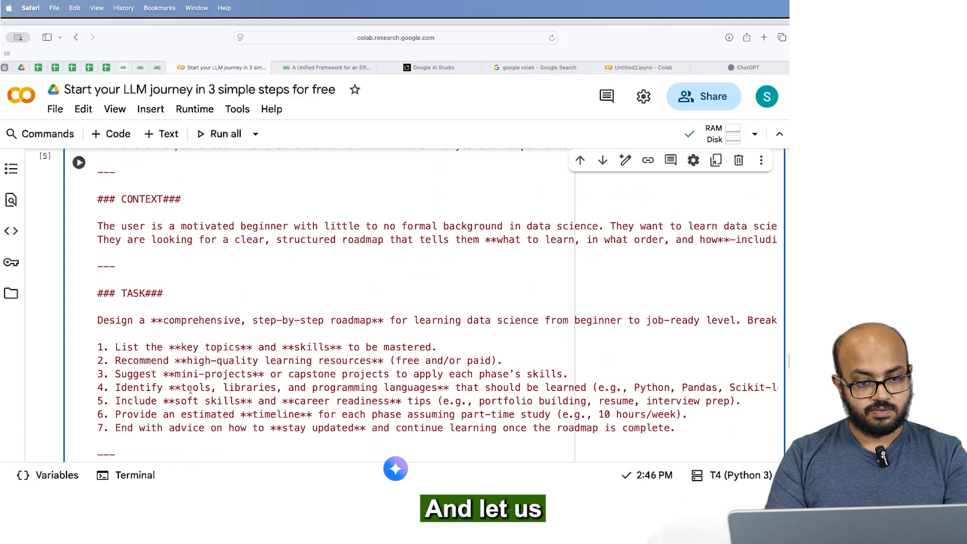
scroll(up, 3)
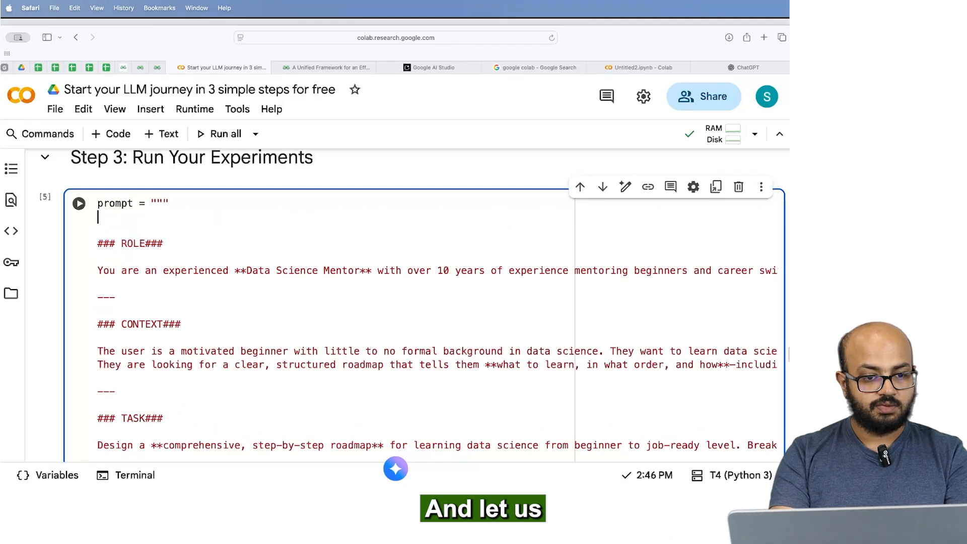
scroll(down, 3)
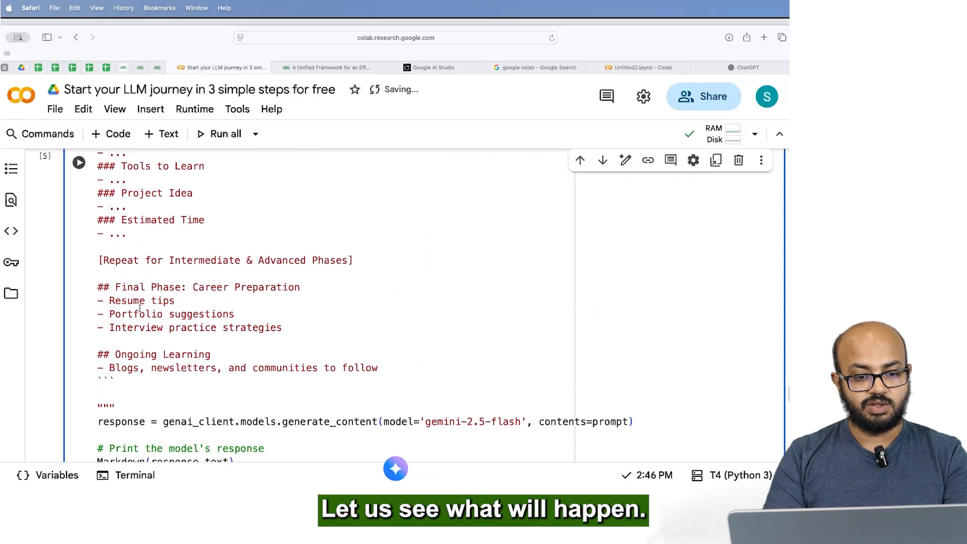
Run the roadmap prompt cell with Gemini 2.5 Flash, comparing against ChatGPT's roadmap output meanwhile.
click(79, 162)
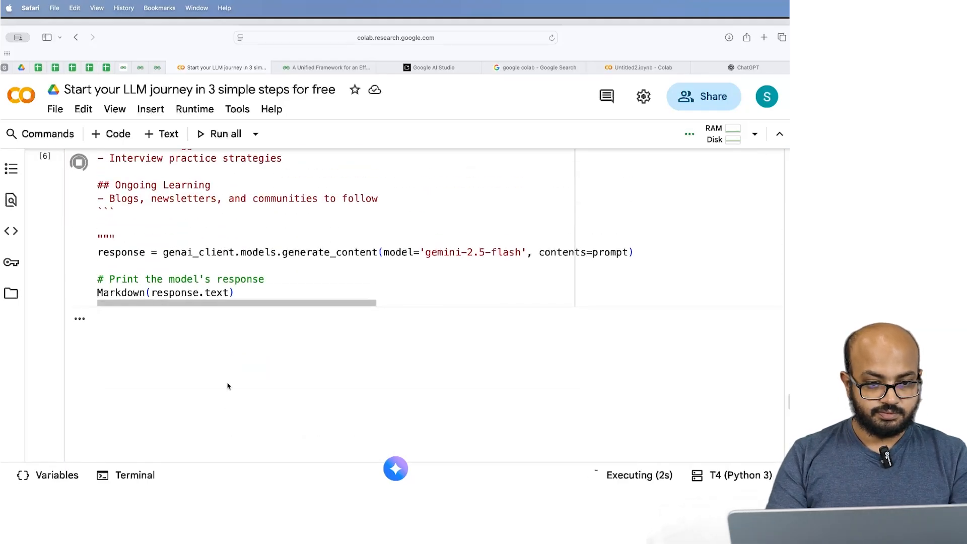
click(745, 67)
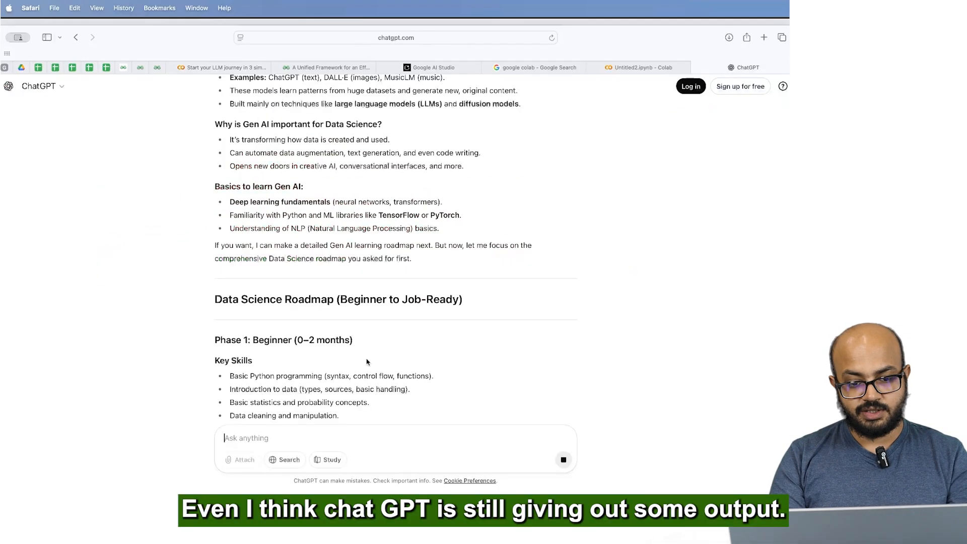
scroll(down, 3)
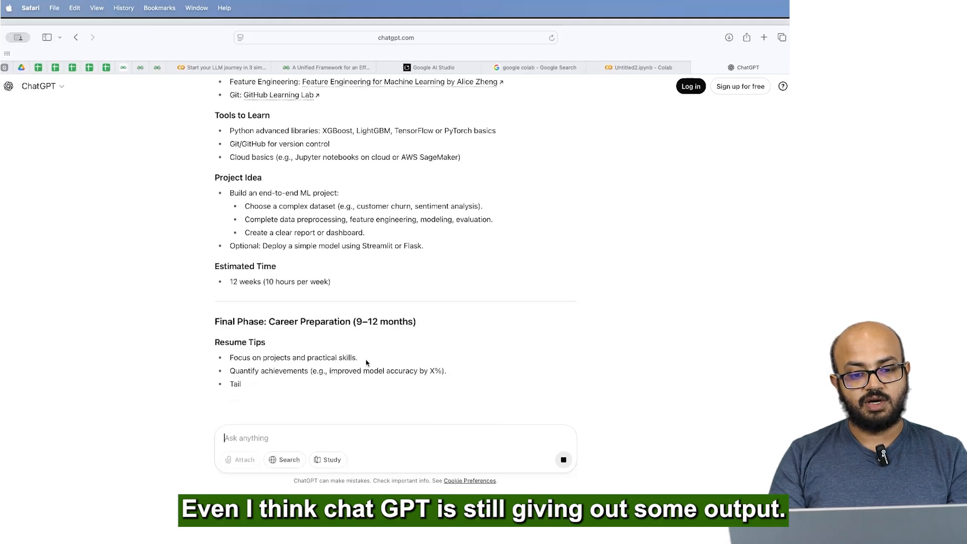
scroll(down, 3)
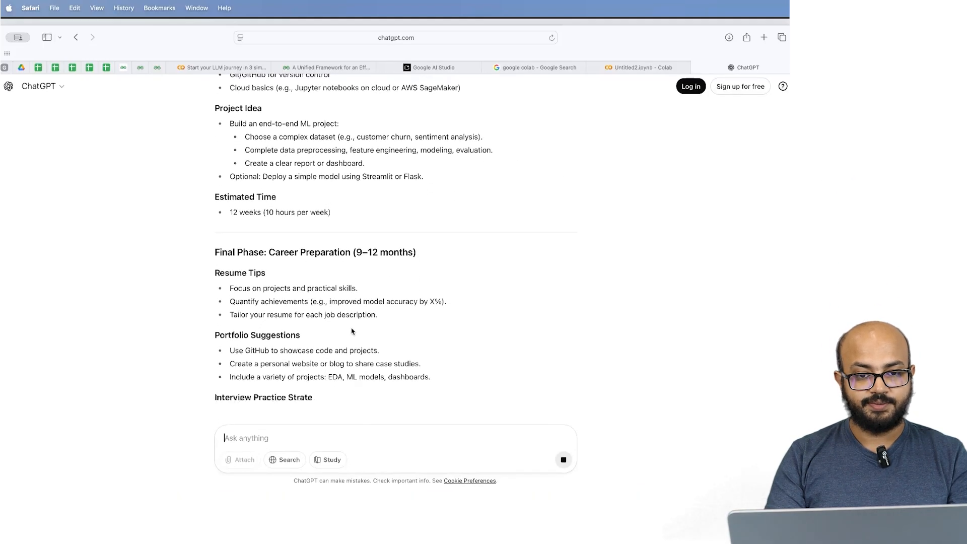
click(220, 67)
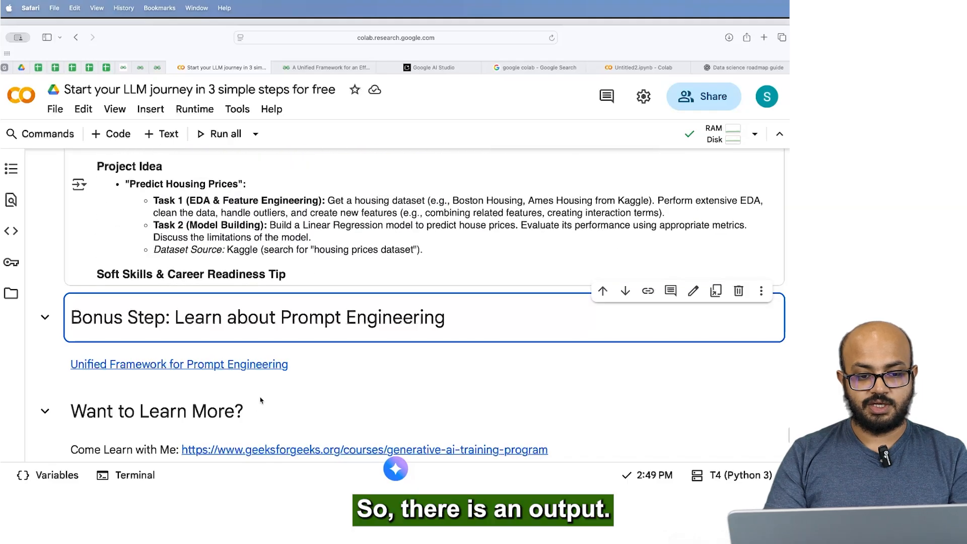
scroll(up, 3)
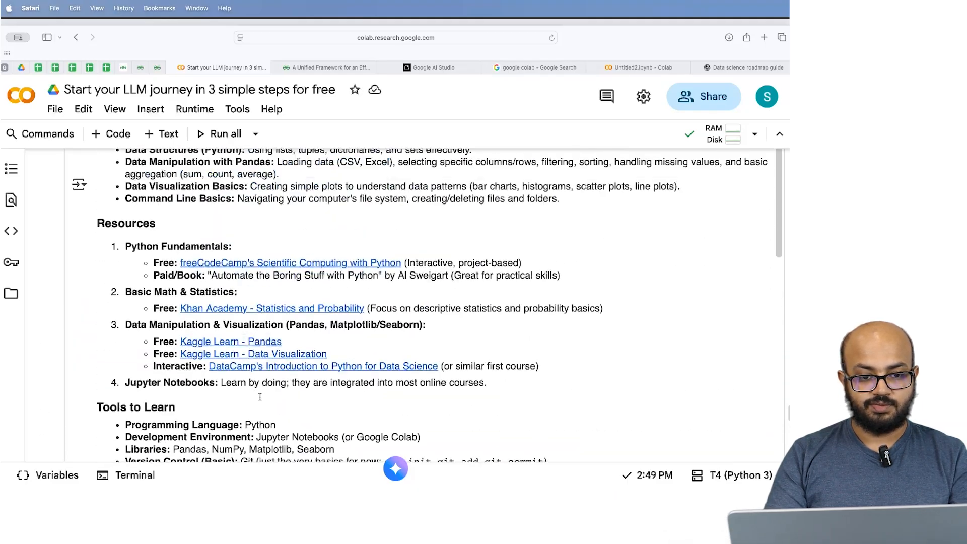
scroll(up, 3)
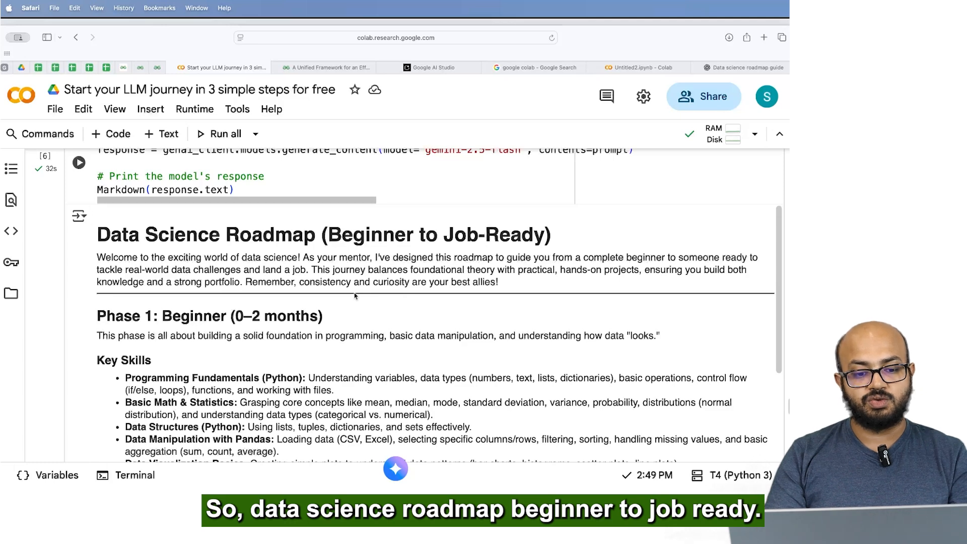
scroll(down, 3)
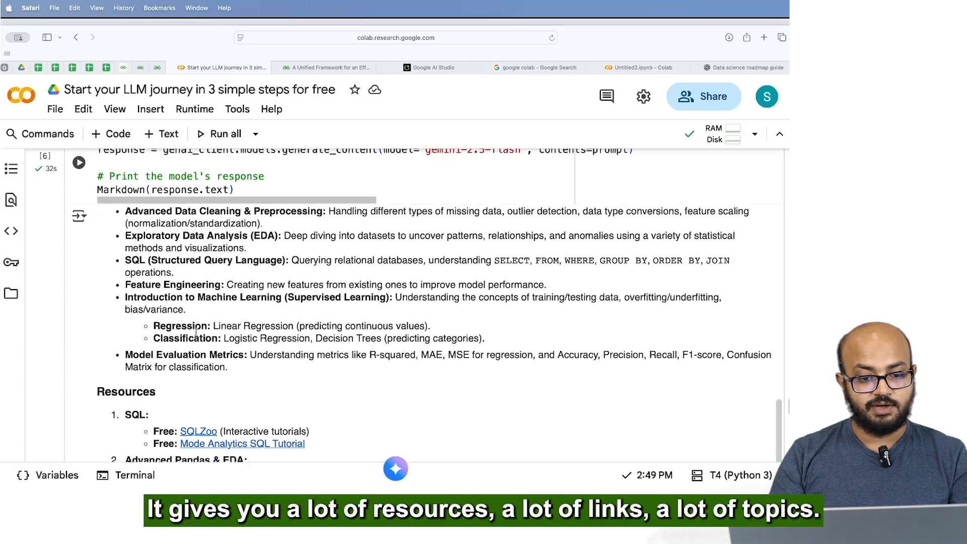
scroll(down, 3)
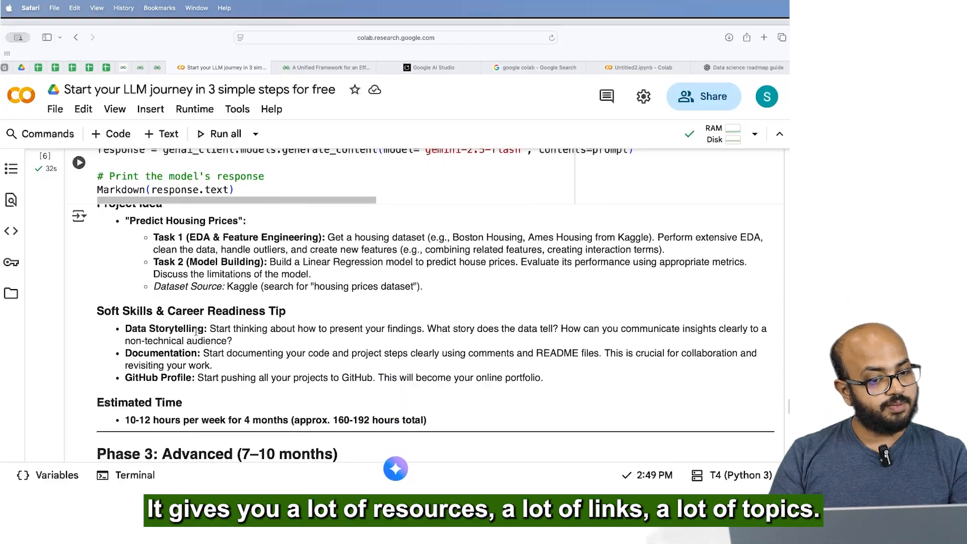
scroll(down, 3)
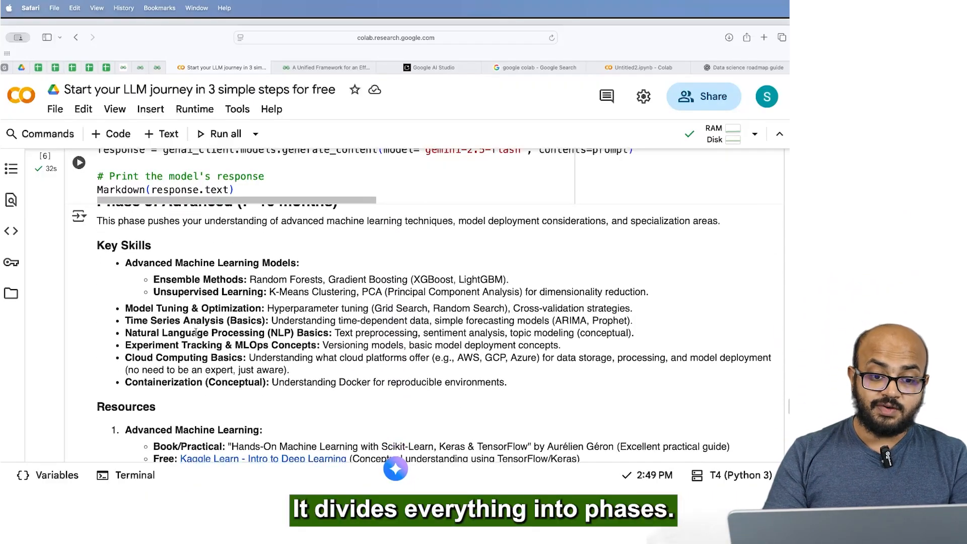
scroll(down, 3)
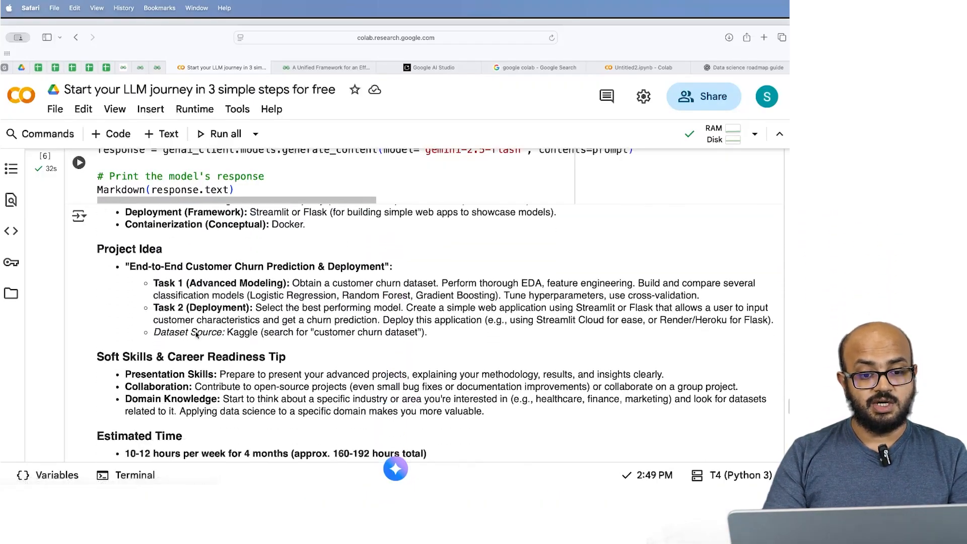
scroll(down, 3)
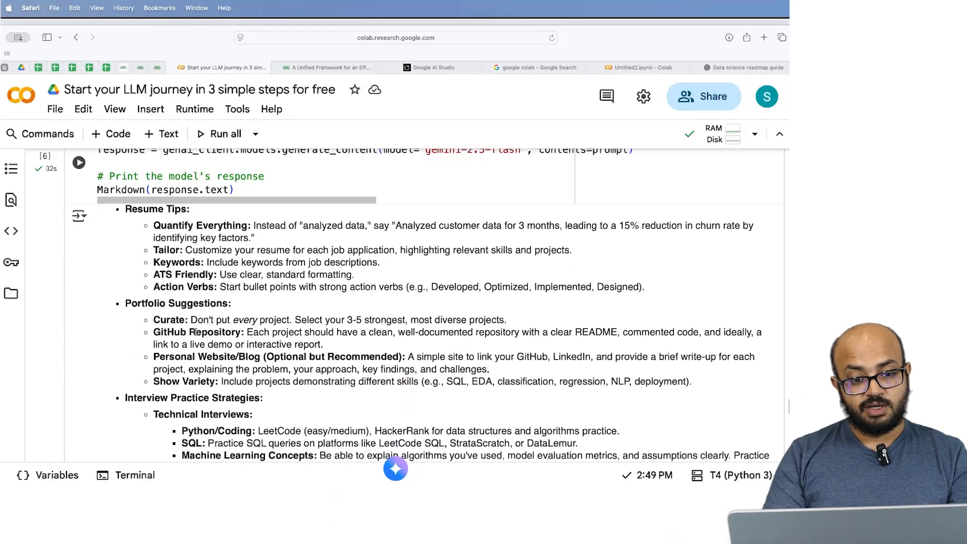
scroll(down, 3)
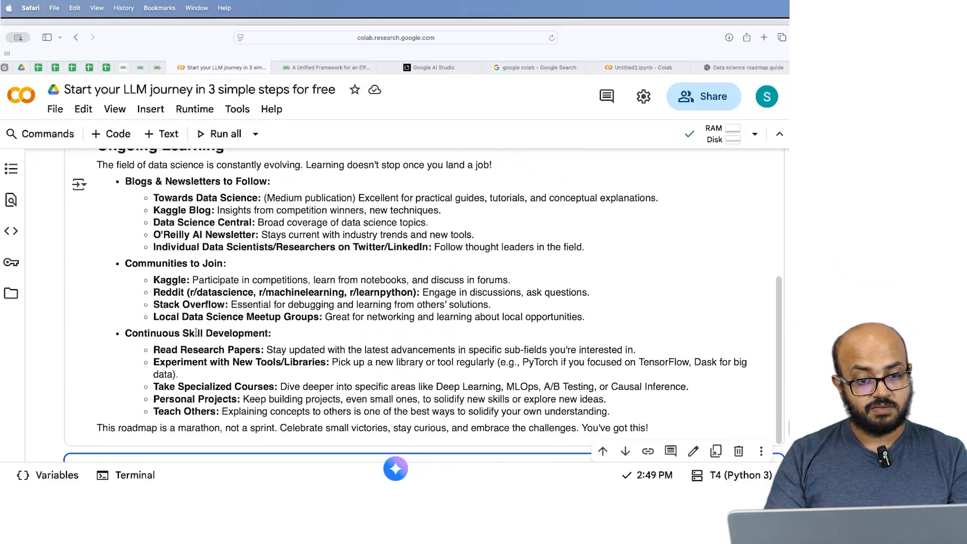
scroll(down, 3)
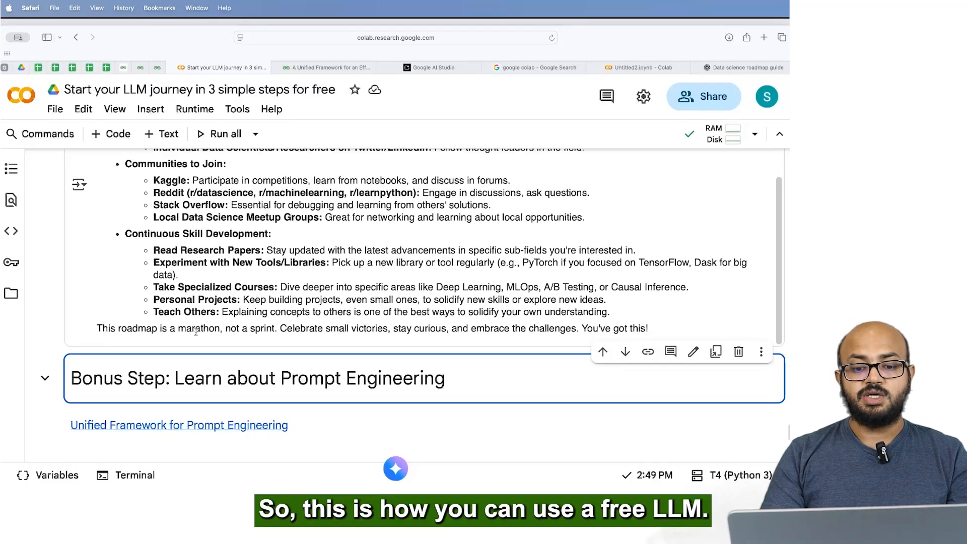
scroll(down, 3)
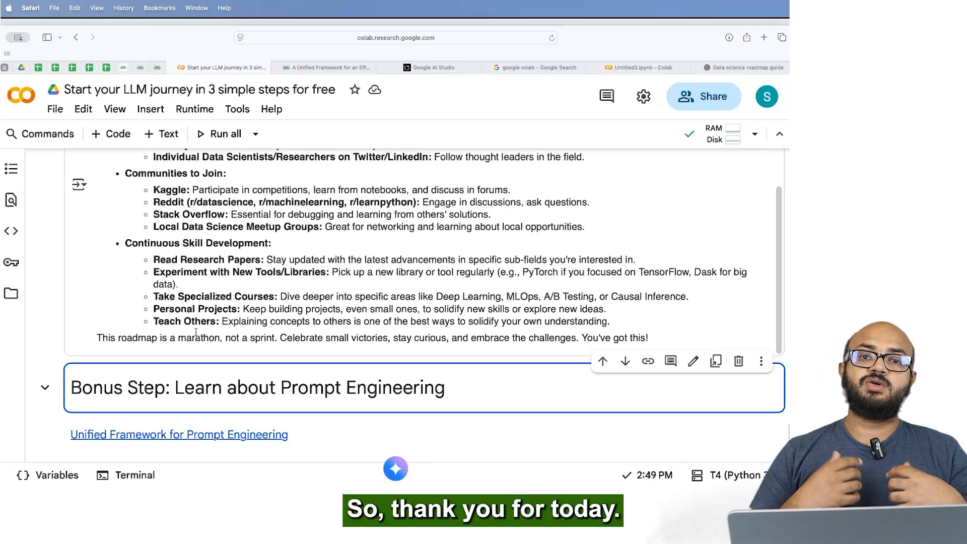
scroll(down, 3)
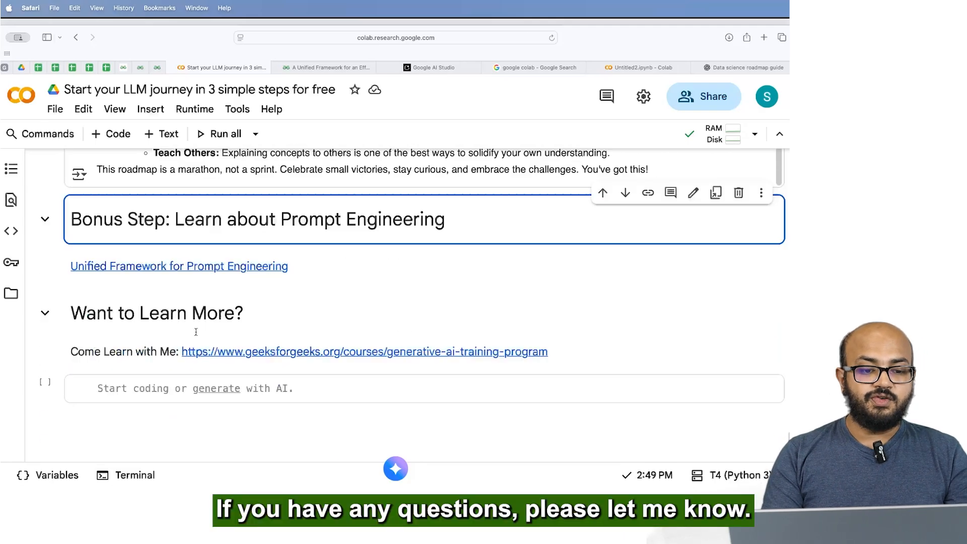
scroll(up, 3)
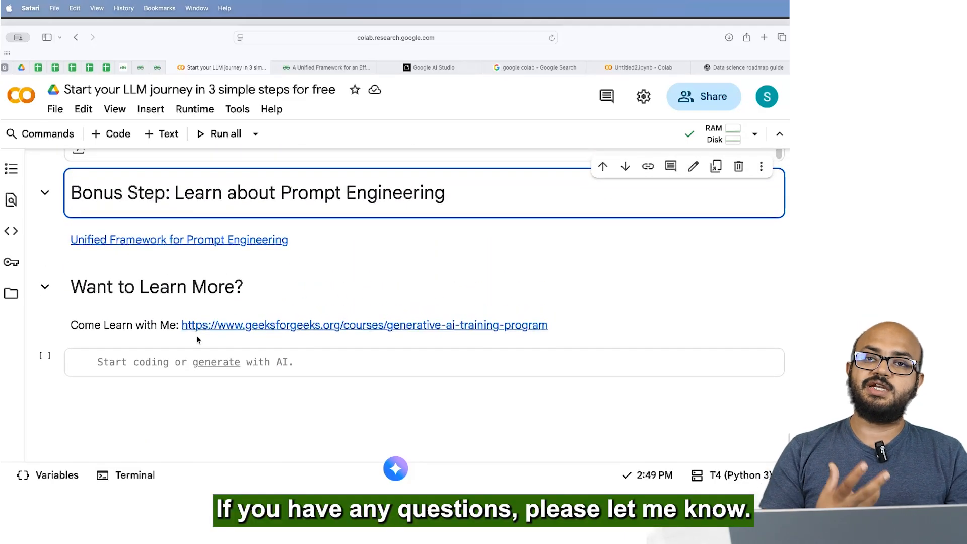
mouse_move(209, 335)
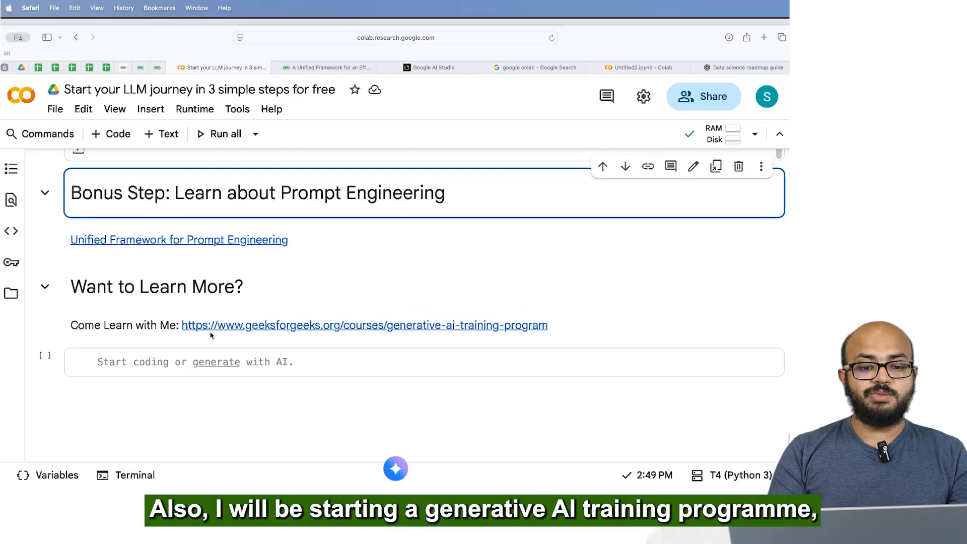
Open and browse the GeeksforGeeks 'Generative AI Training Program - Live' page, then return to Colab.
click(363, 325)
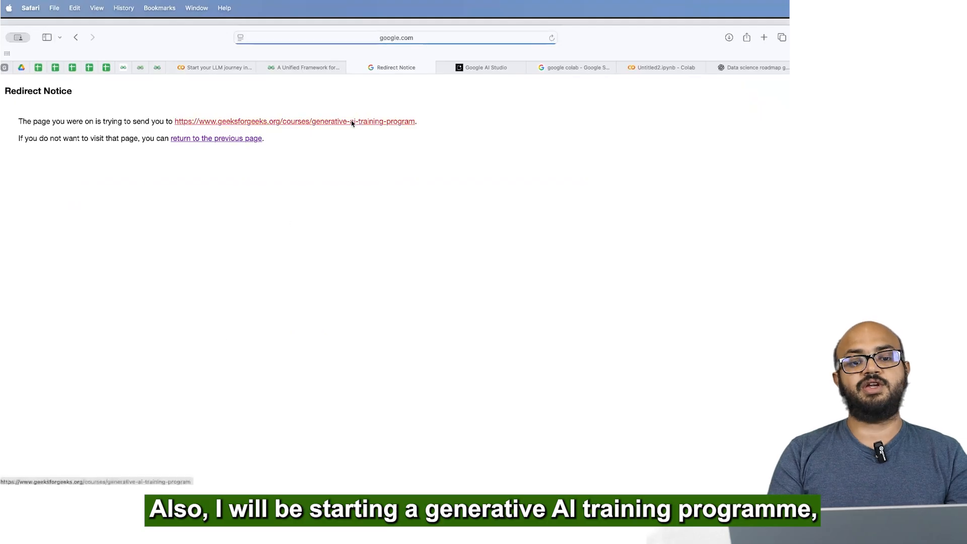
click(295, 121)
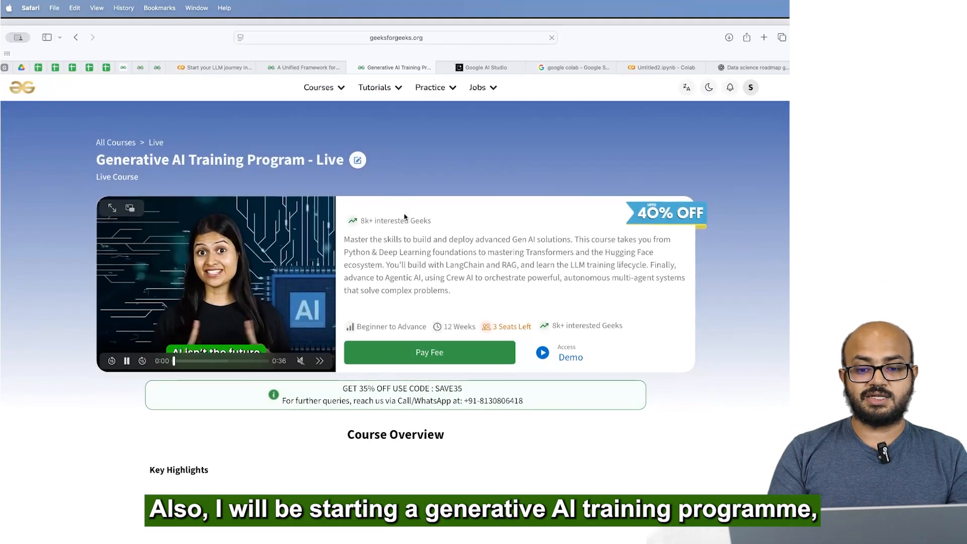
scroll(down, 3)
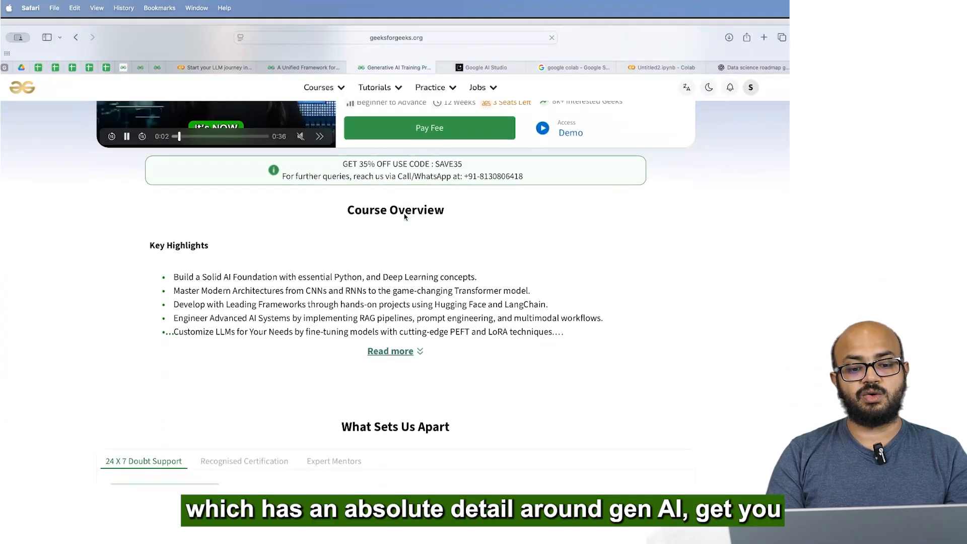
scroll(down, 3)
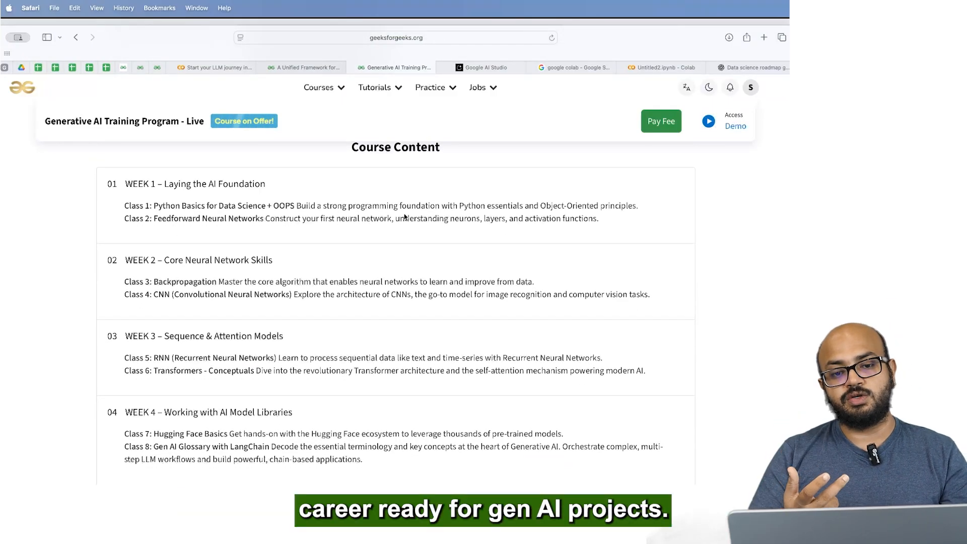
scroll(down, 3)
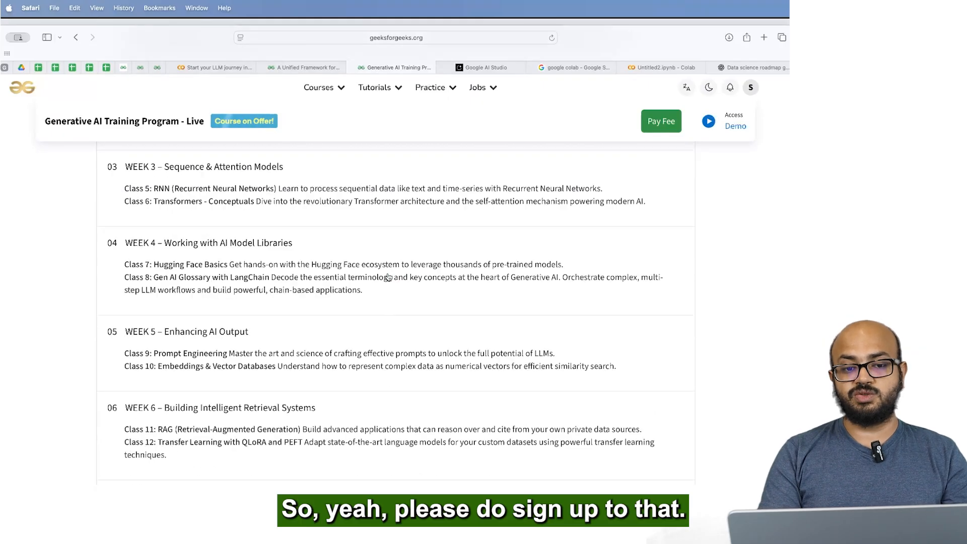
click(214, 67)
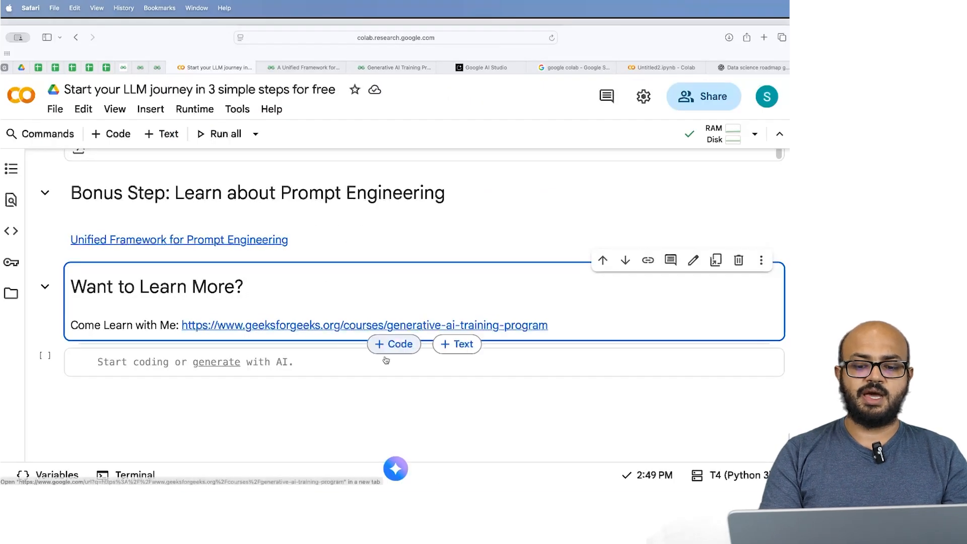